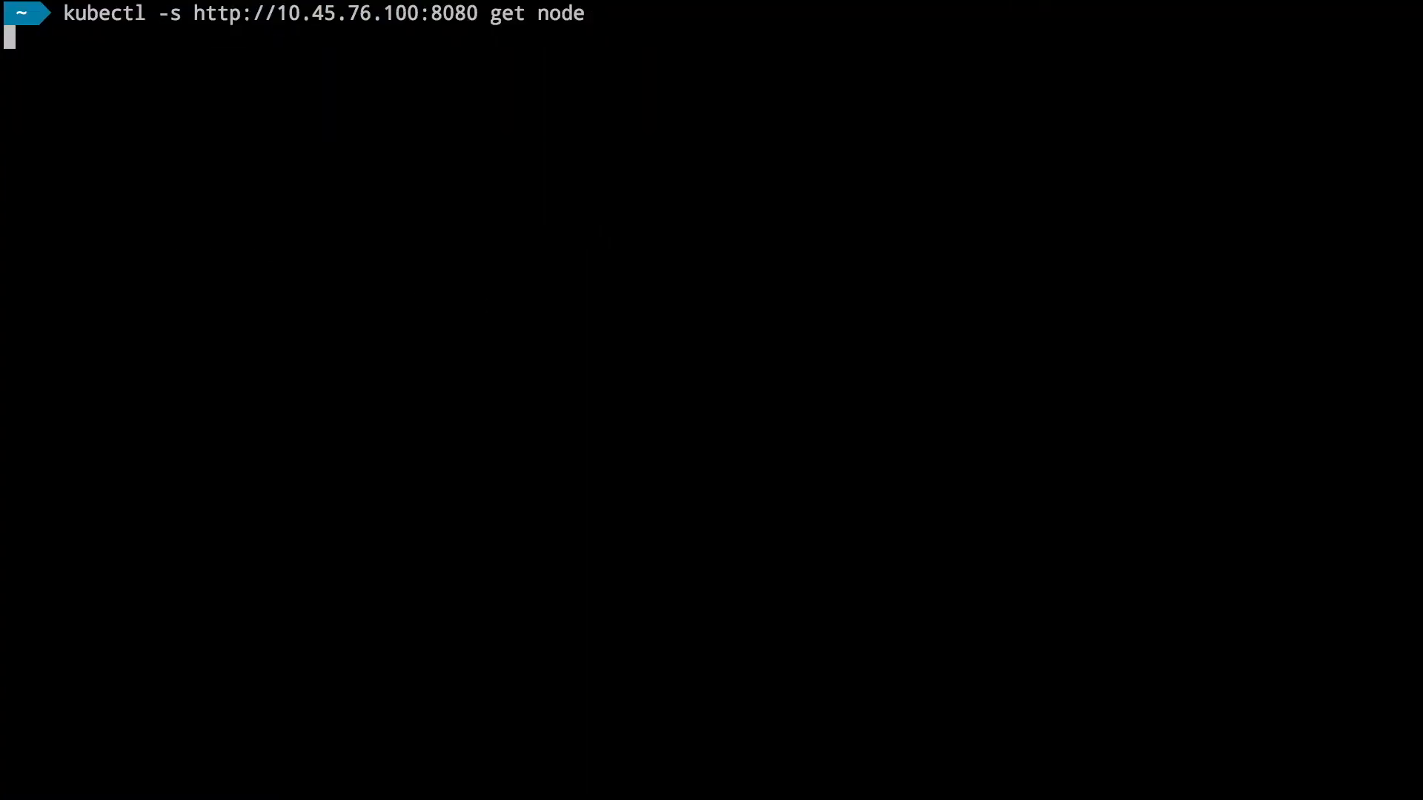
After the kubectl run help, type the hello-world run command with image tutum/hello-world
key(Return)
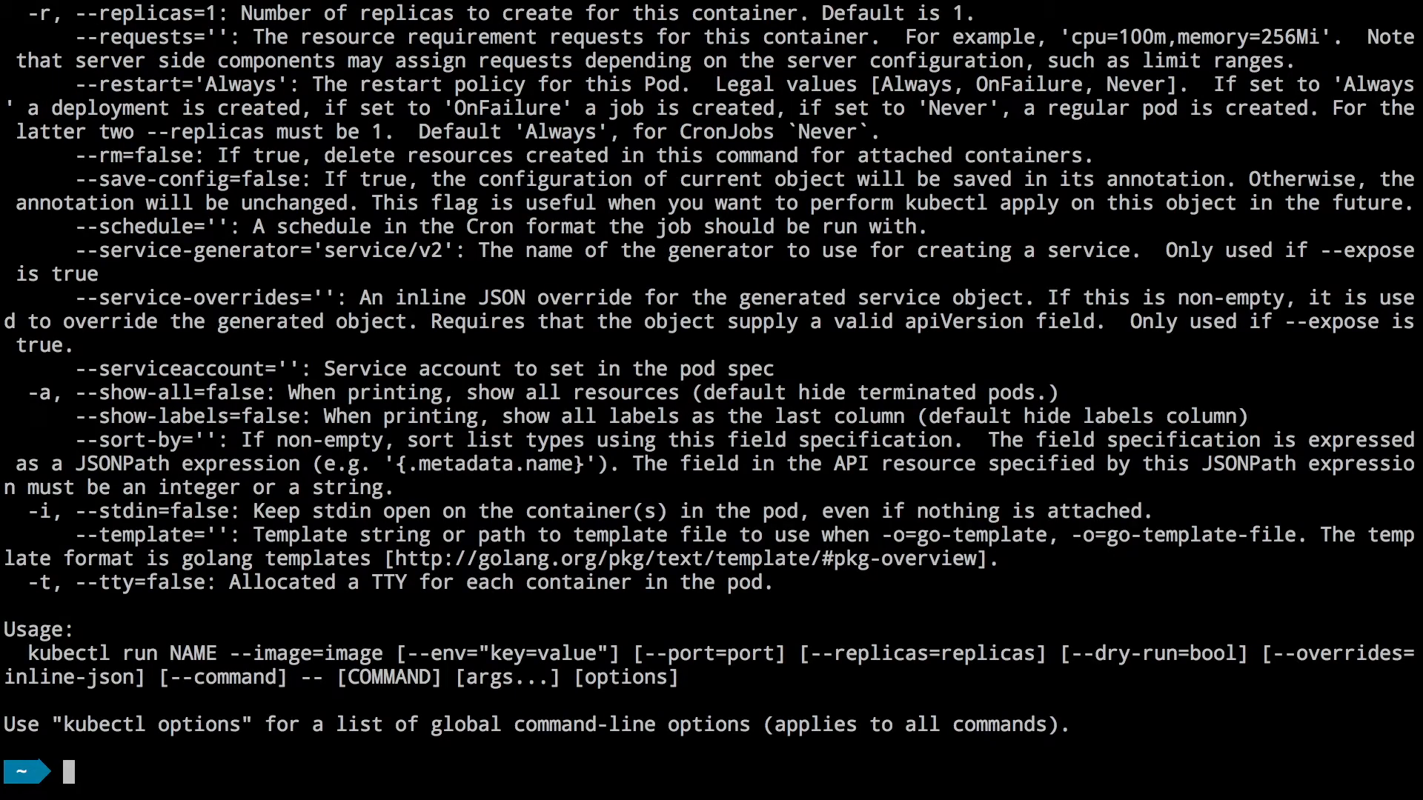
text(kubectl -s http://10.45.76.100:8080 run hello-world --image=tutum/hello-world --replicas --port=80)
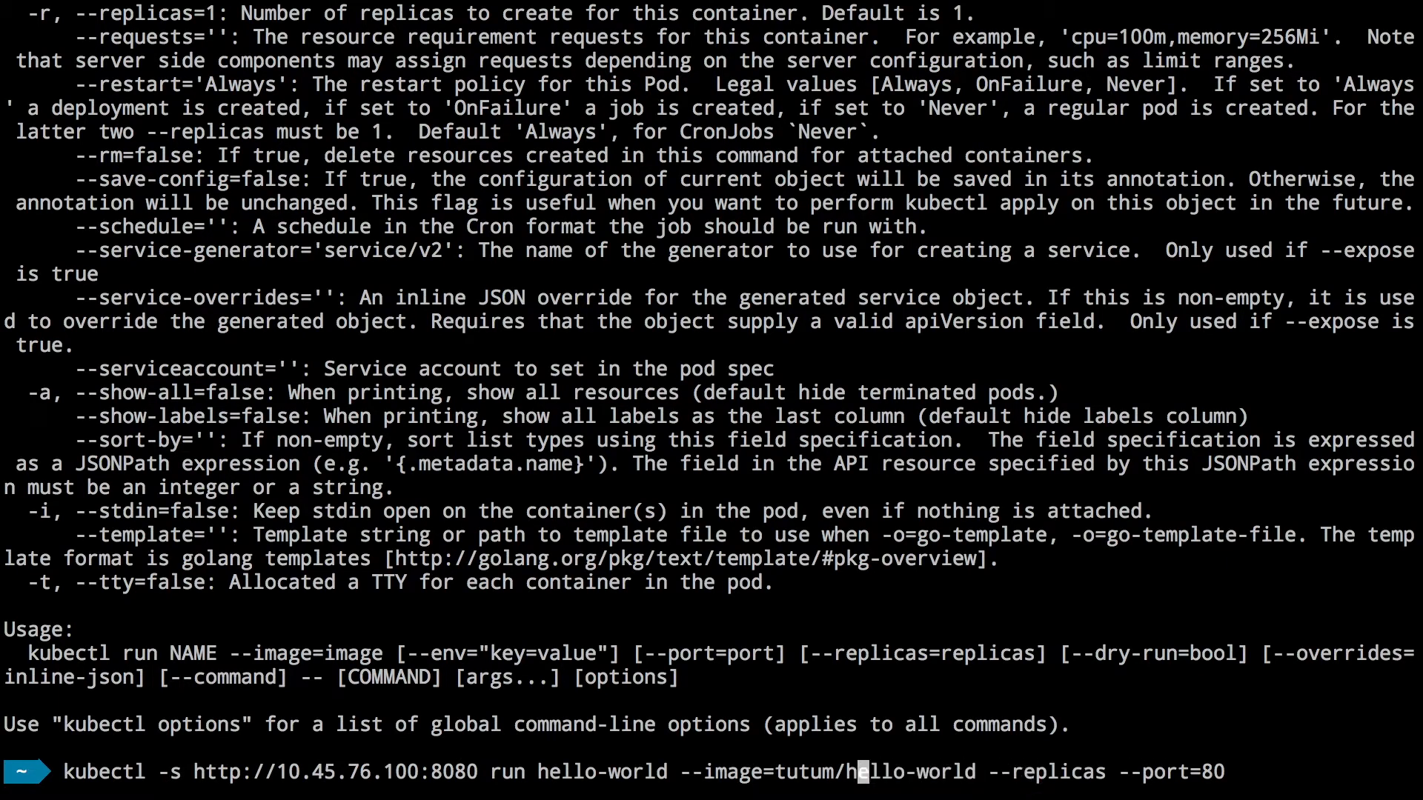
mouse_move(744, 772)
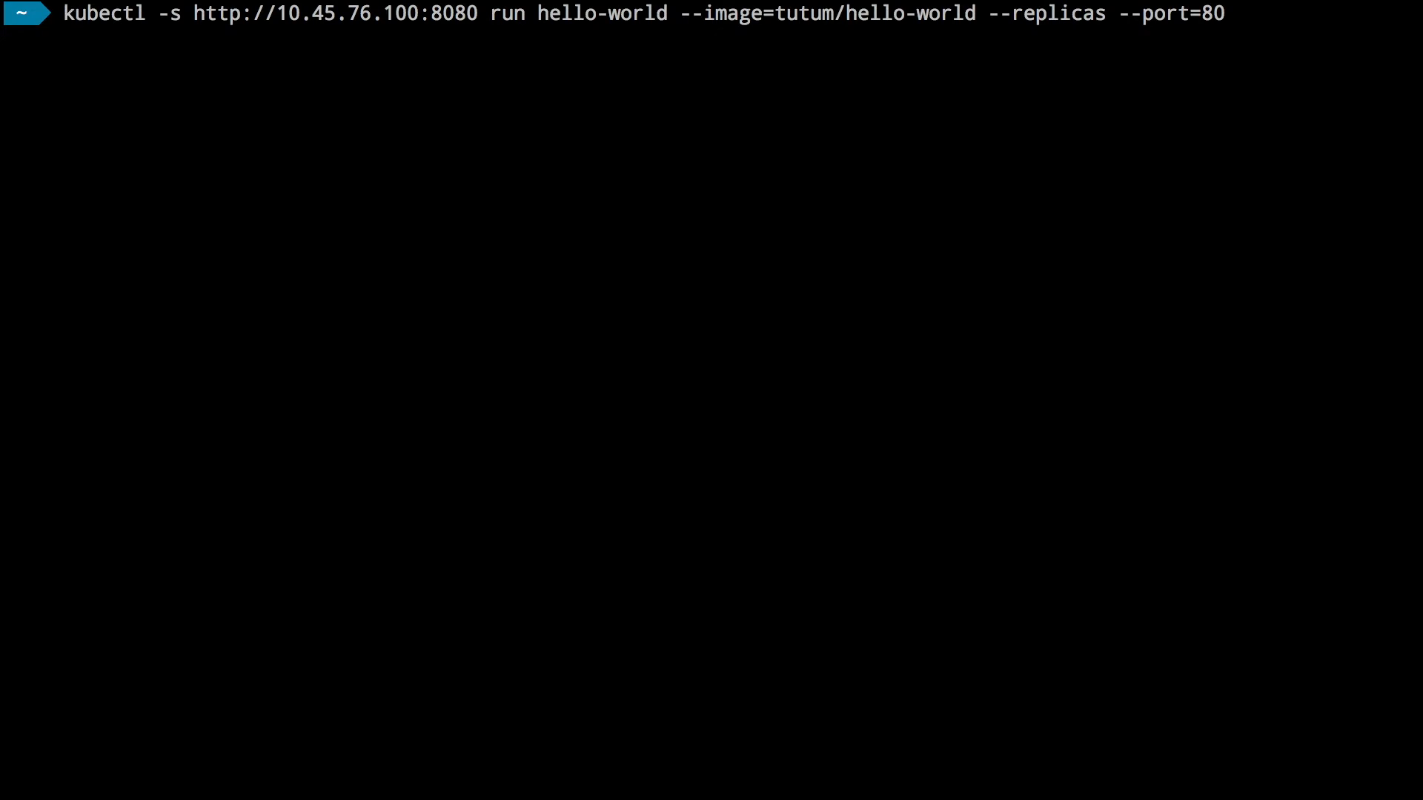
Launch hello-world with --replicas=1, then list the cluster's pods with get pod
text(=1)
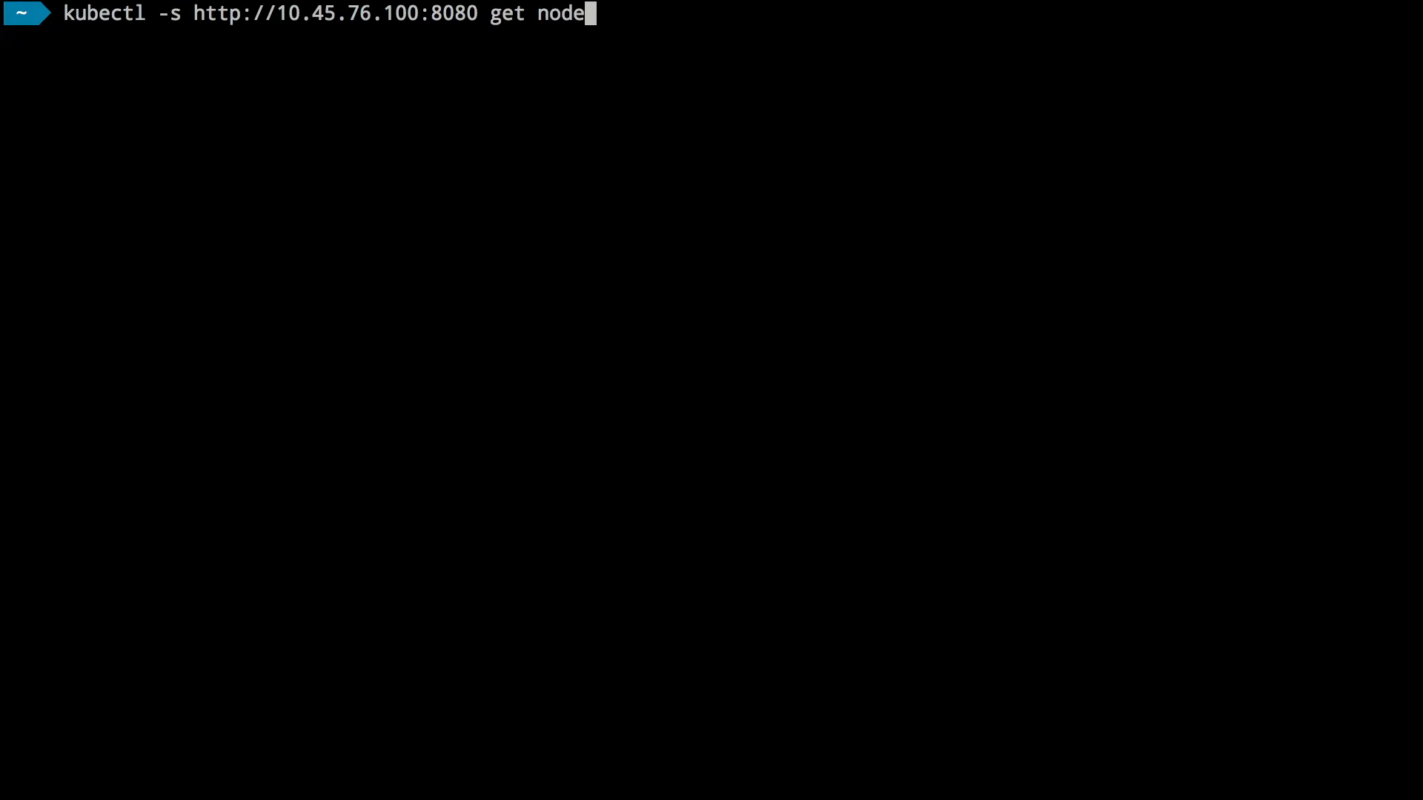
text(pod)
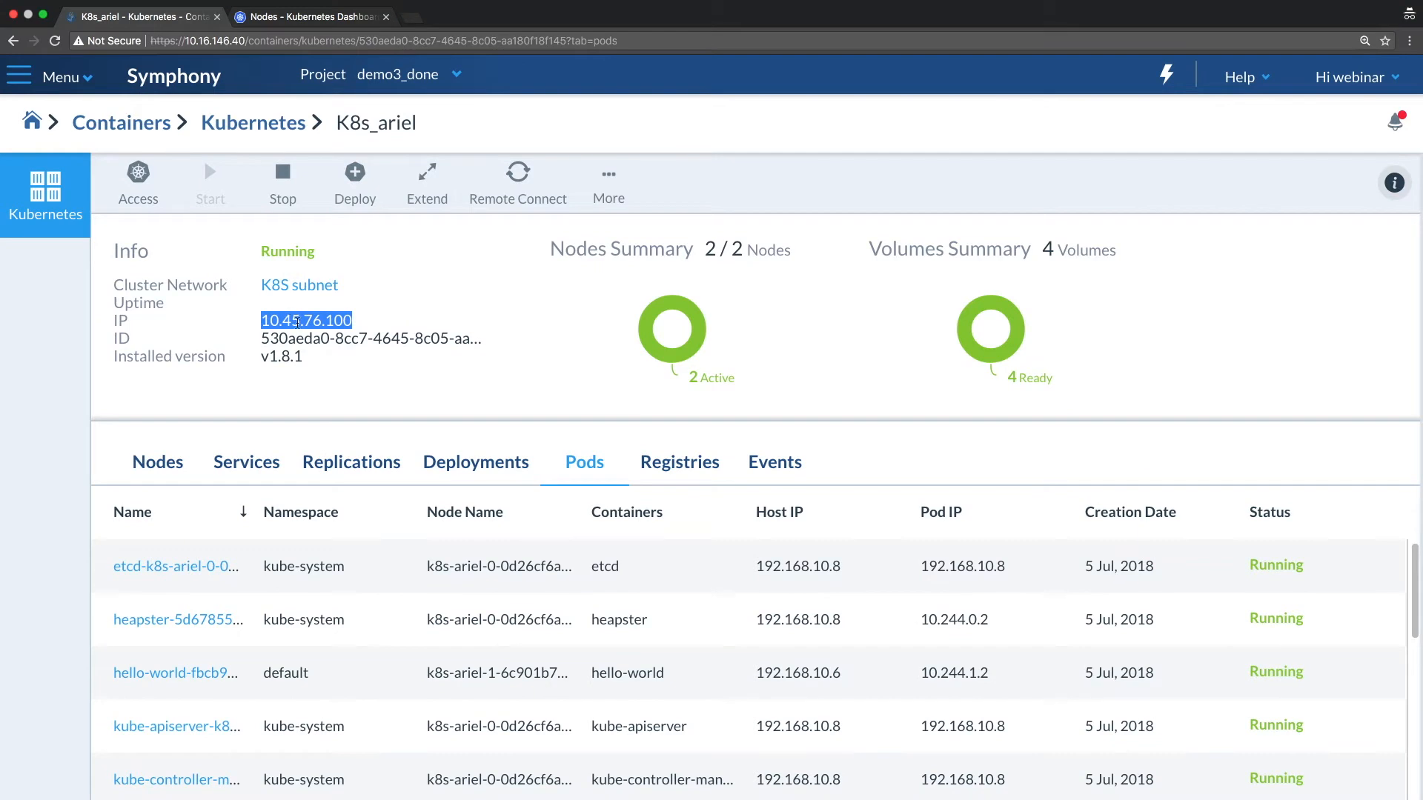
mouse_move(349, 236)
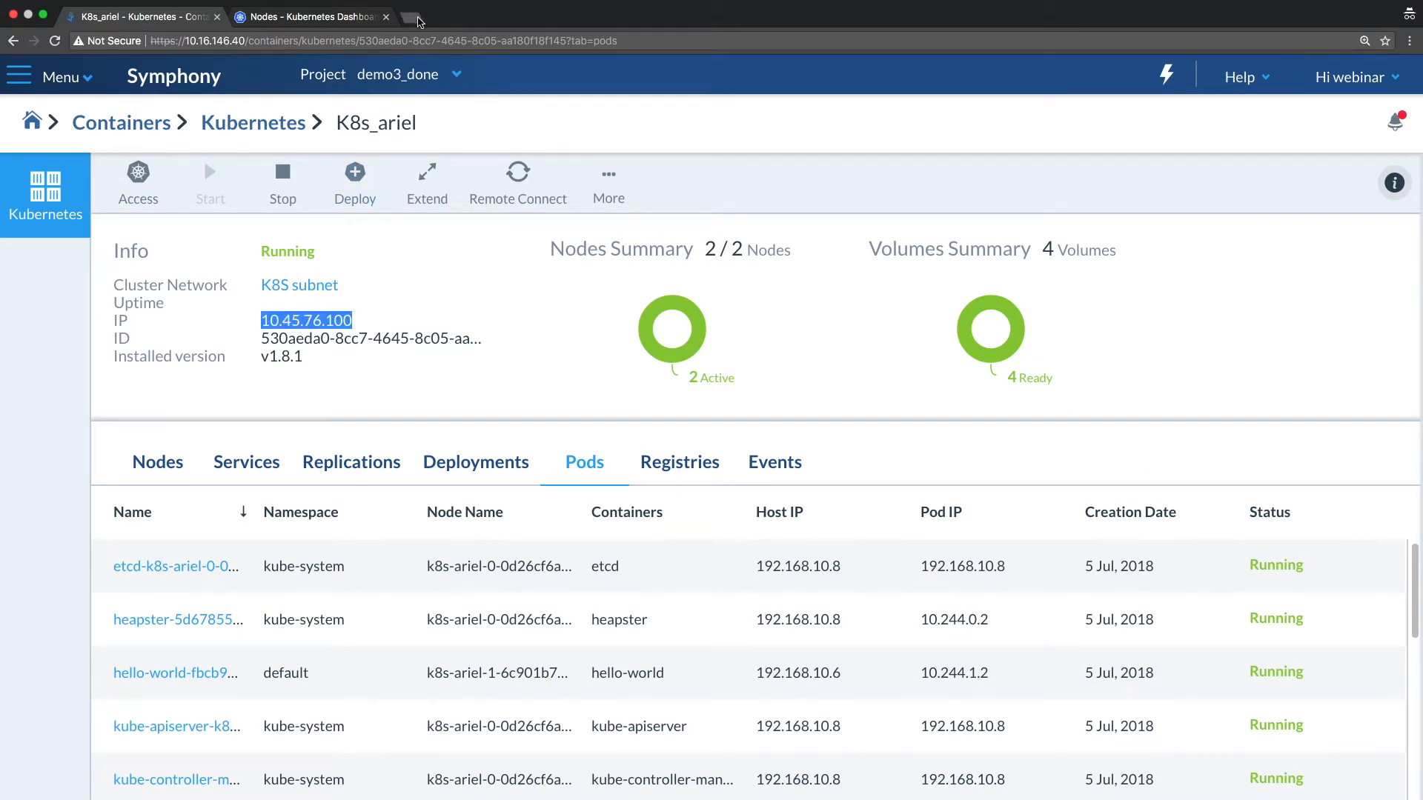
Paste the cluster address 10.45.76.100 into a new browser tab
text(10.45.76.100:8080)
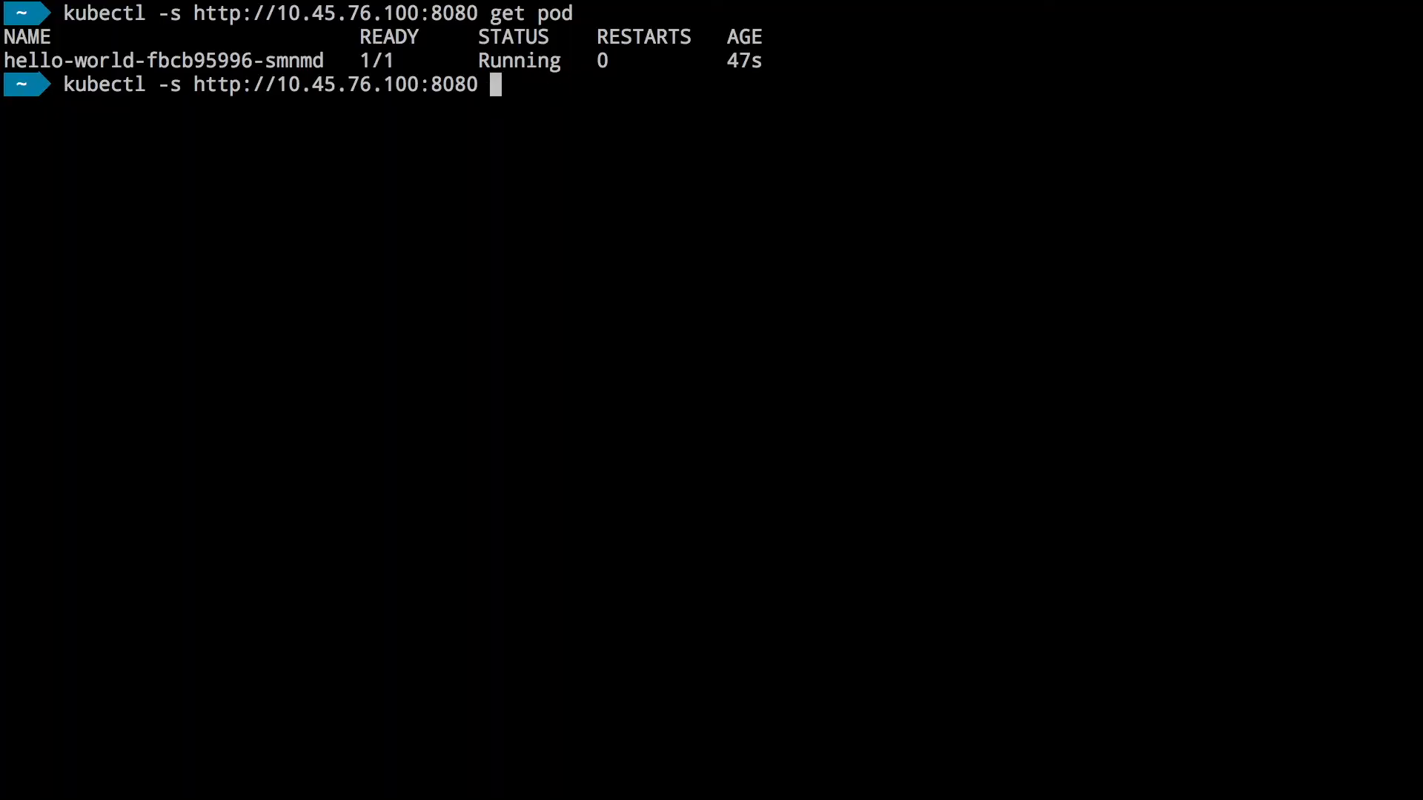
Type the expose command for deployment hello-world with --type=NodePort and name hello-world-service
text(expose)
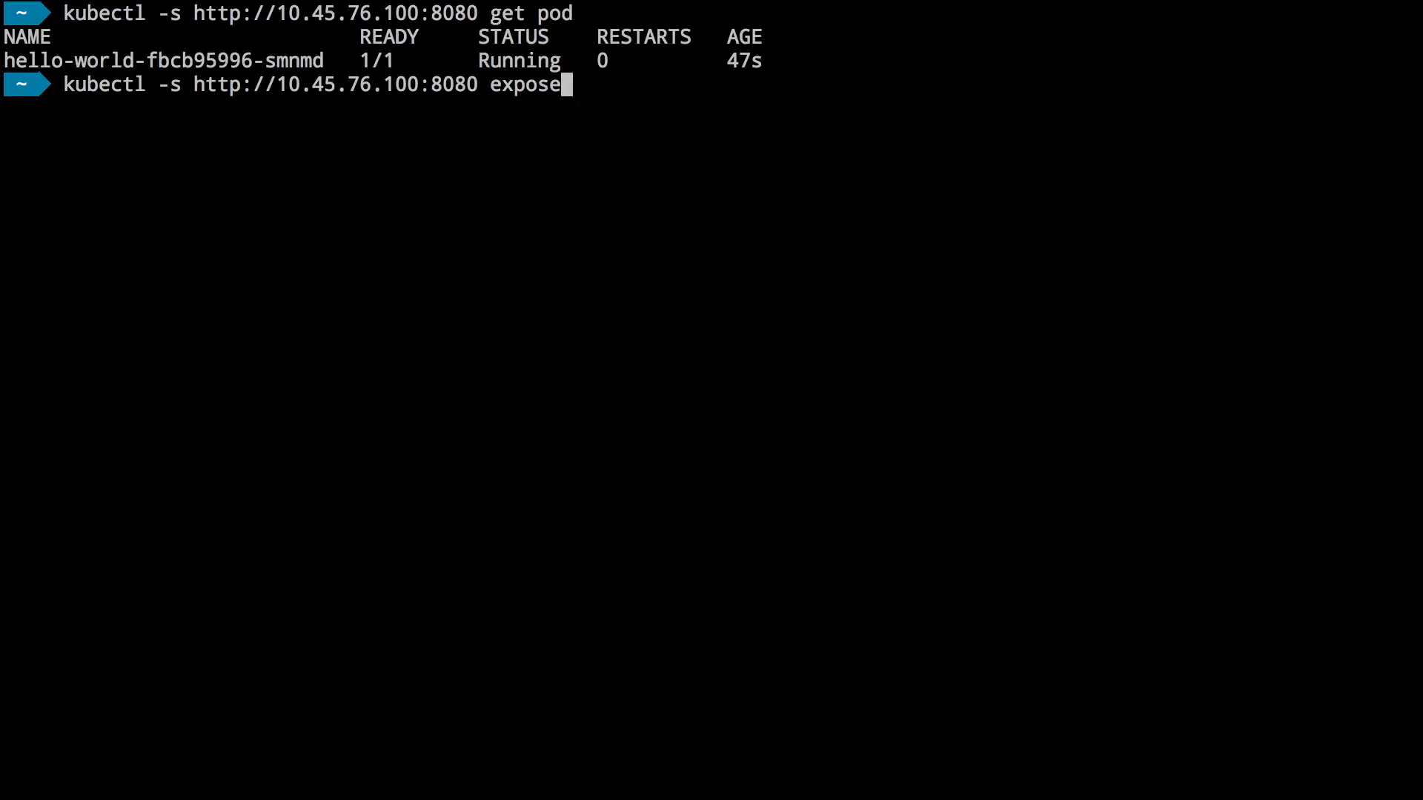
text(depl)
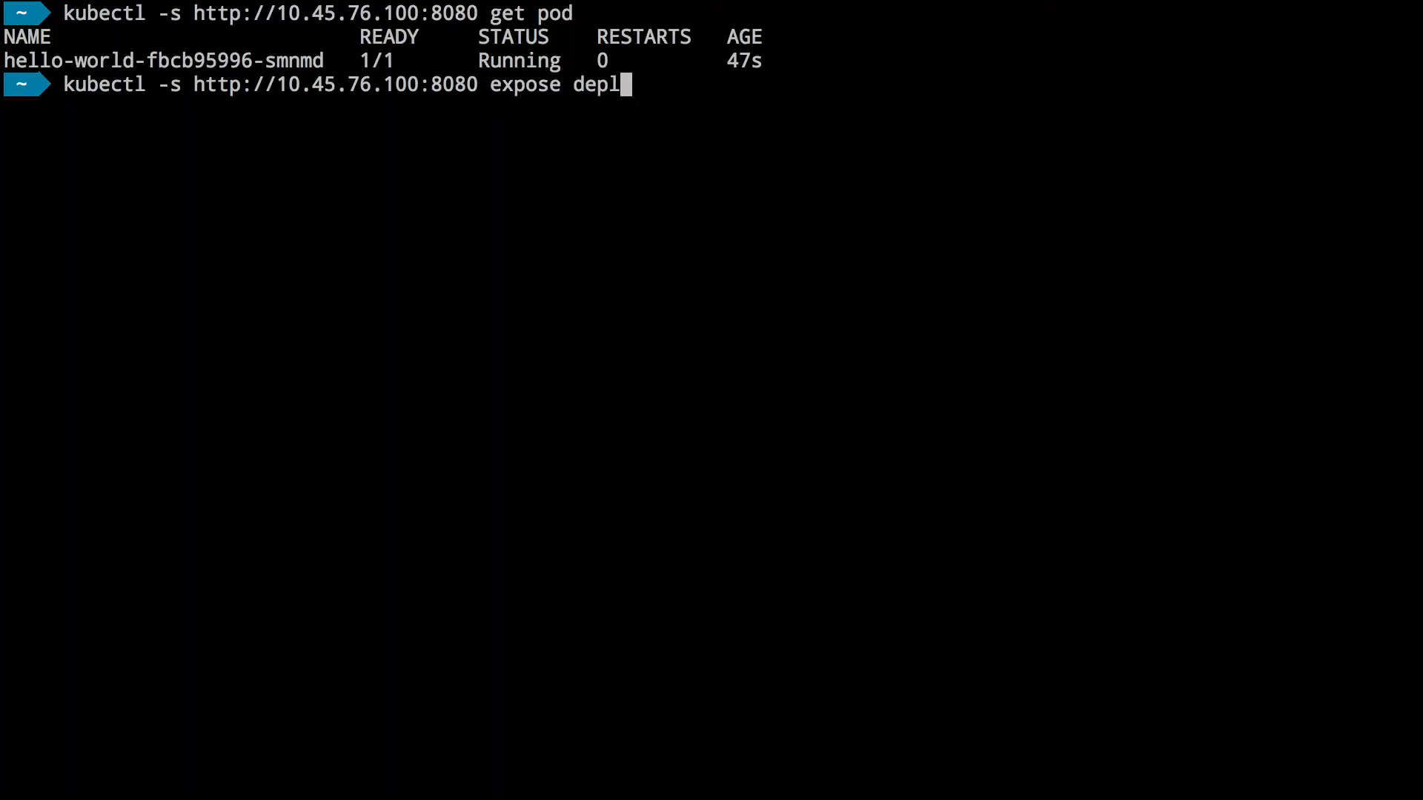
text(oy)
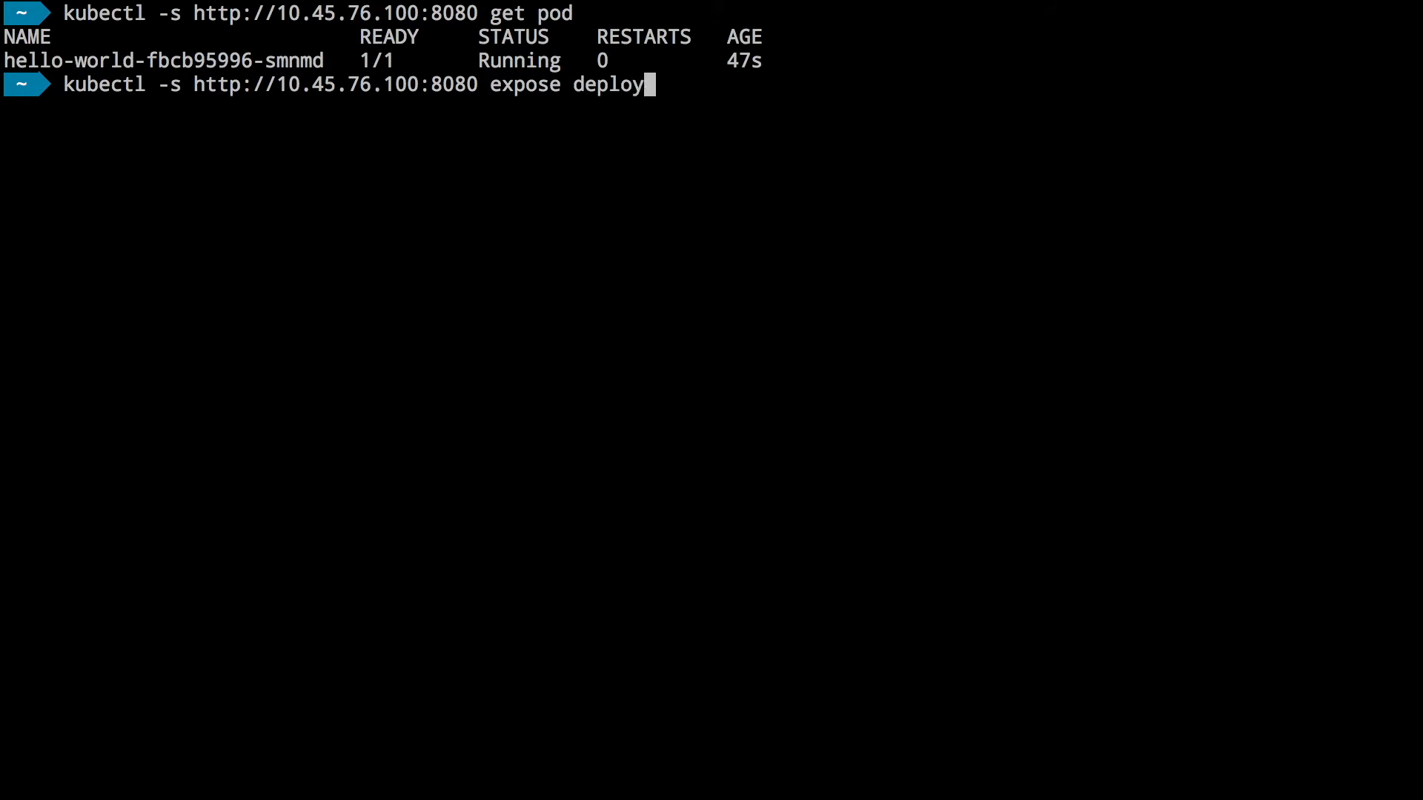
text(ment)
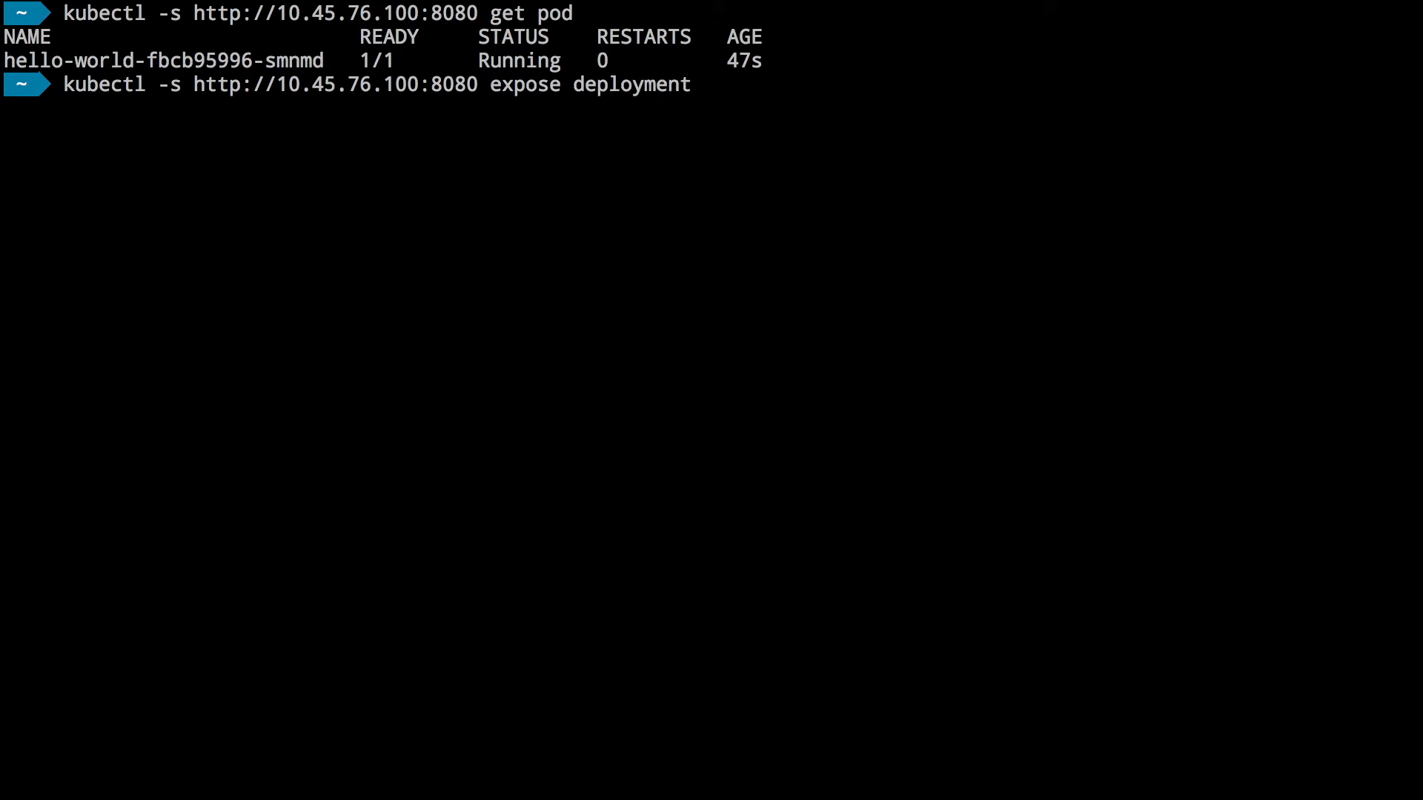
text(tutum)
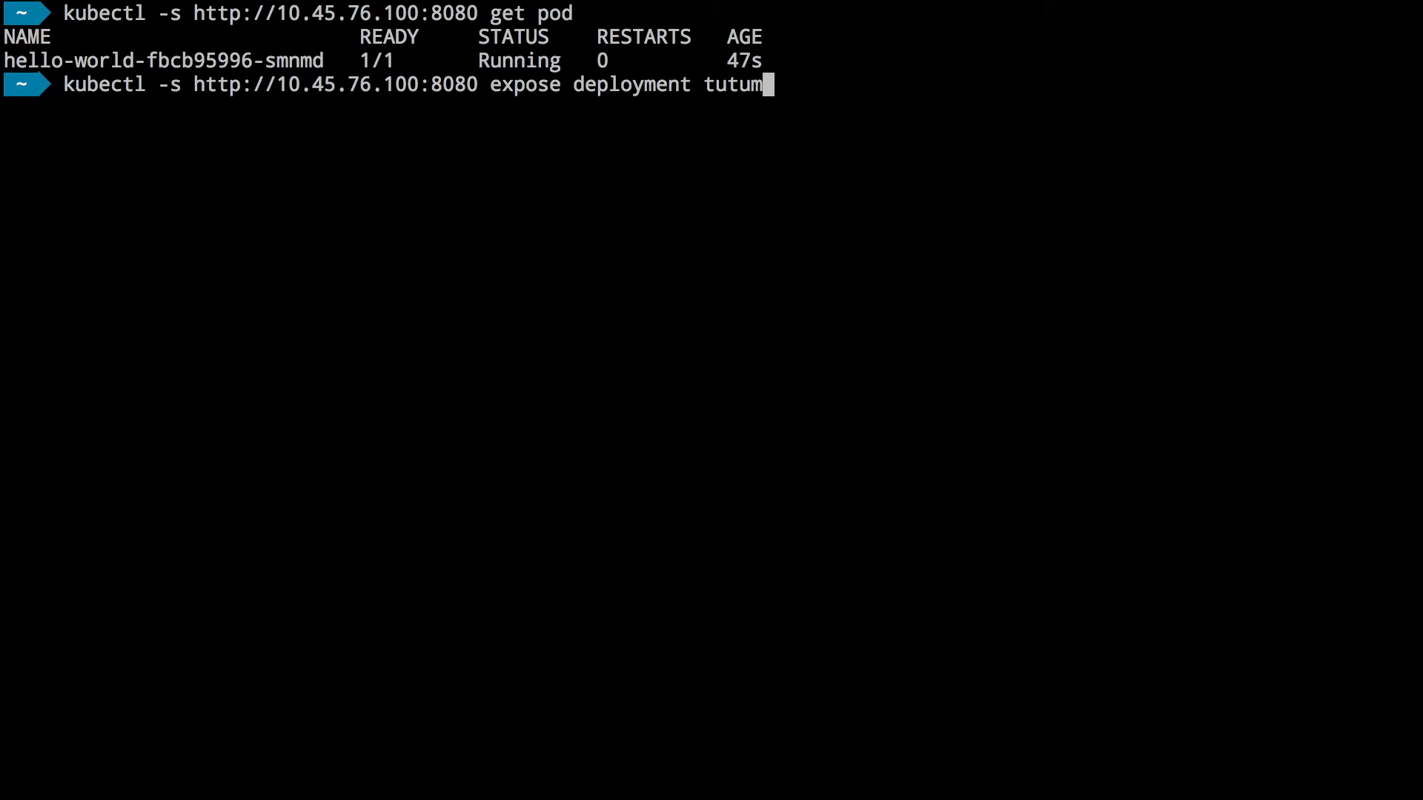
text(/hel)
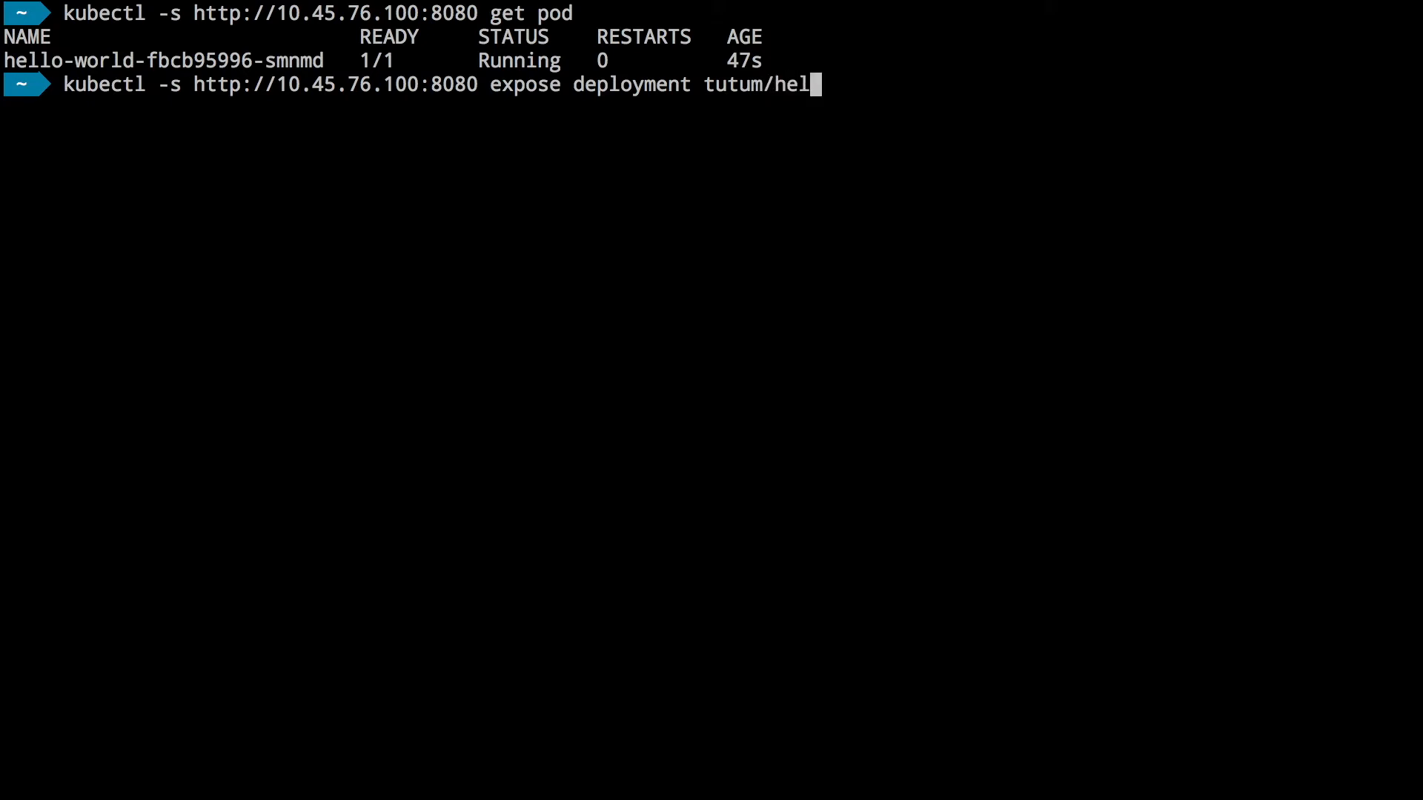
text(lo-workd)
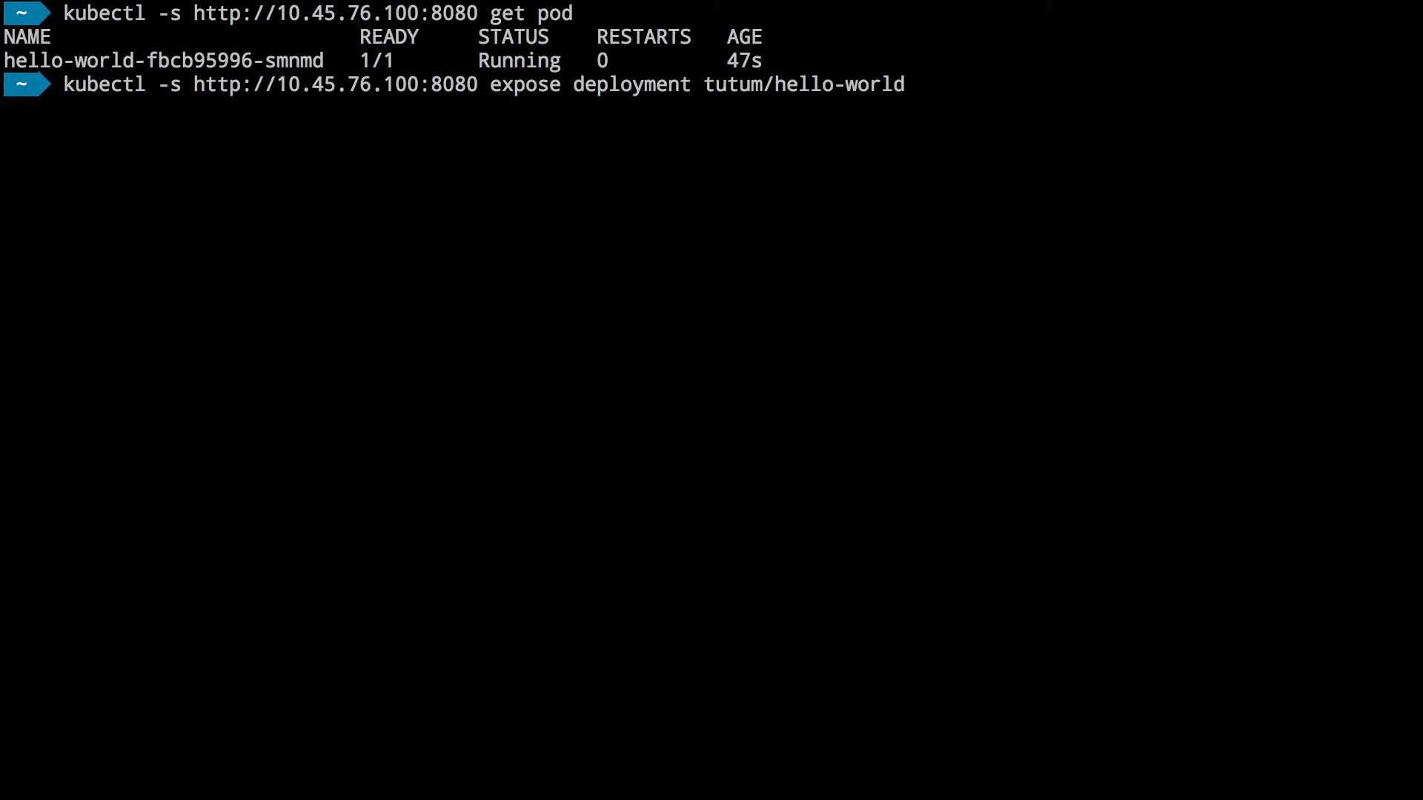
text(--type)
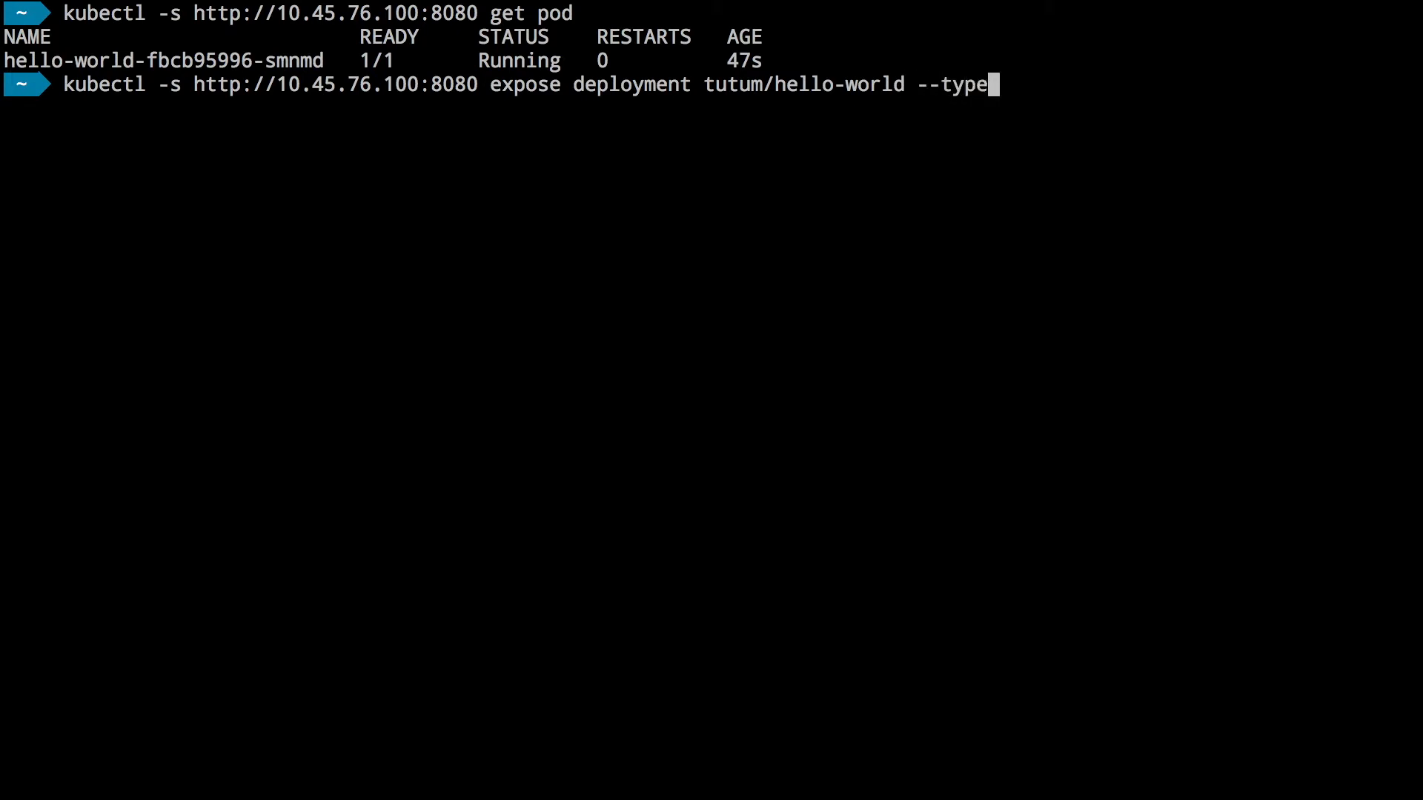
text(=Node)
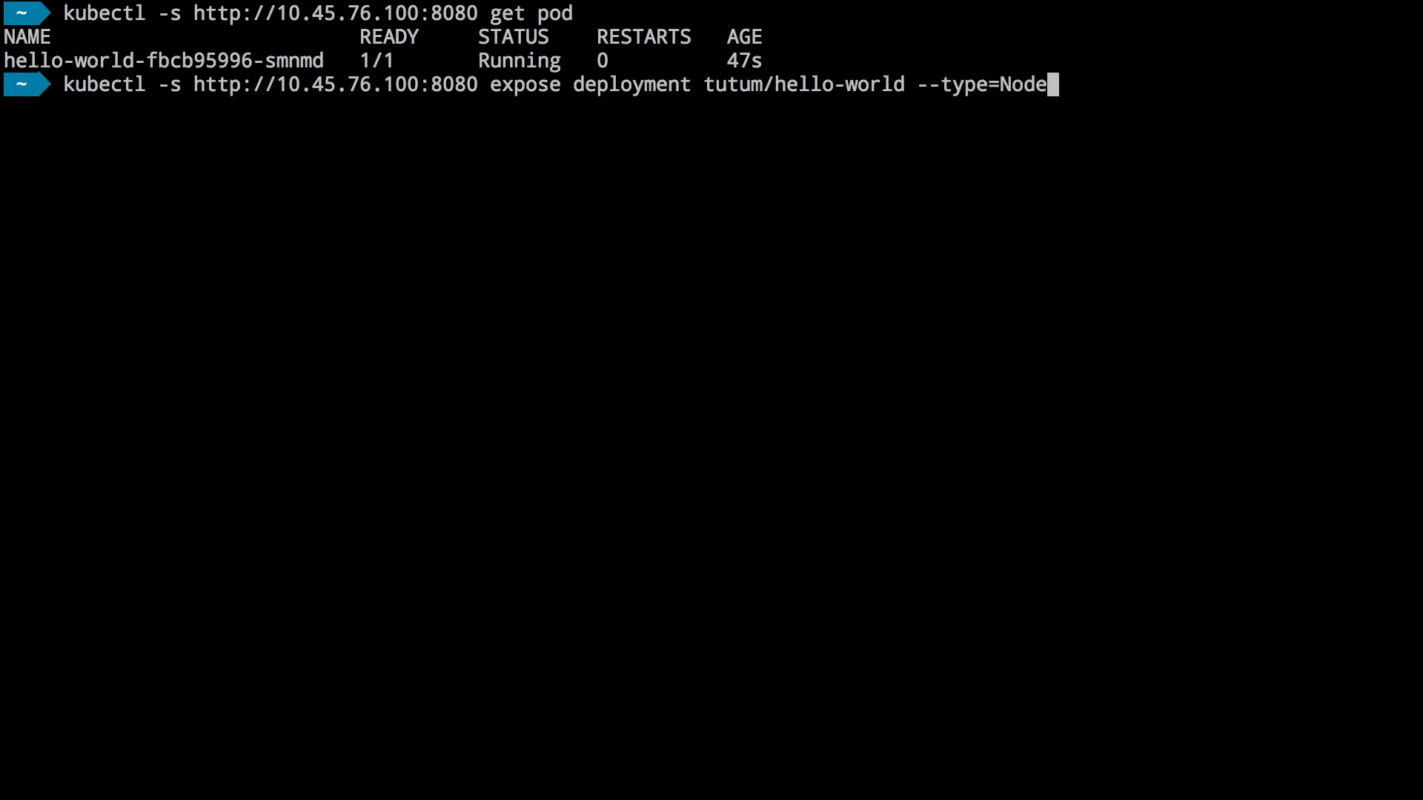
text(Port --nme)
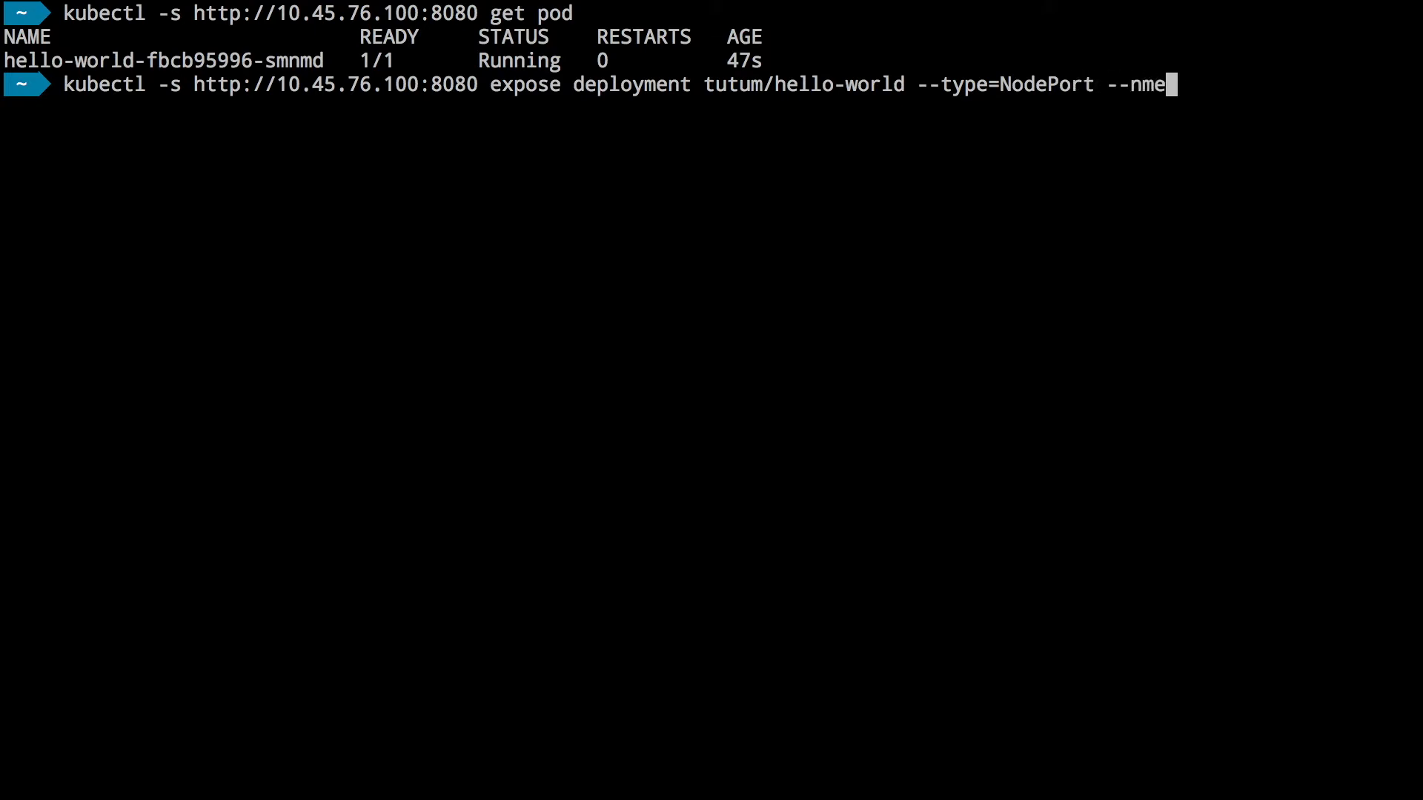
text(ame)
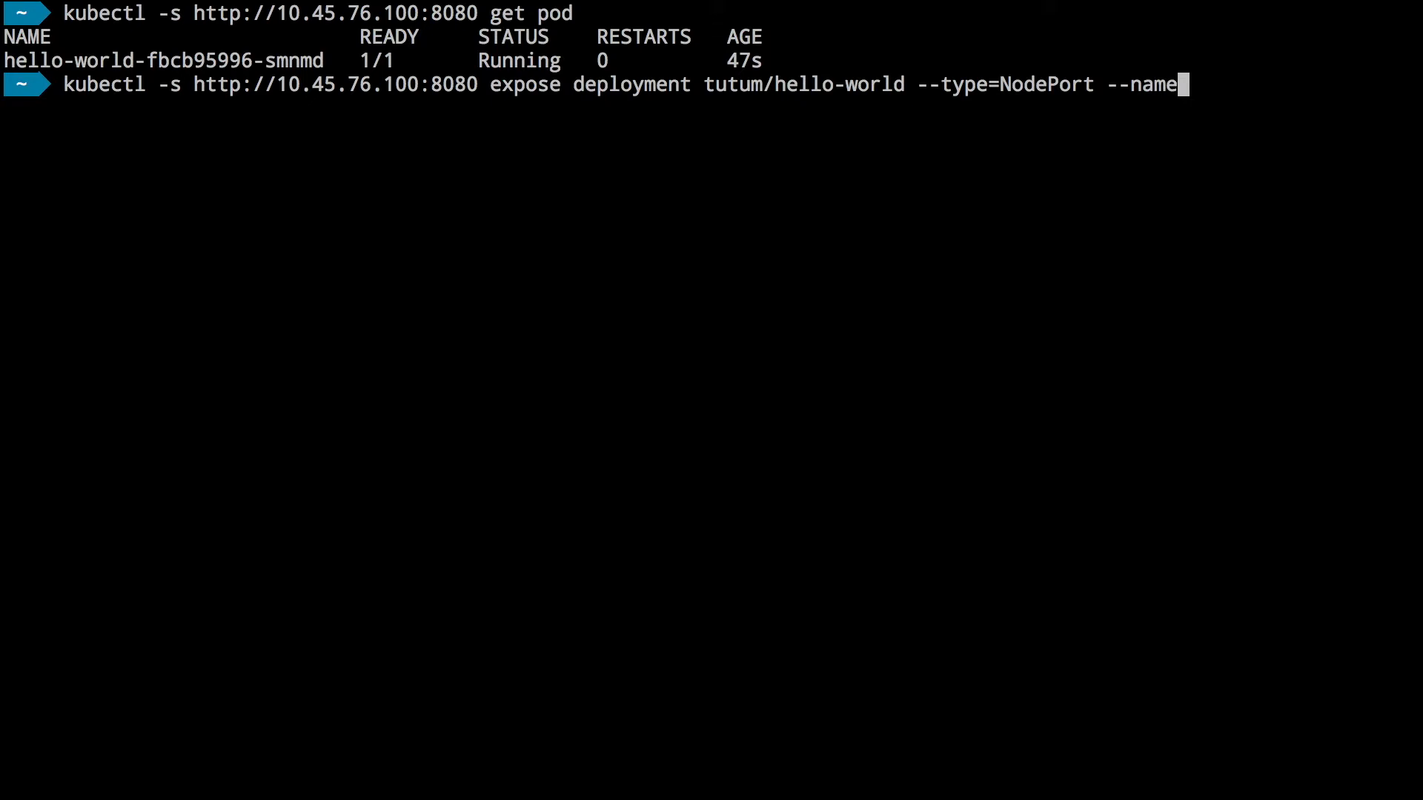
text(he)
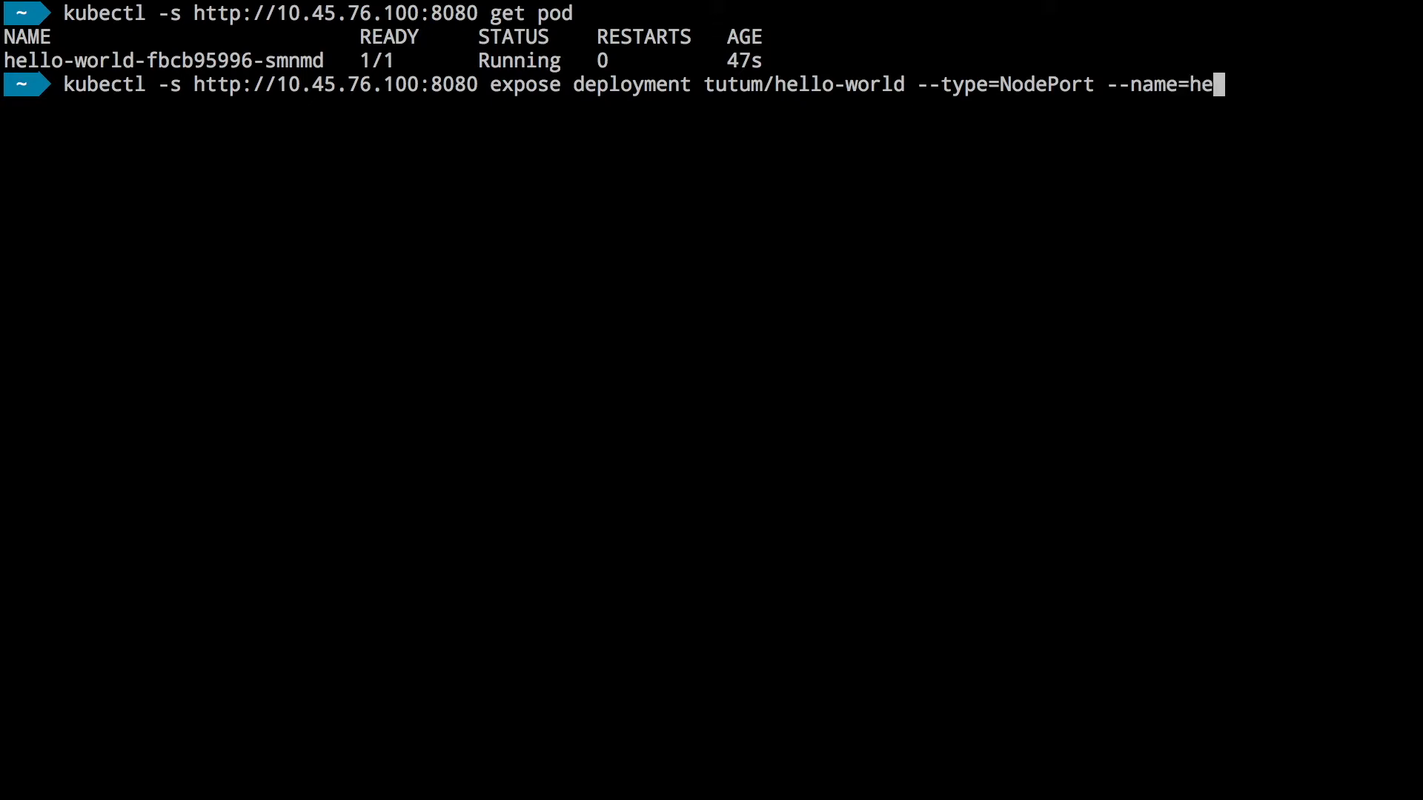
text(llo-wpr)
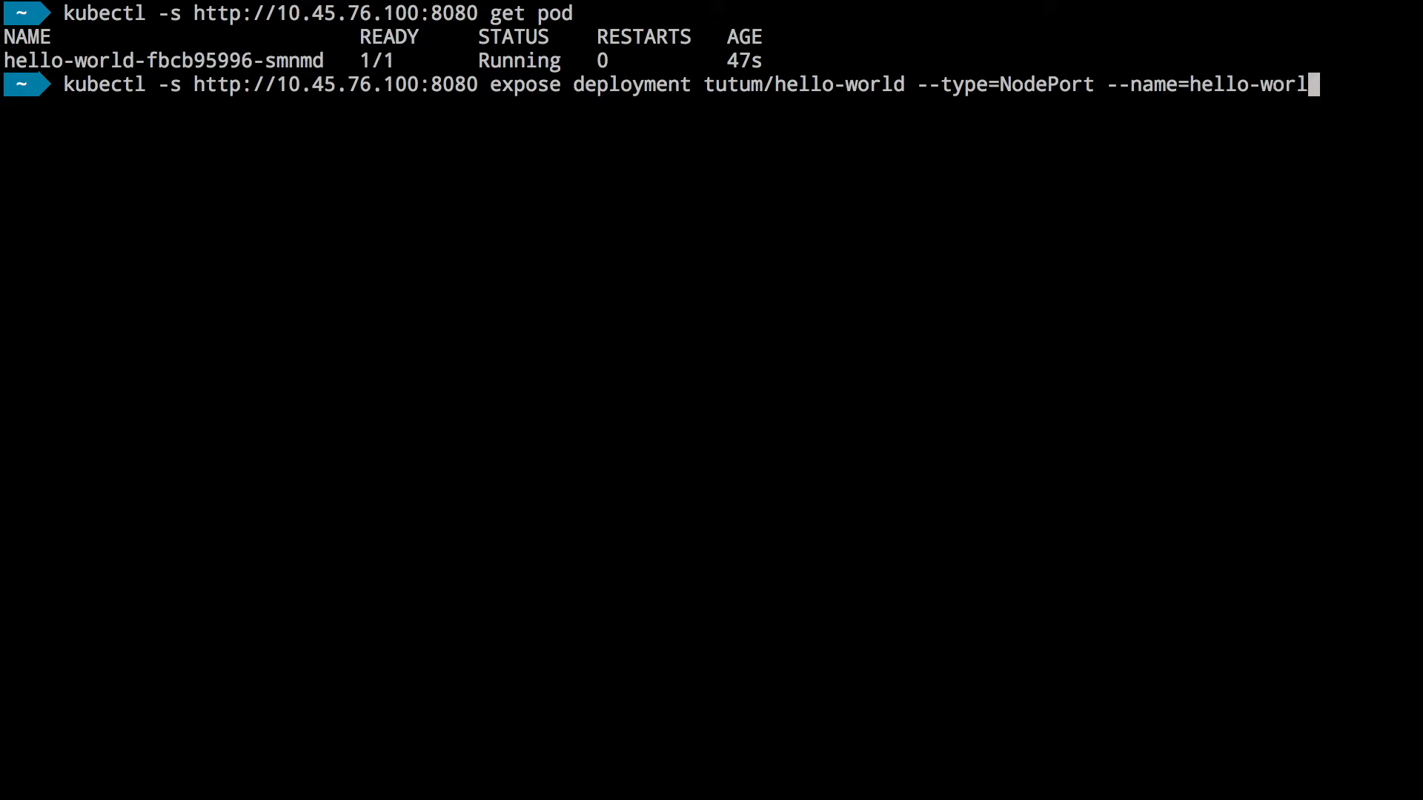
text(d-servoc)
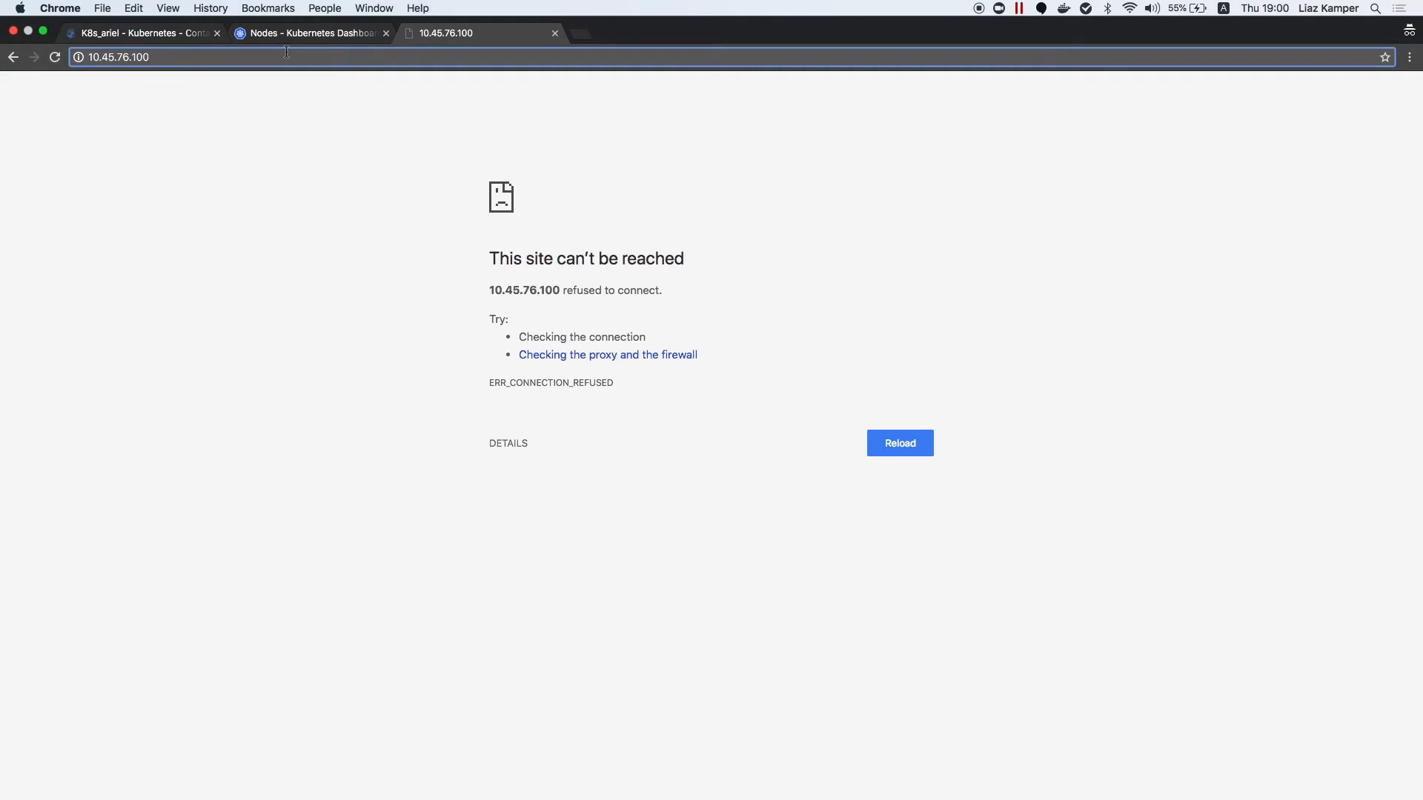
Browse to 10.45.76.100:31555 to reach the hello-world service's node port
text(:31555)
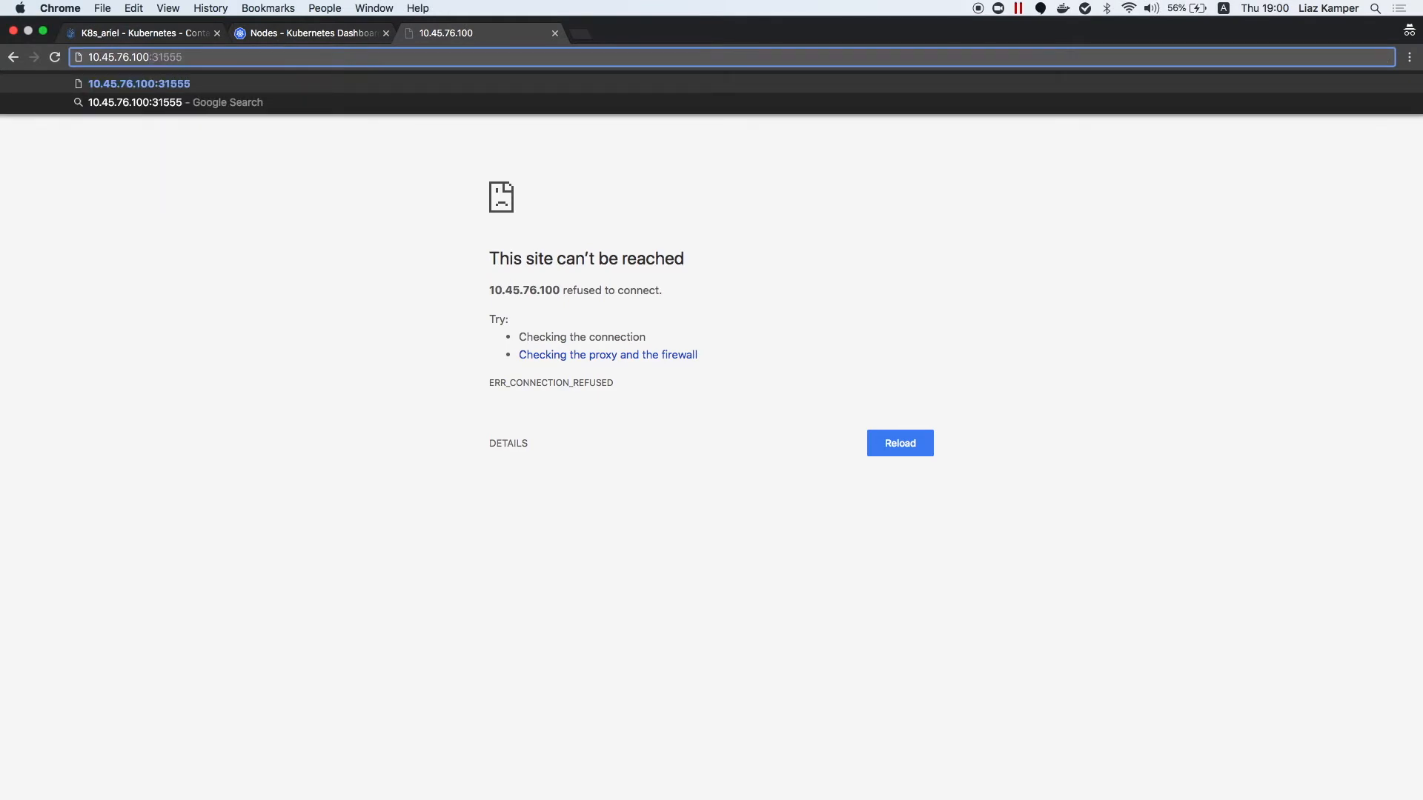
click(899, 444)
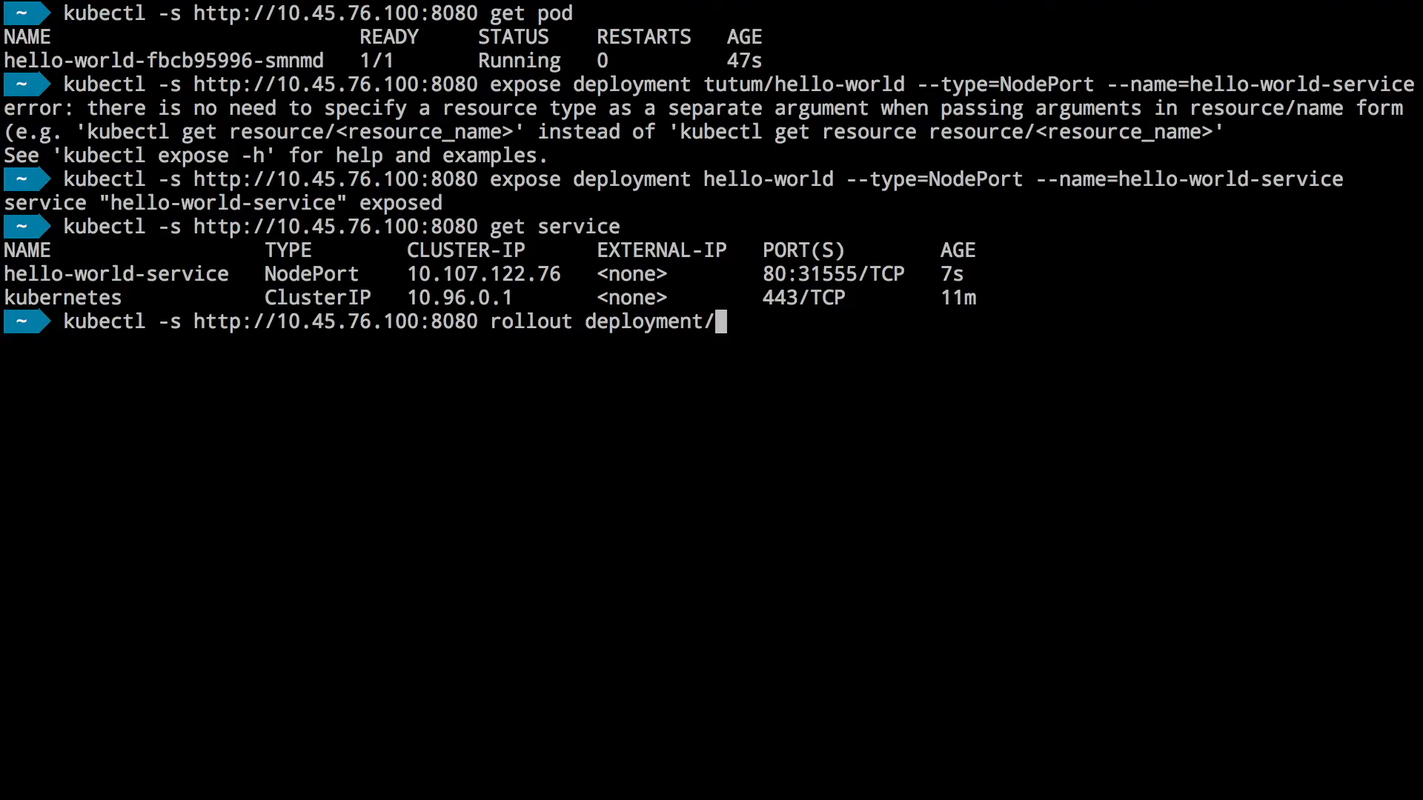
Check the deployment/hello-world rollout status, then scale hello-world to 2 replicas
text(hello-world)
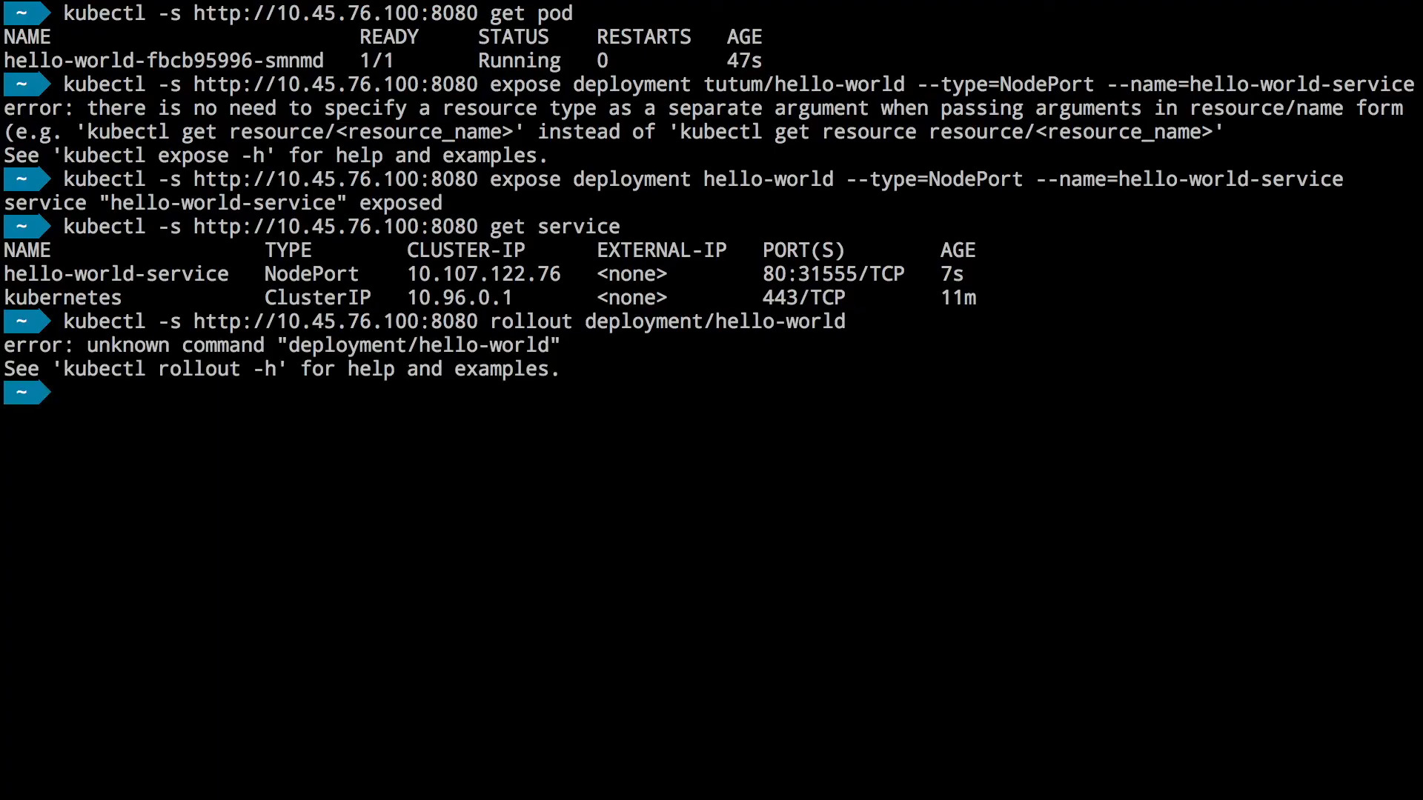
text(kubectl -s http://10.45.76.100:8080 rollout deployment/hello-world)
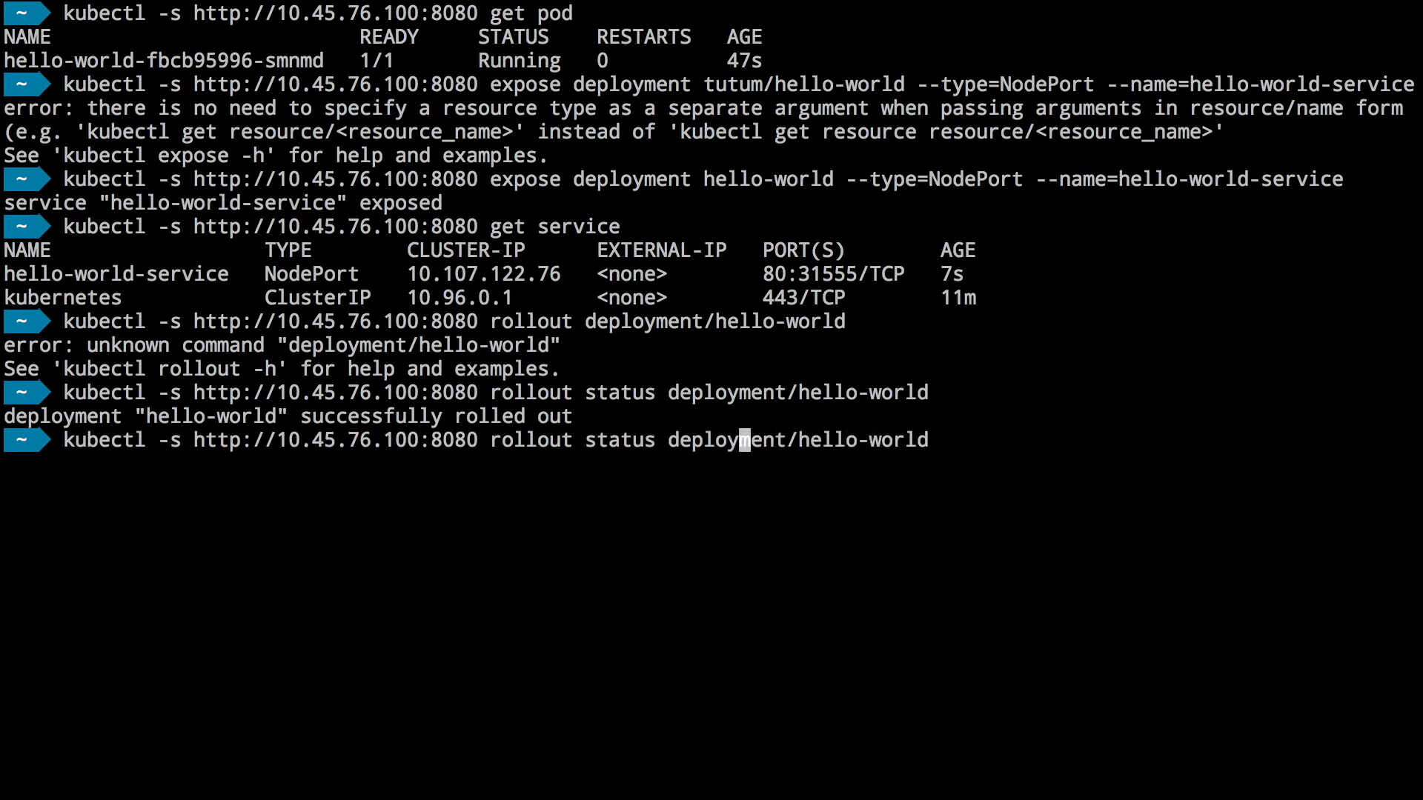
key(BackSpace)
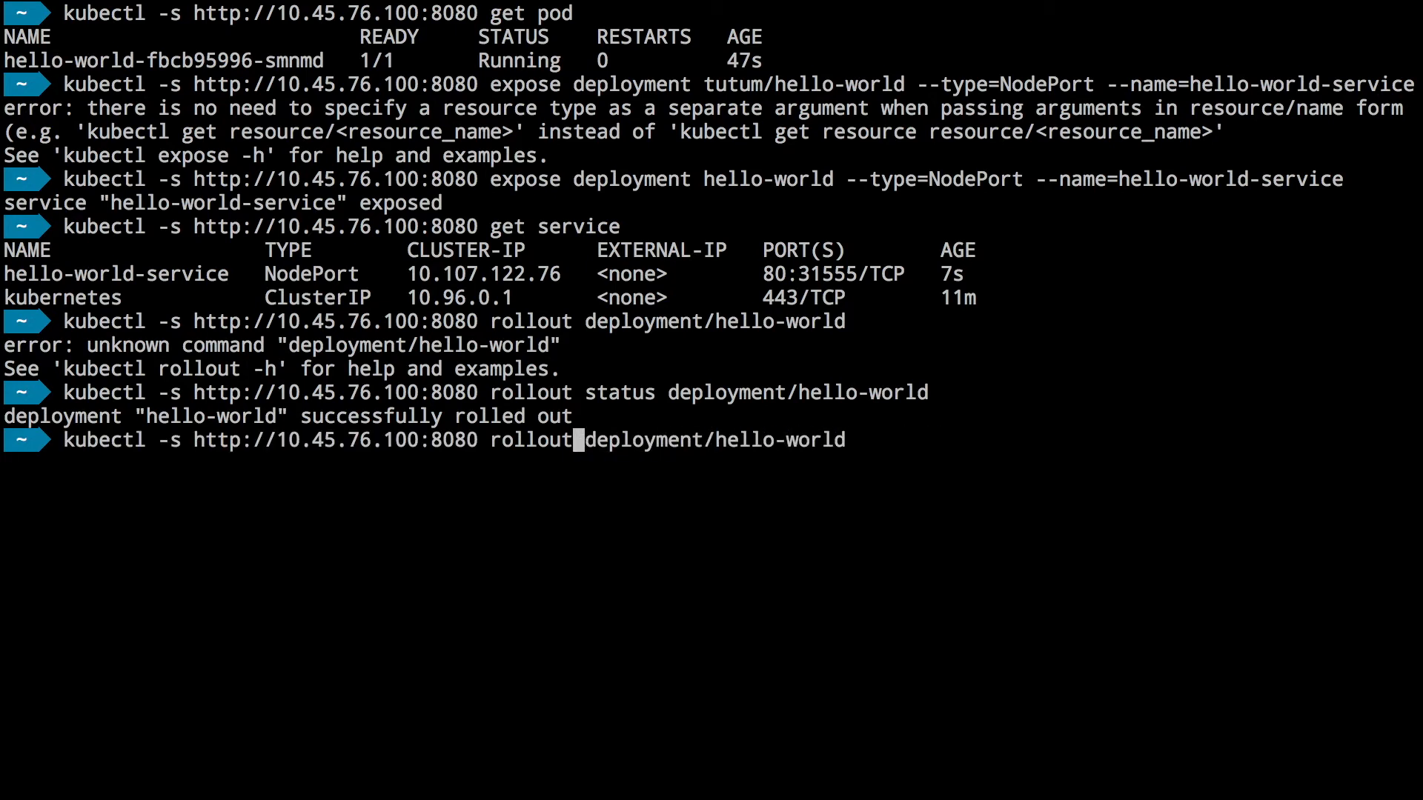
text(scale --repli)
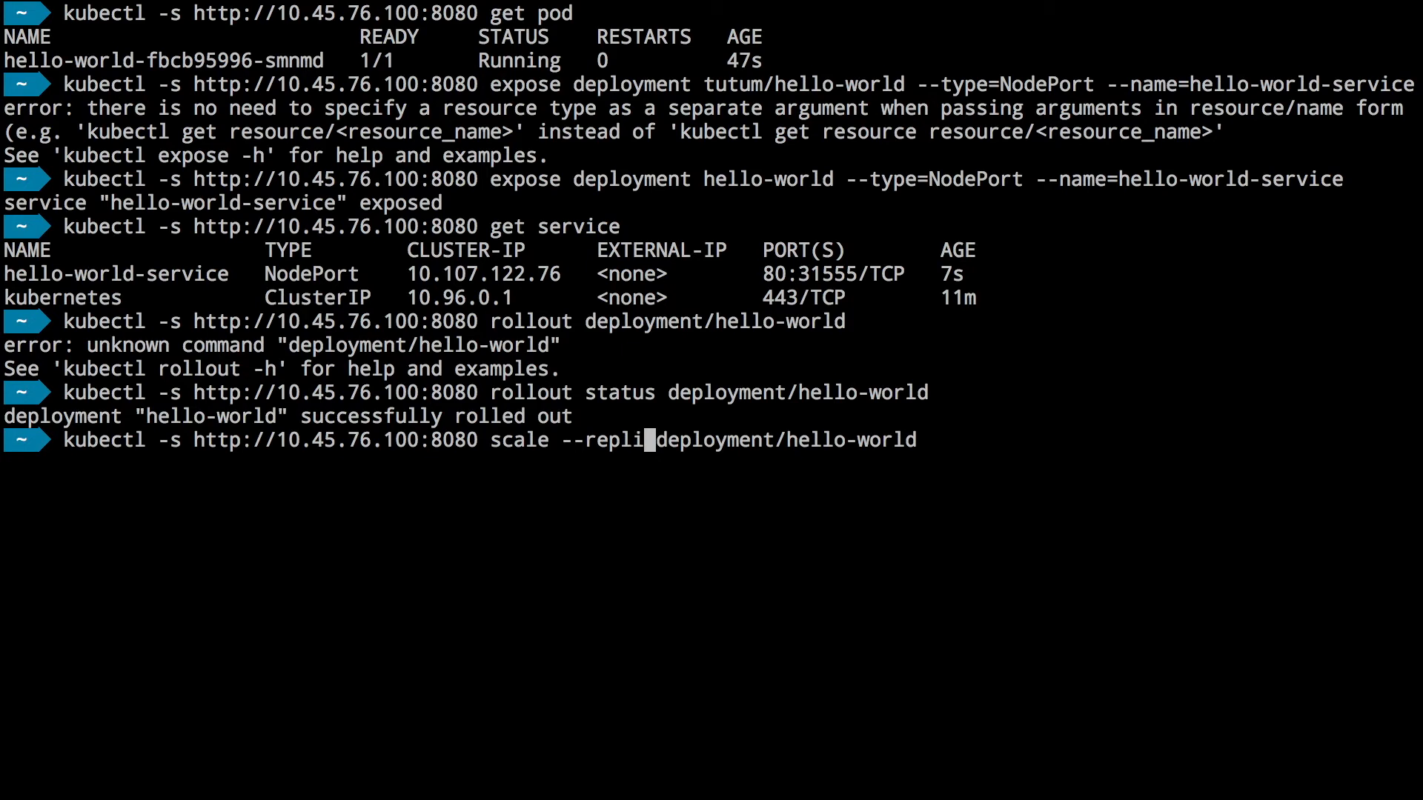
text(cas=)
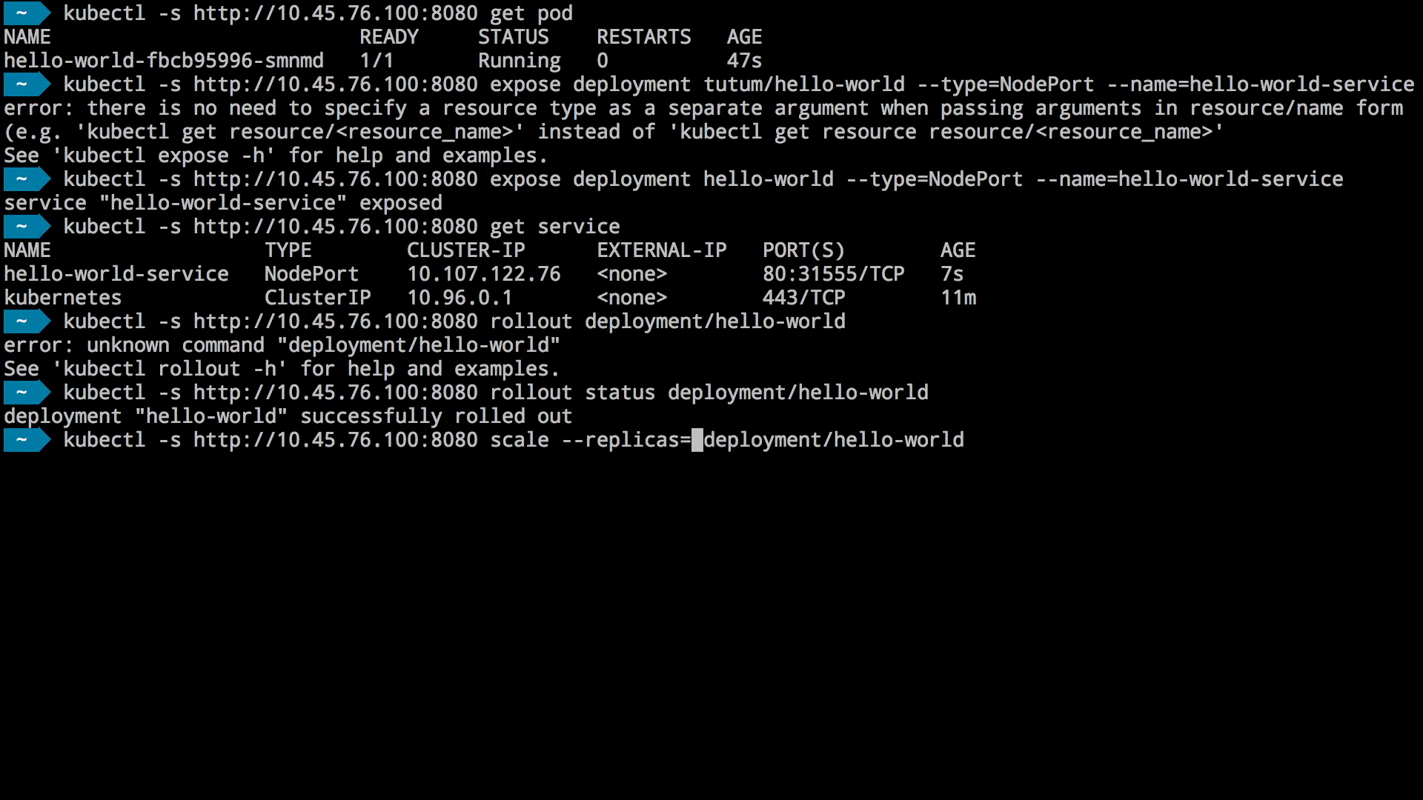
text(2)
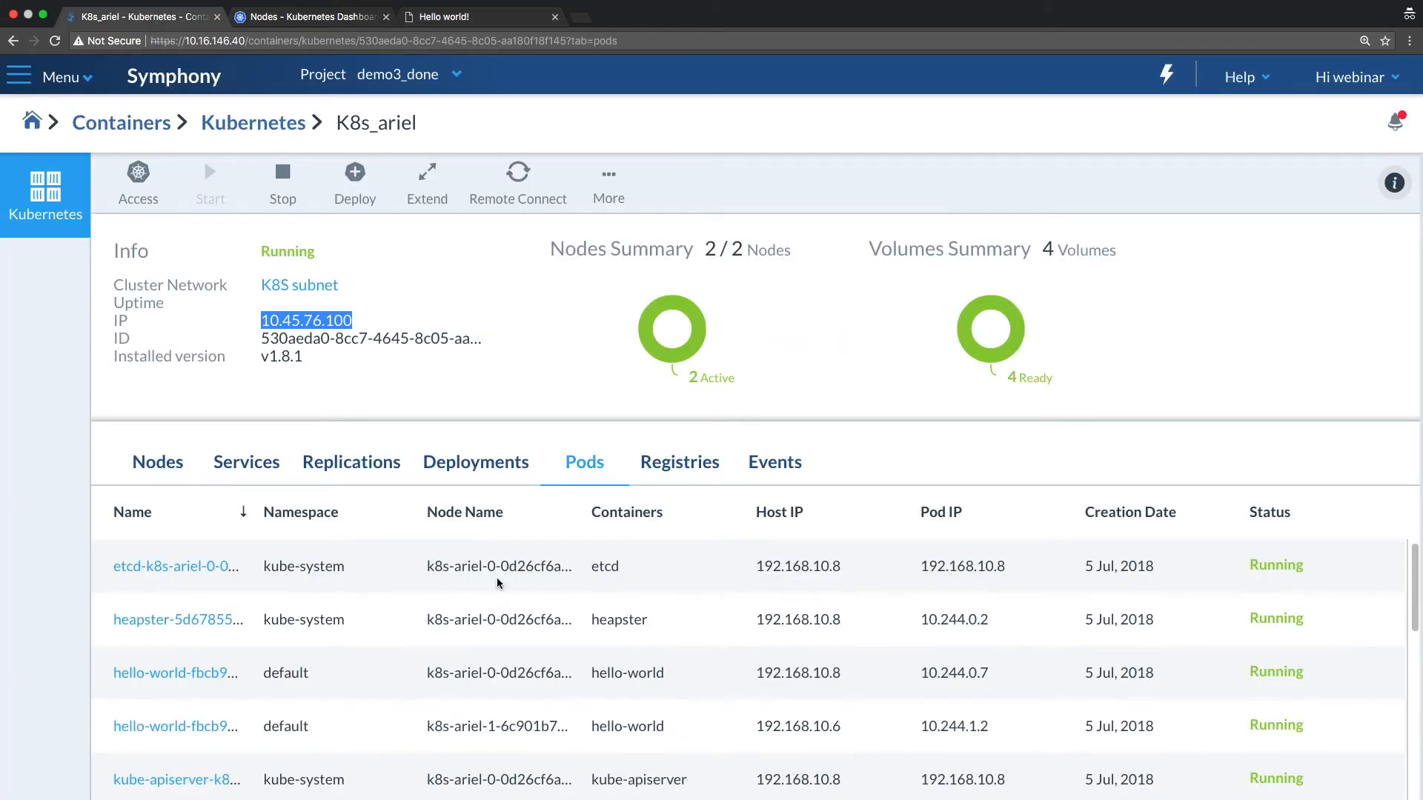
scroll(down, 3)
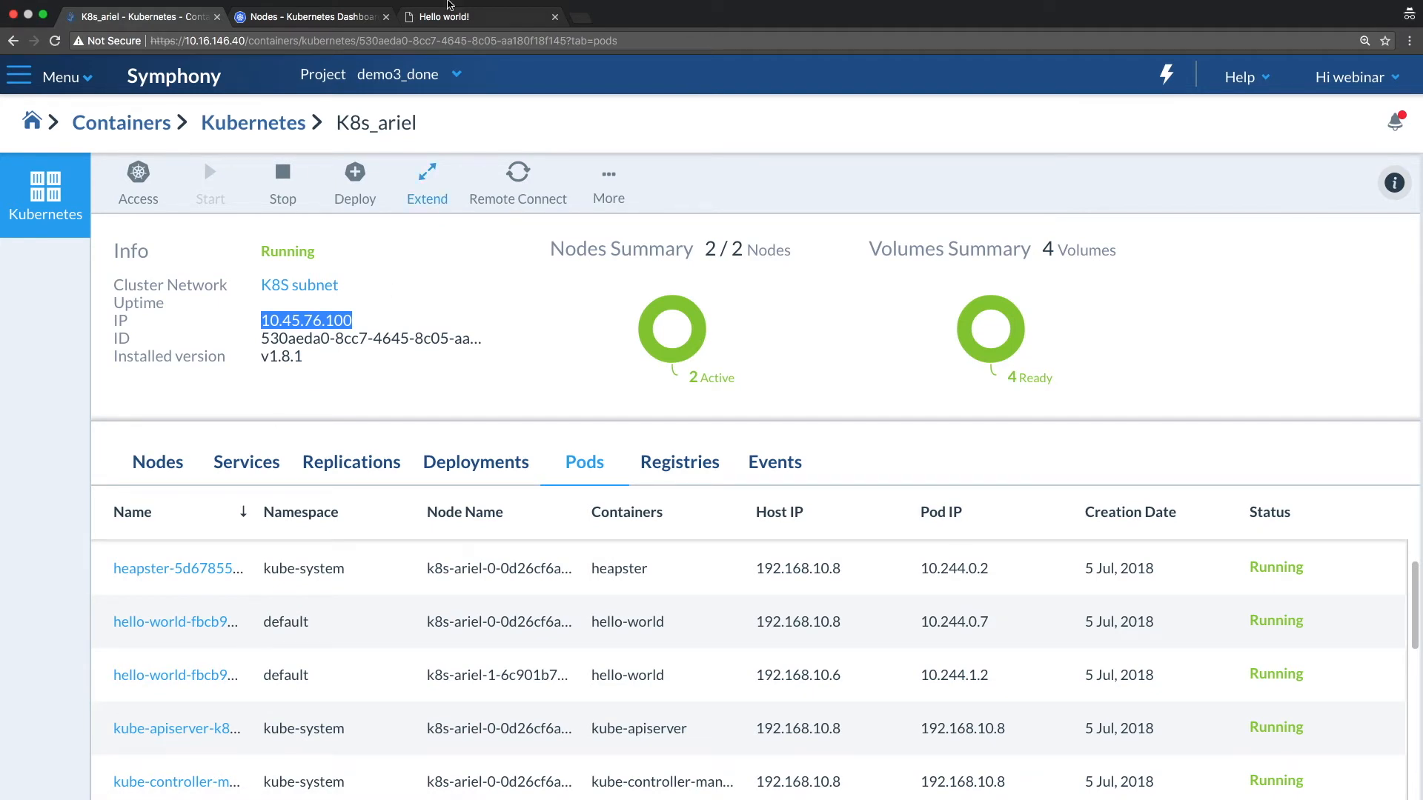
click(480, 34)
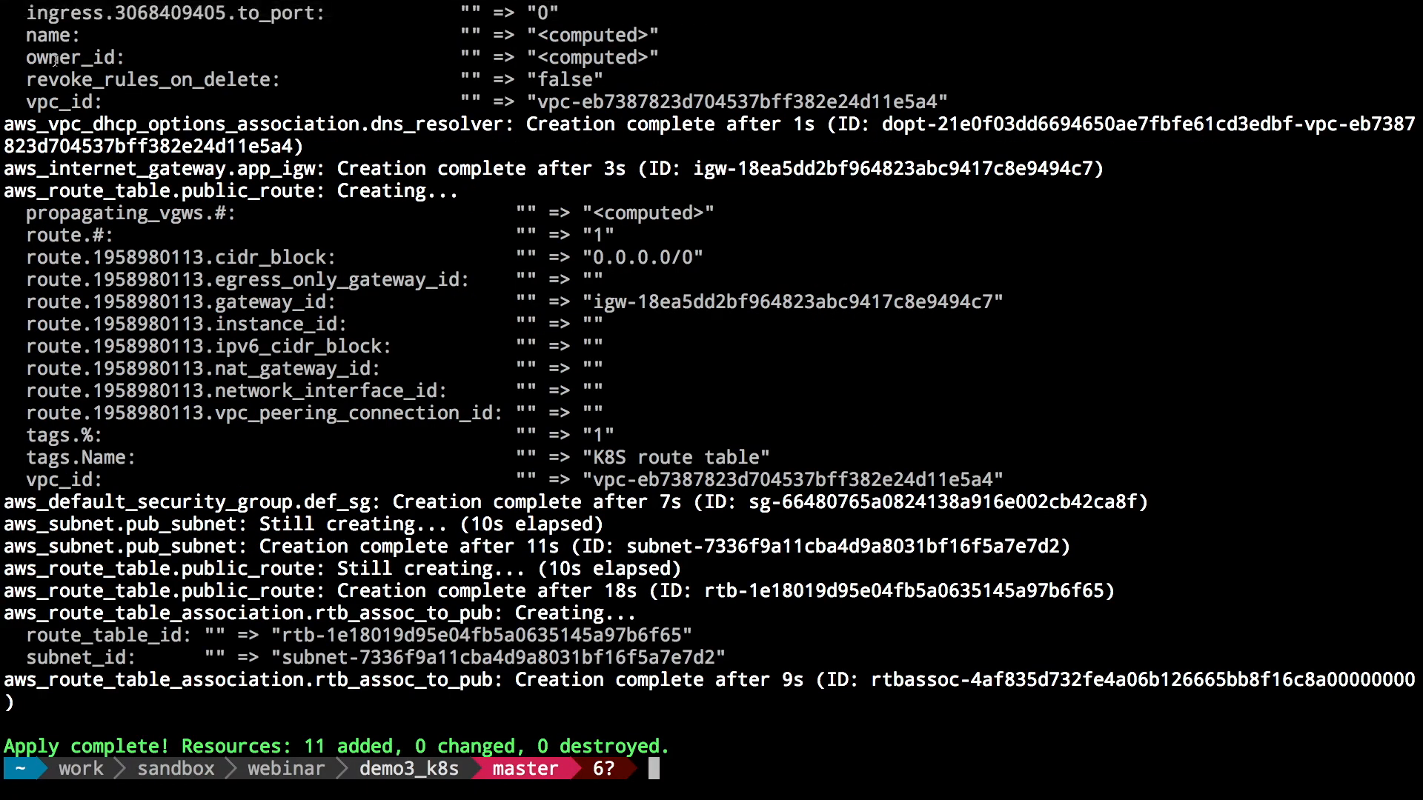
List the directory and copy loadbalance.tf.rdy to loadbalance.tf for editing in vi
text(ls -l)
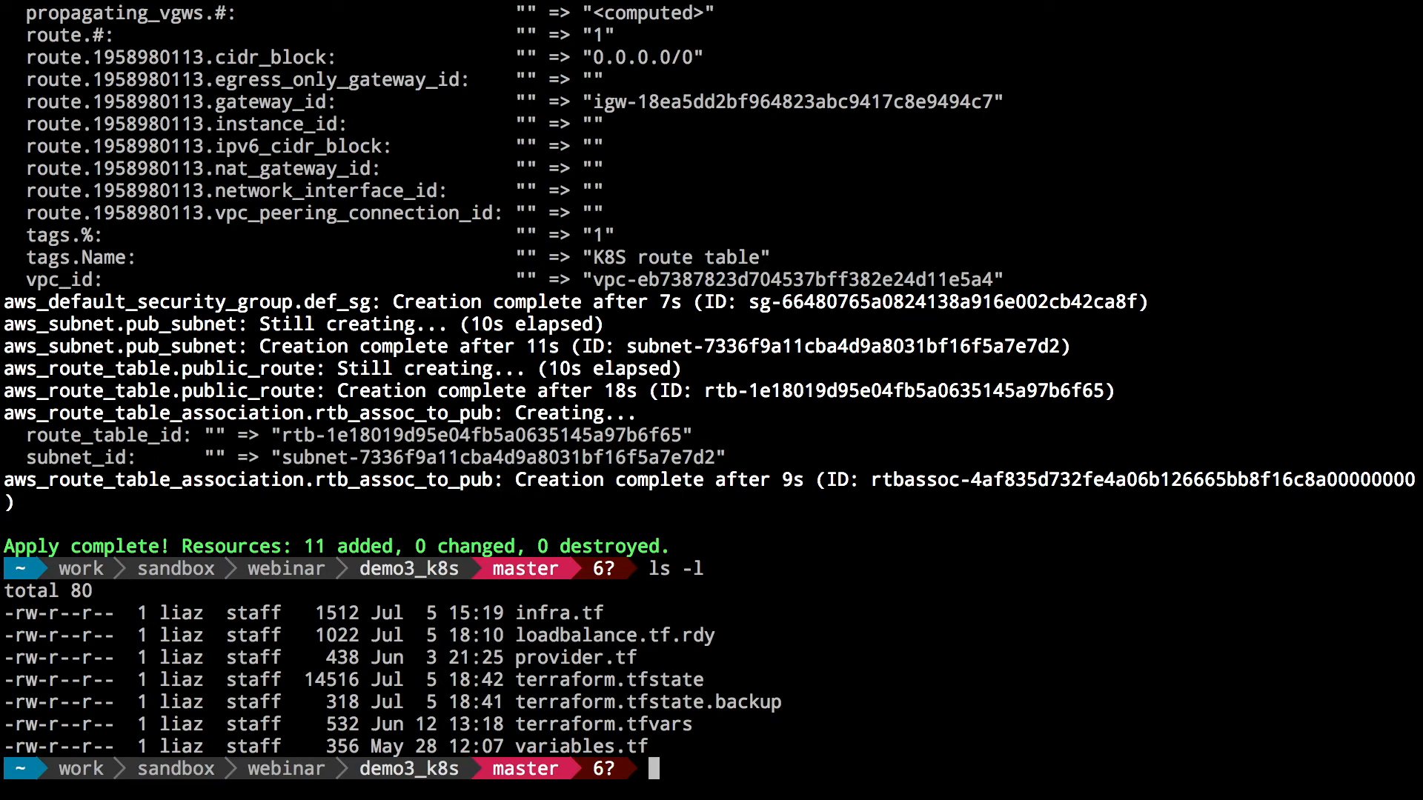
text(cp)
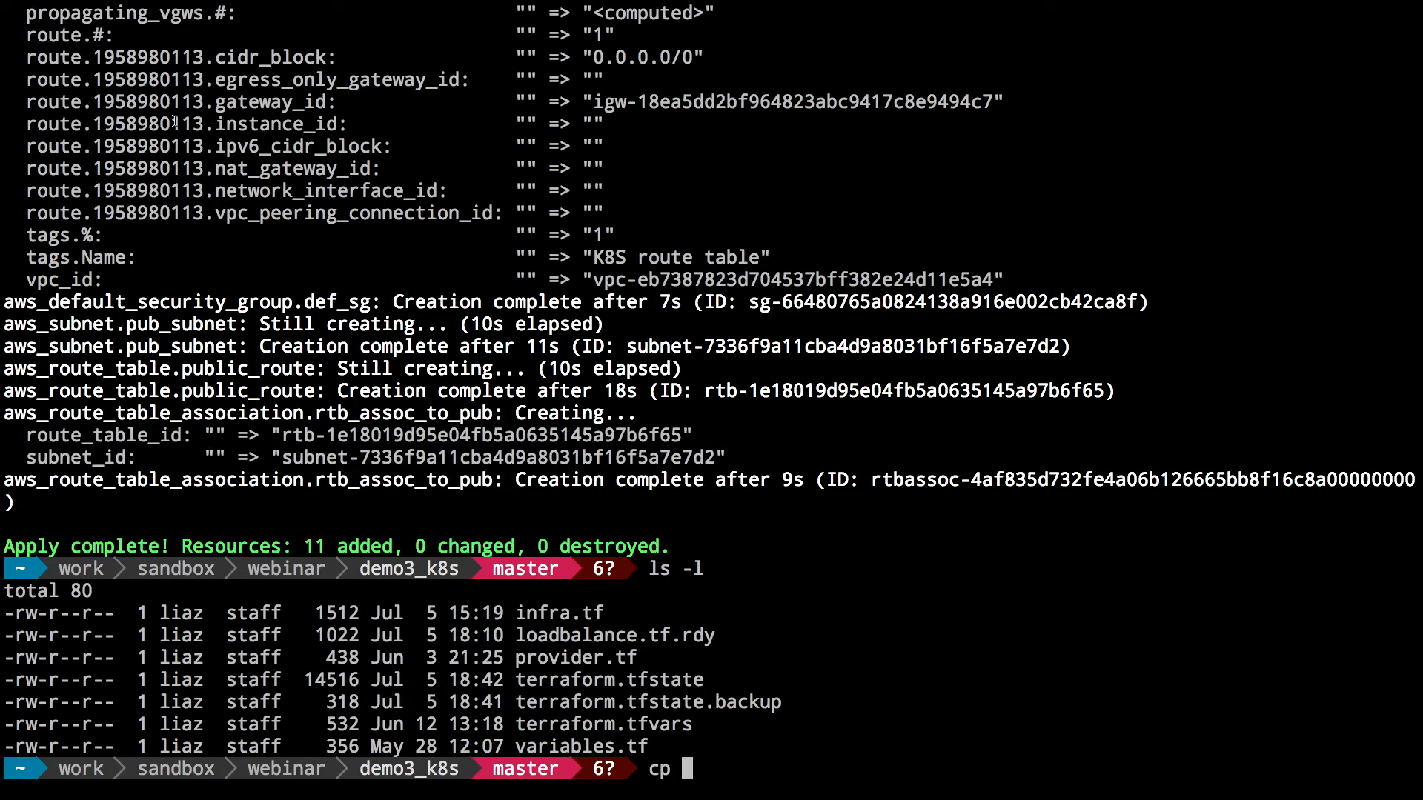
text(./loadbalance.tf.rdy ./loadbalance.tf)
text(vi)
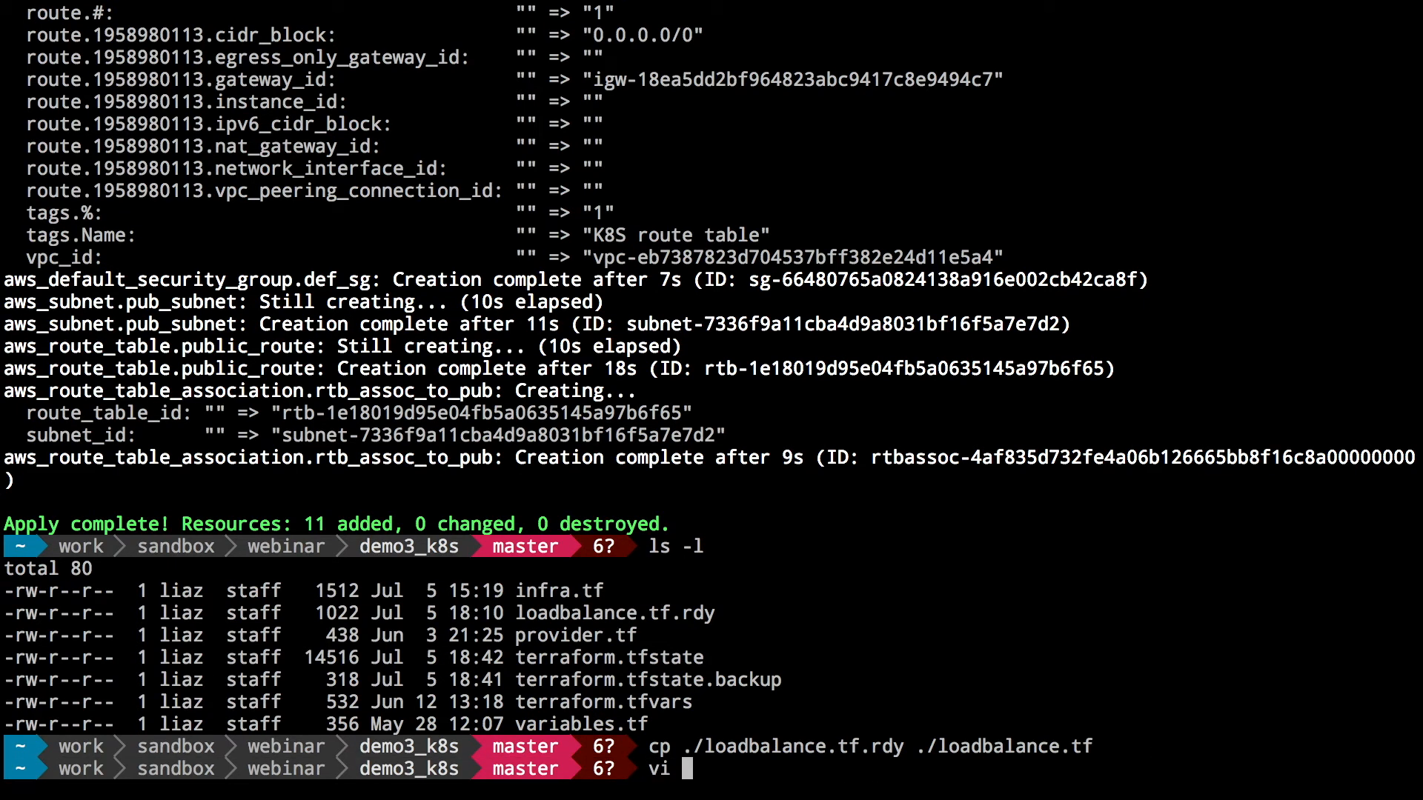
text(,.l)
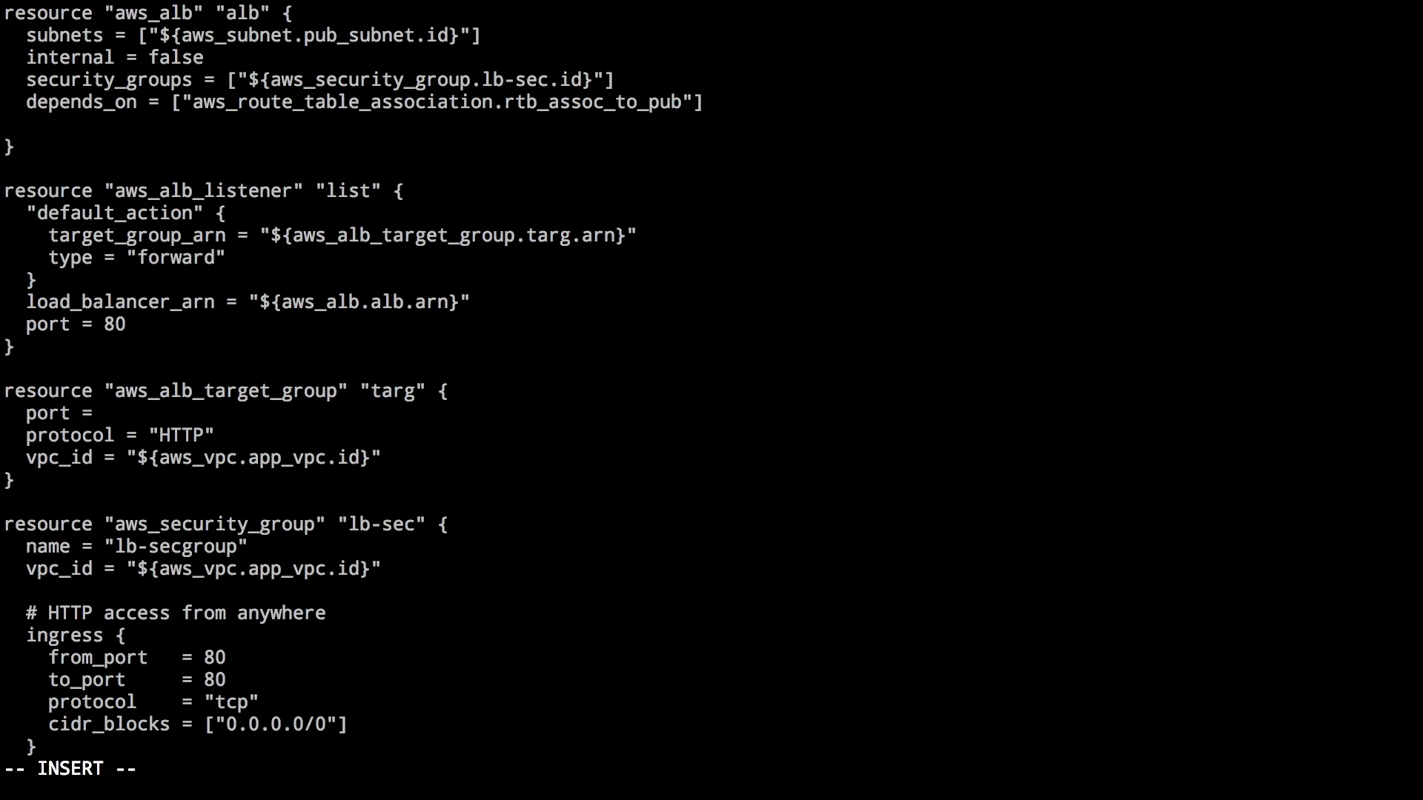
Enter 31555 as the aws_alb_target_group port and save loadbalance.tf
text(31555)
text(terraform a)
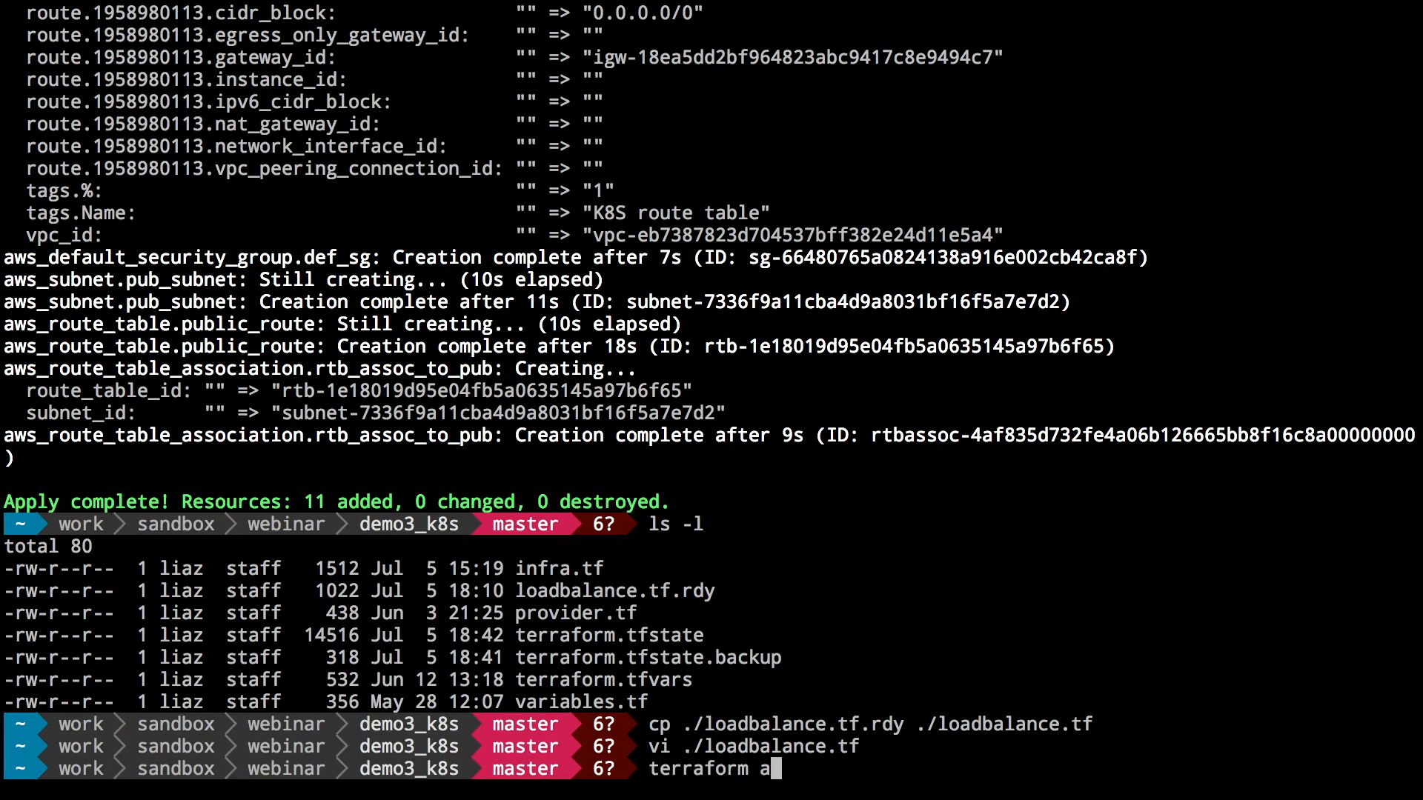
Run terraform apply and scroll through the security group and target group creation output
text(pply)
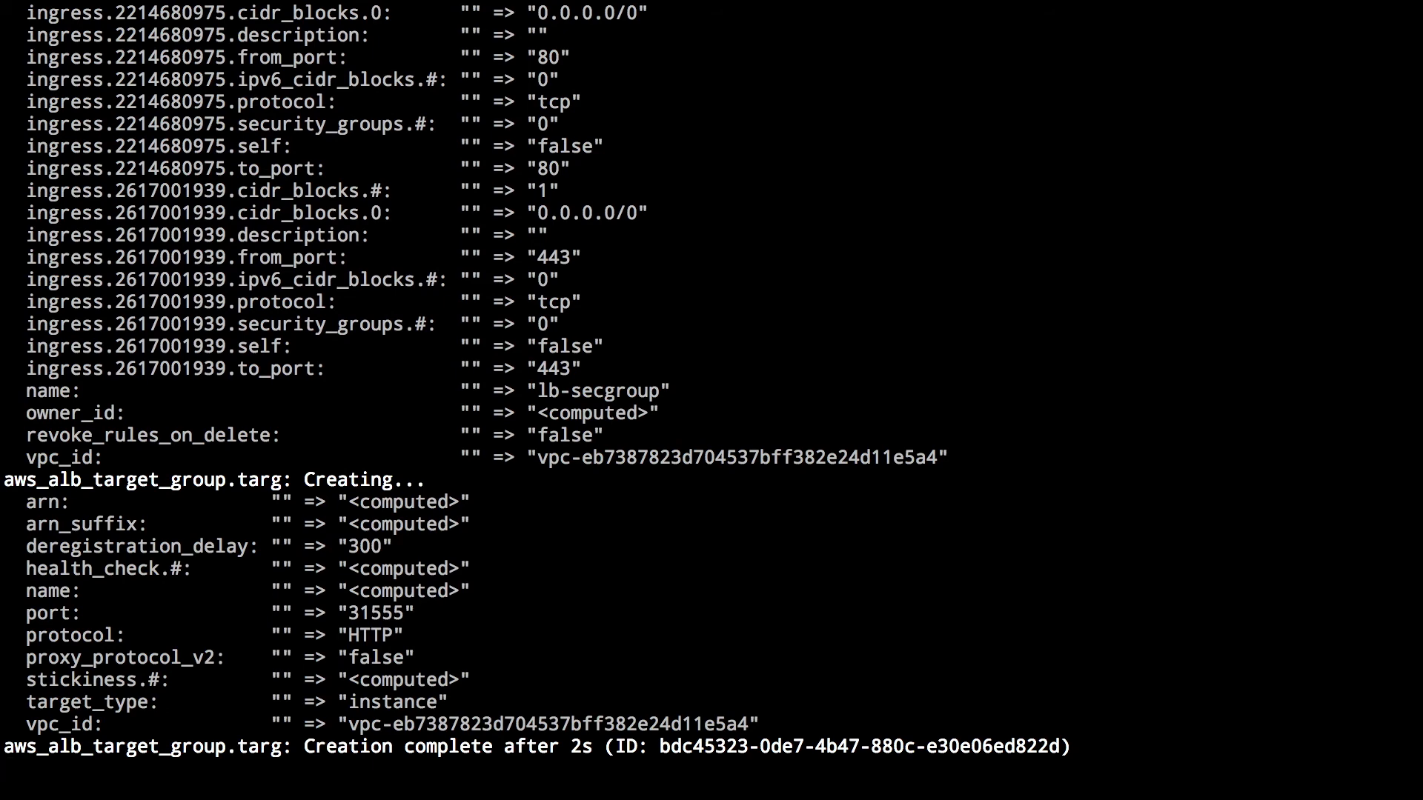
scroll(down, 3)
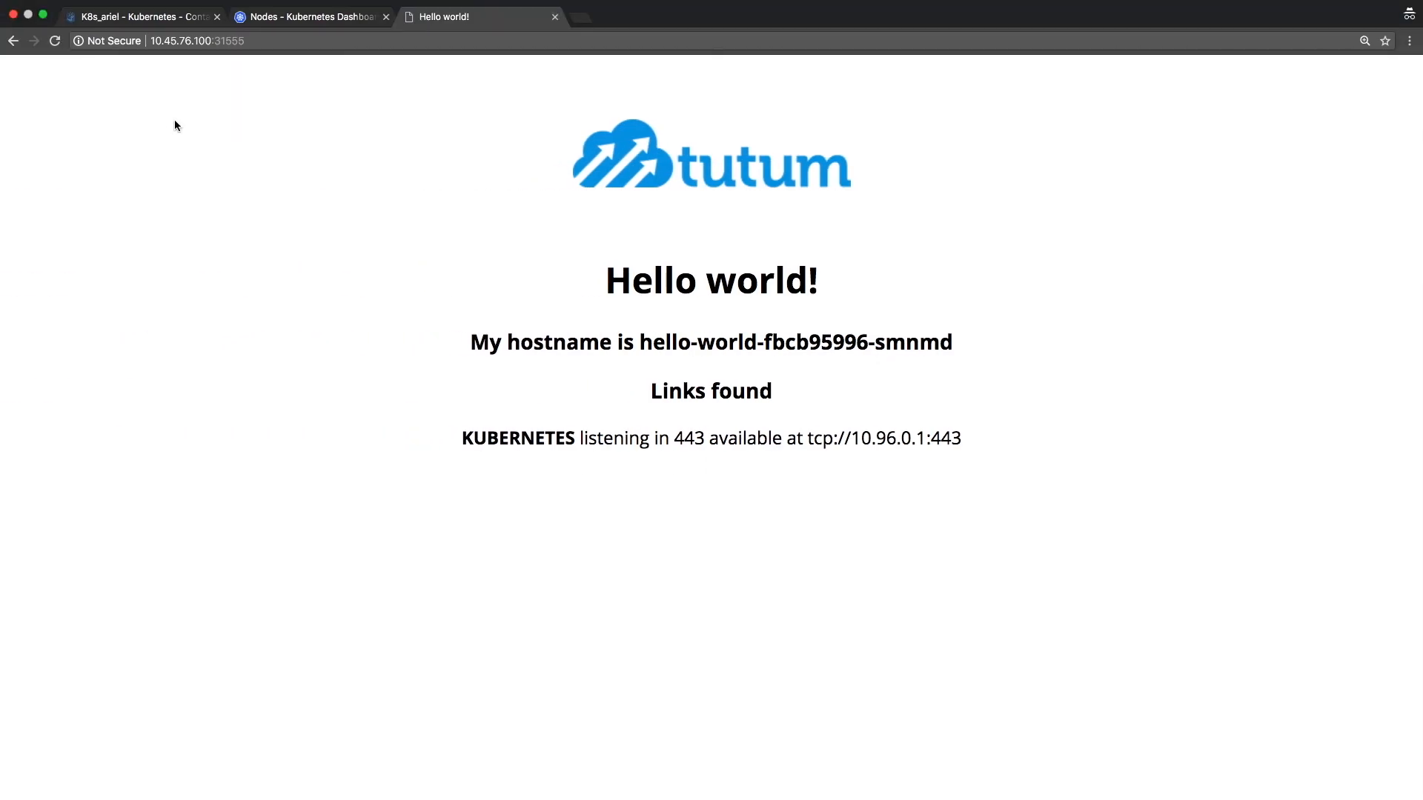
Filter Symphony's networking topology overview to K8S VPC and go to the load balancer
click(137, 33)
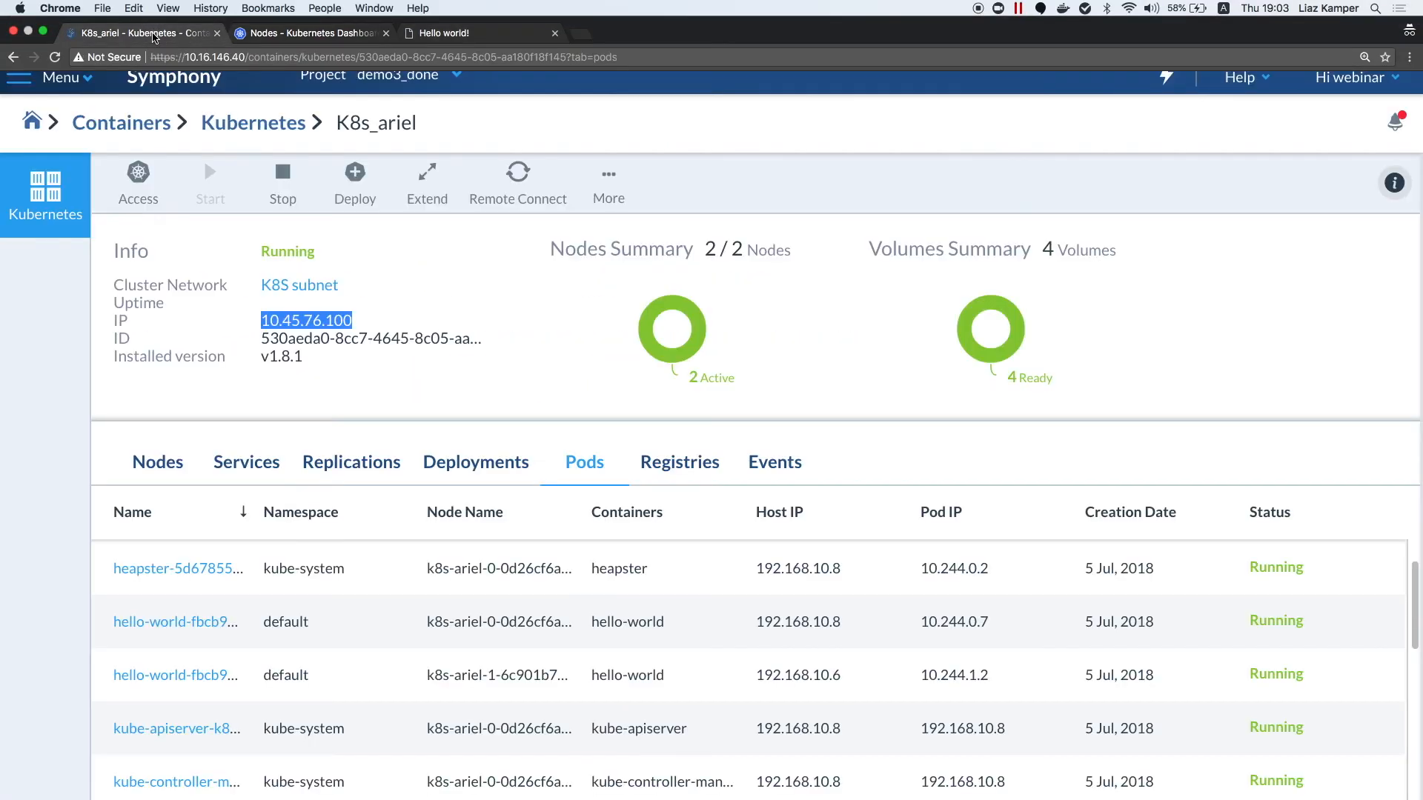
click(61, 77)
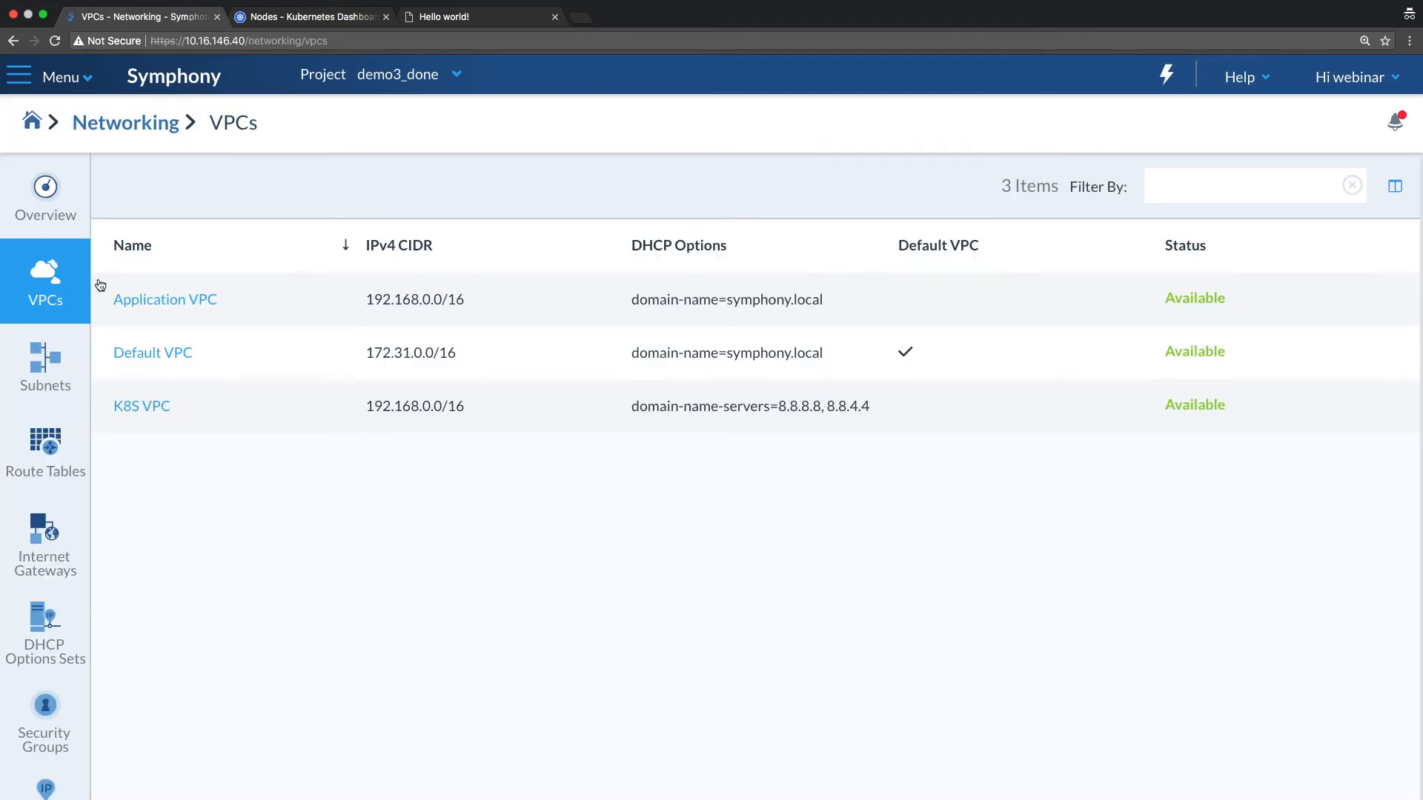
click(45, 190)
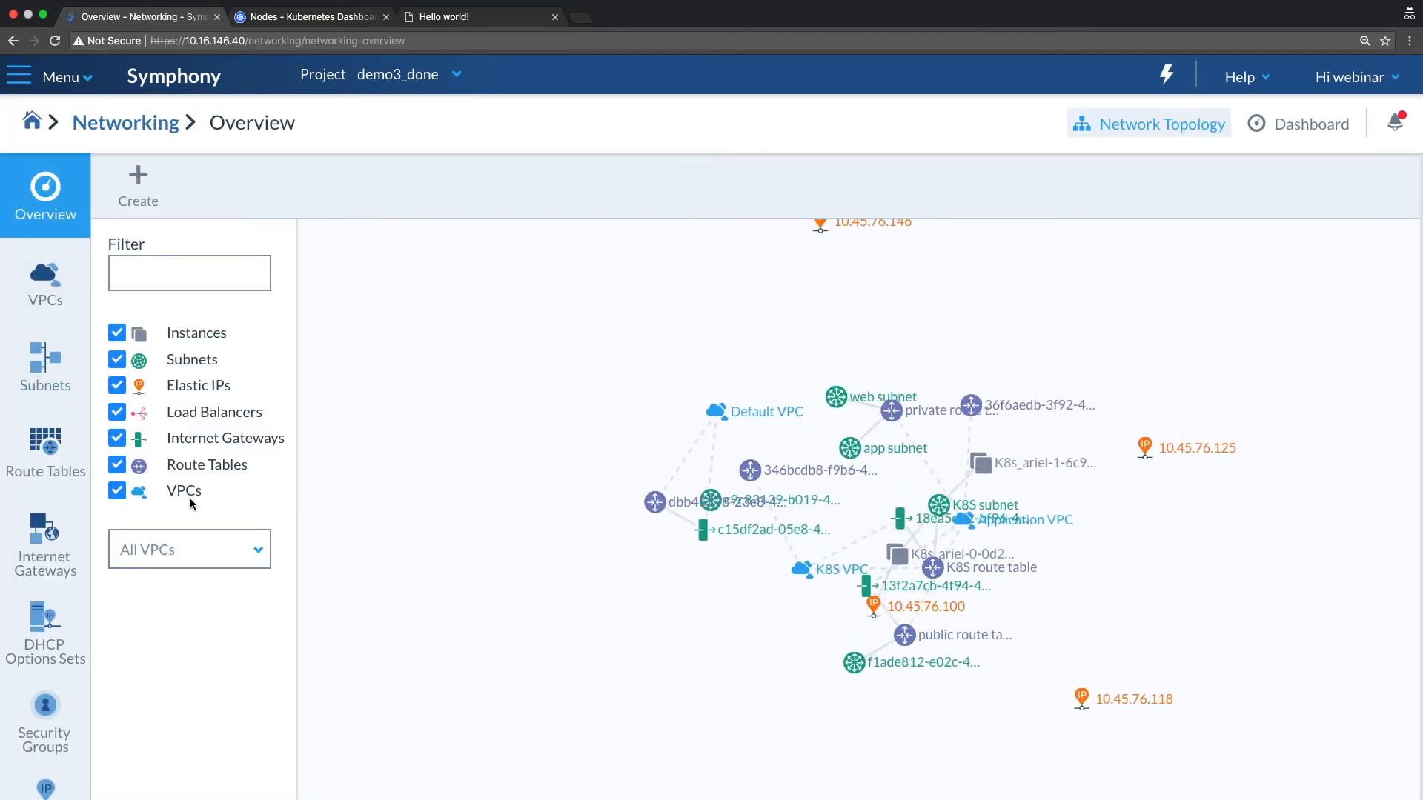
click(189, 549)
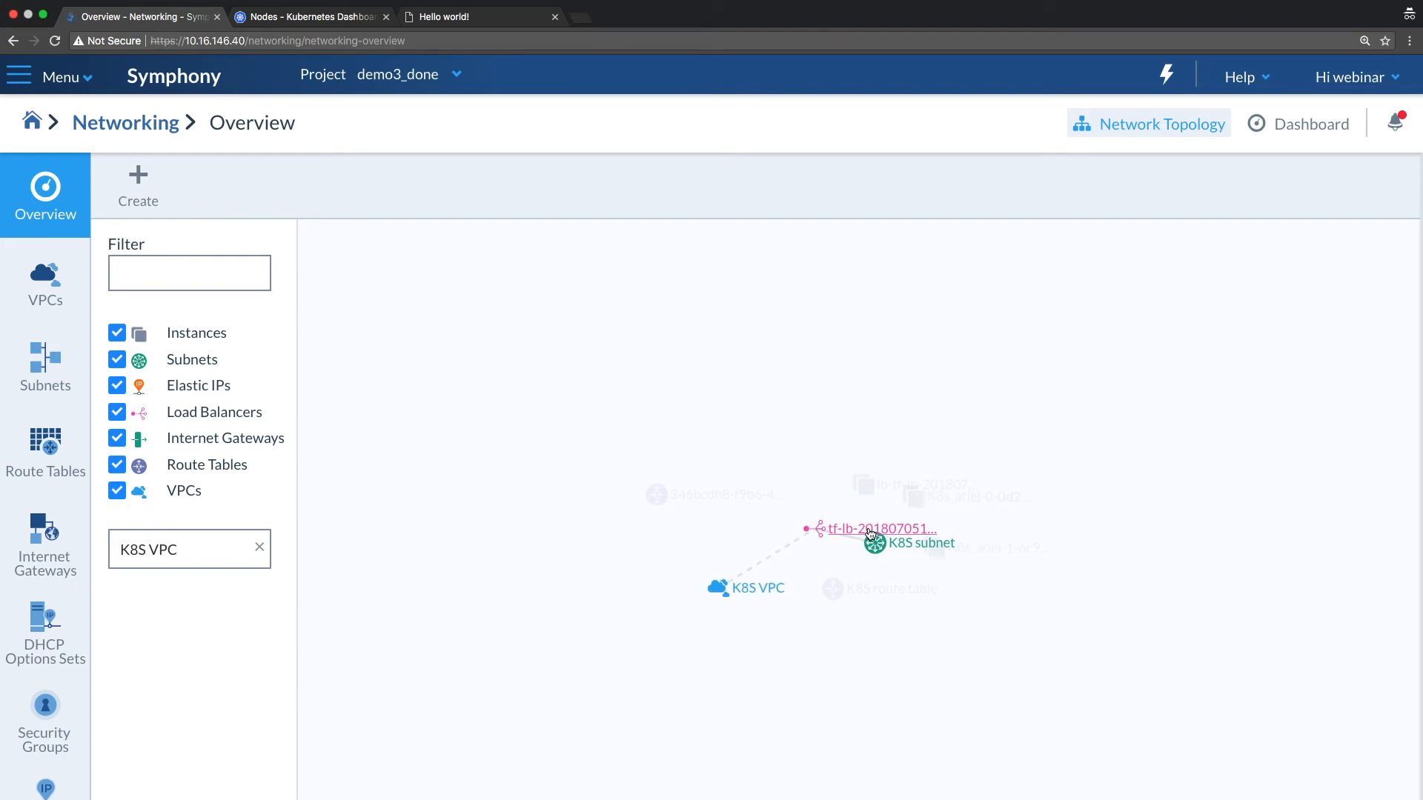
mouse_move(751, 445)
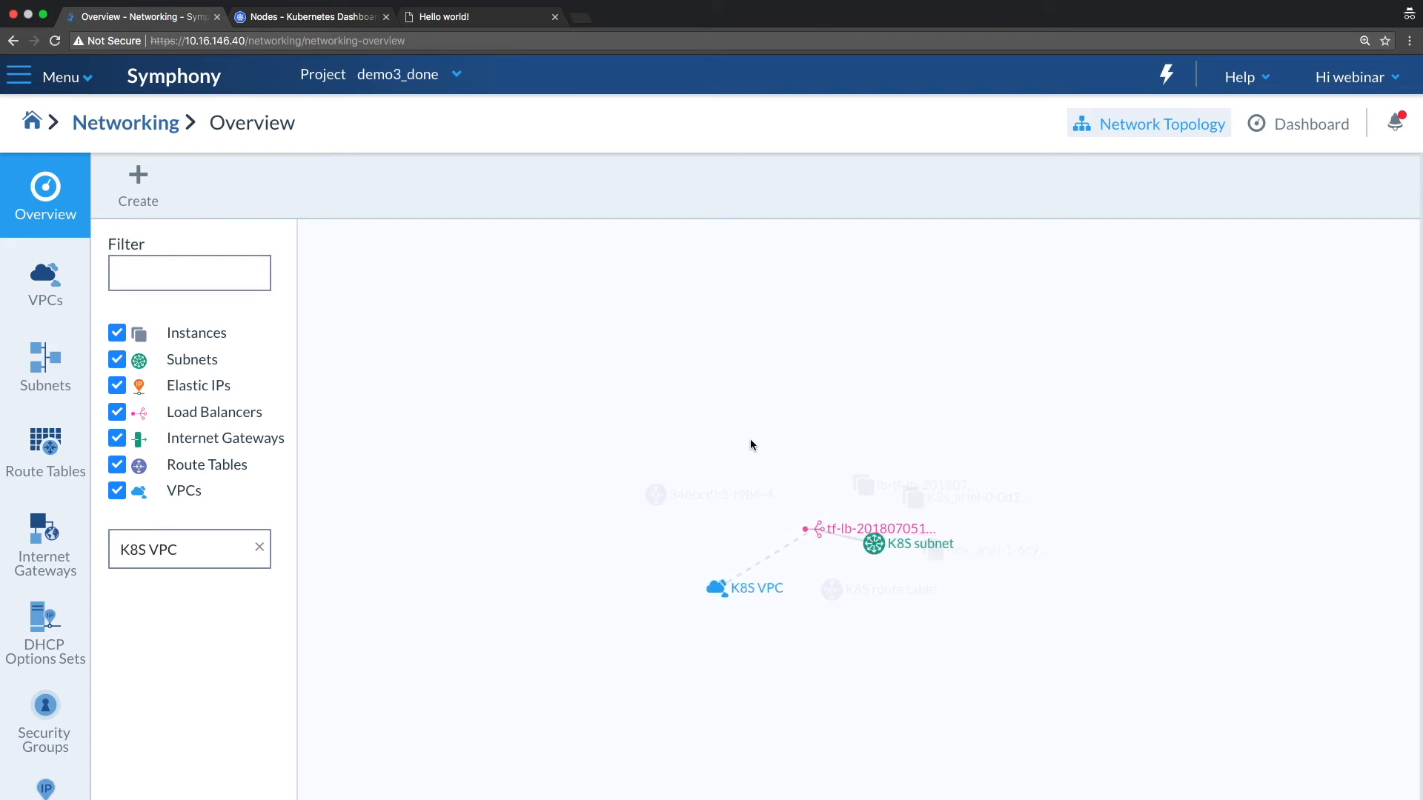
click(52, 77)
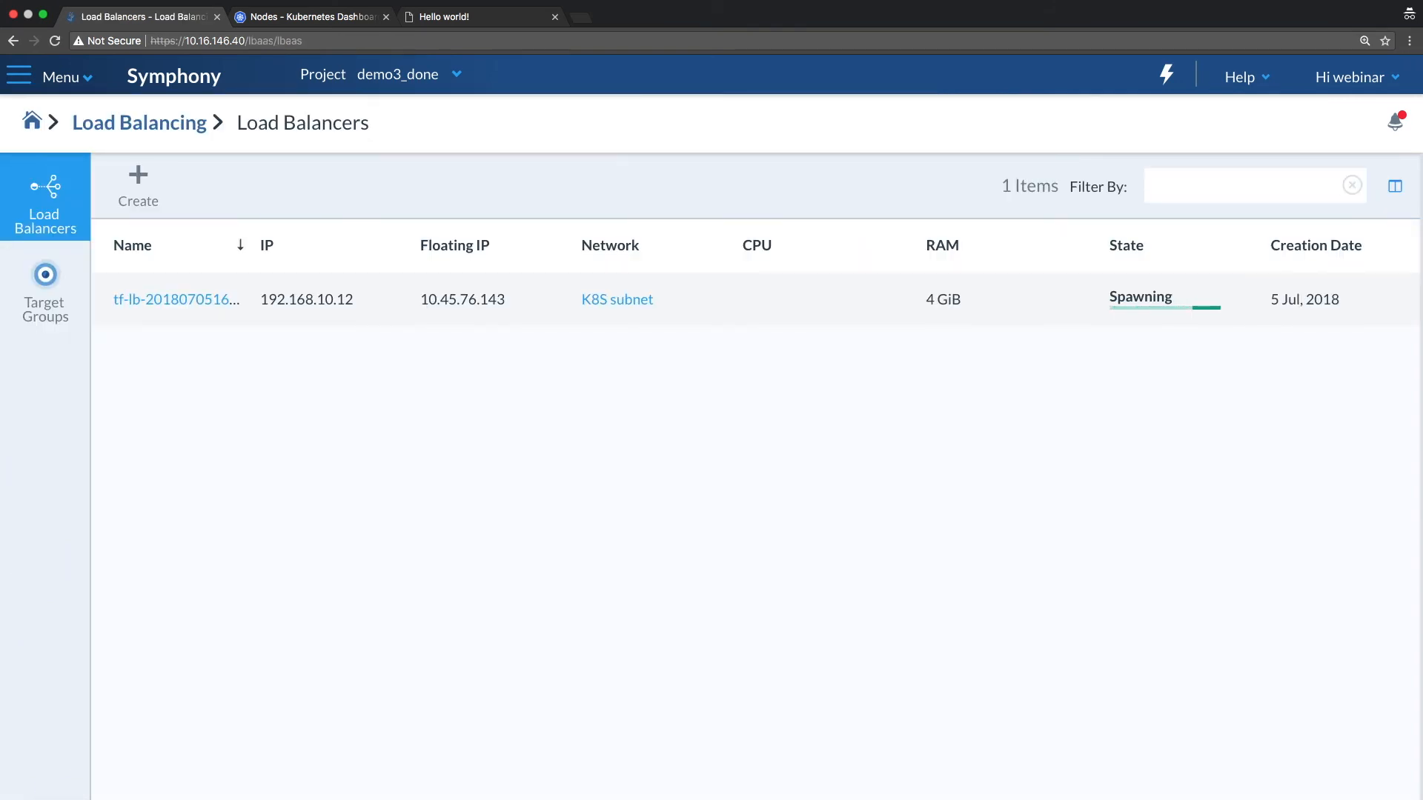
mouse_move(533, 614)
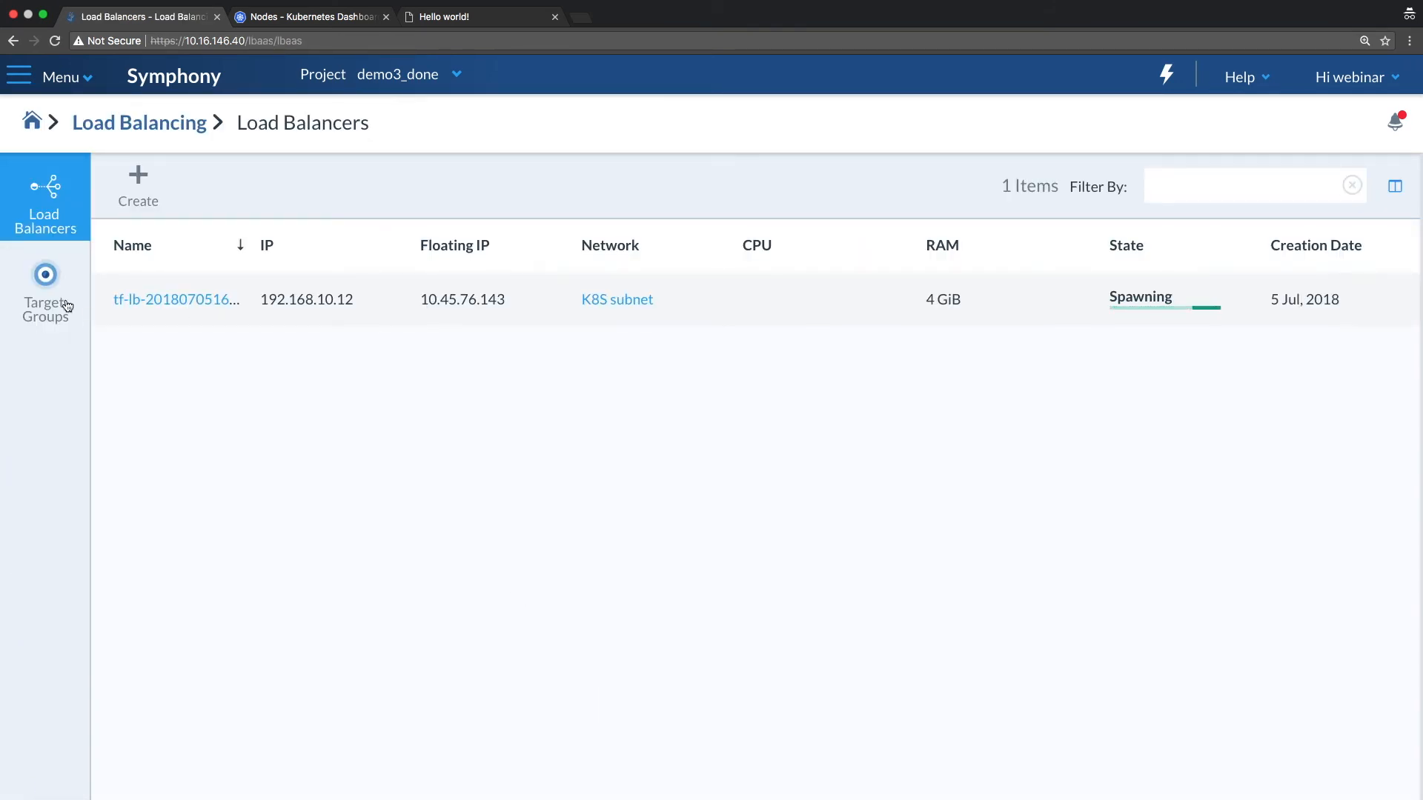
Check the tf-lb balancer is Active, then open its port-31555 HTTP target group
click(44, 288)
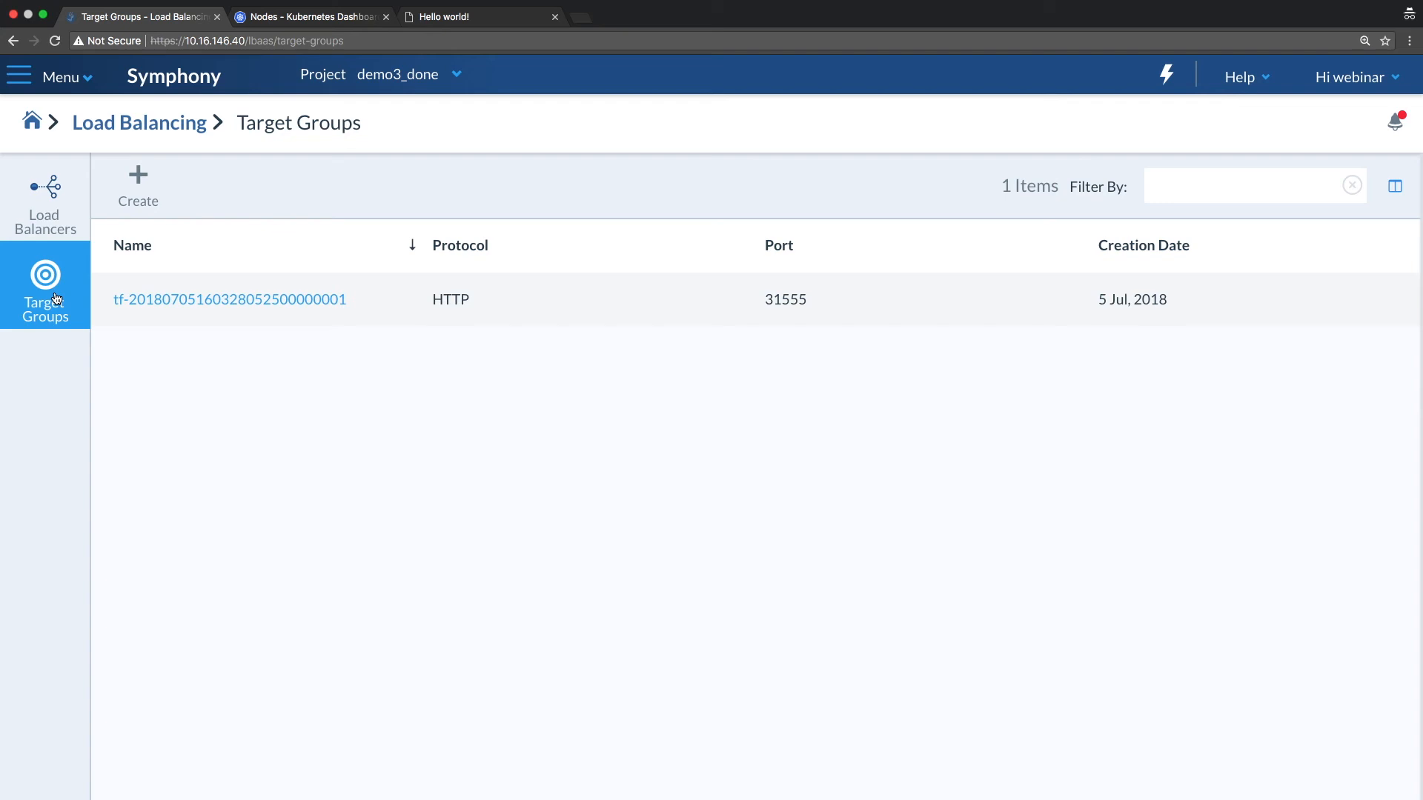
mouse_move(104, 261)
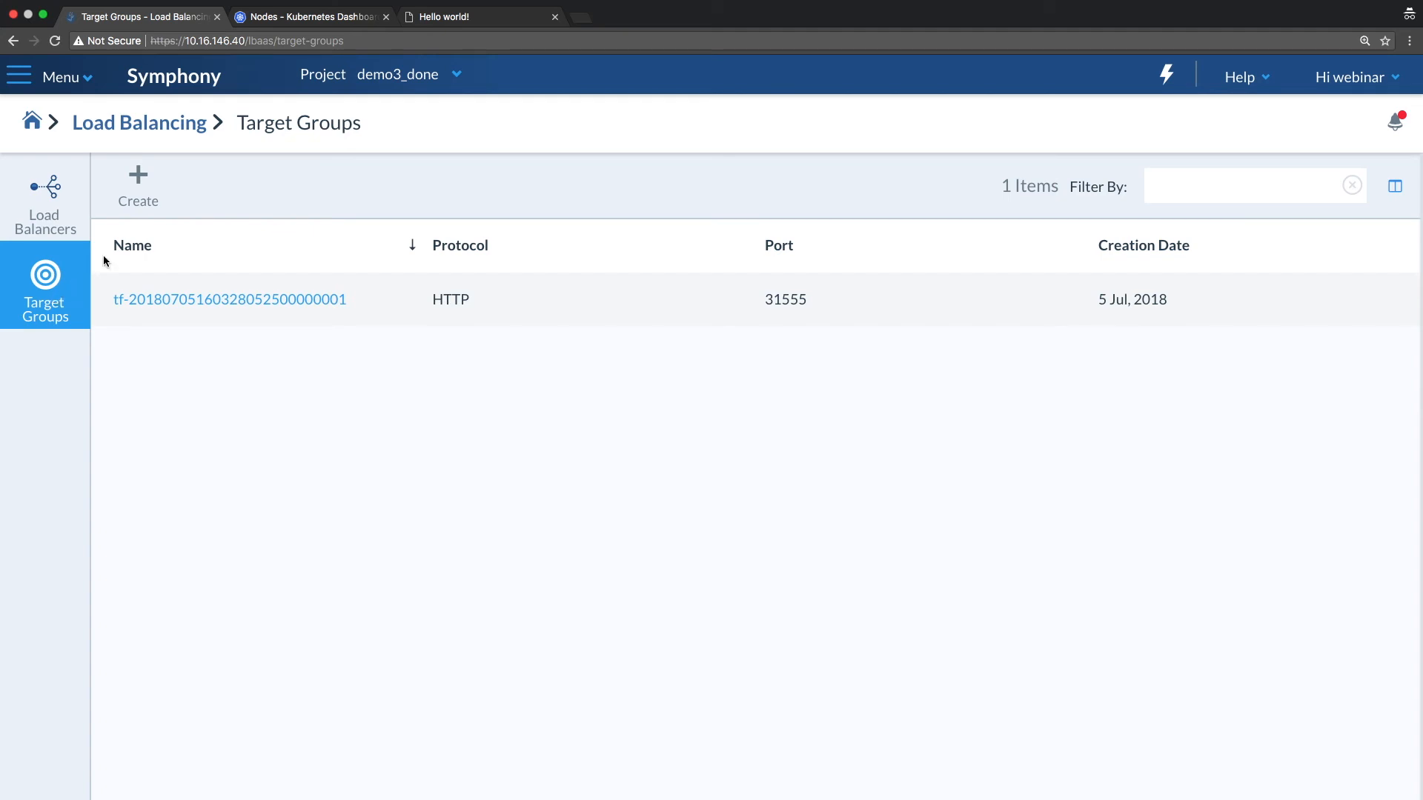
click(44, 200)
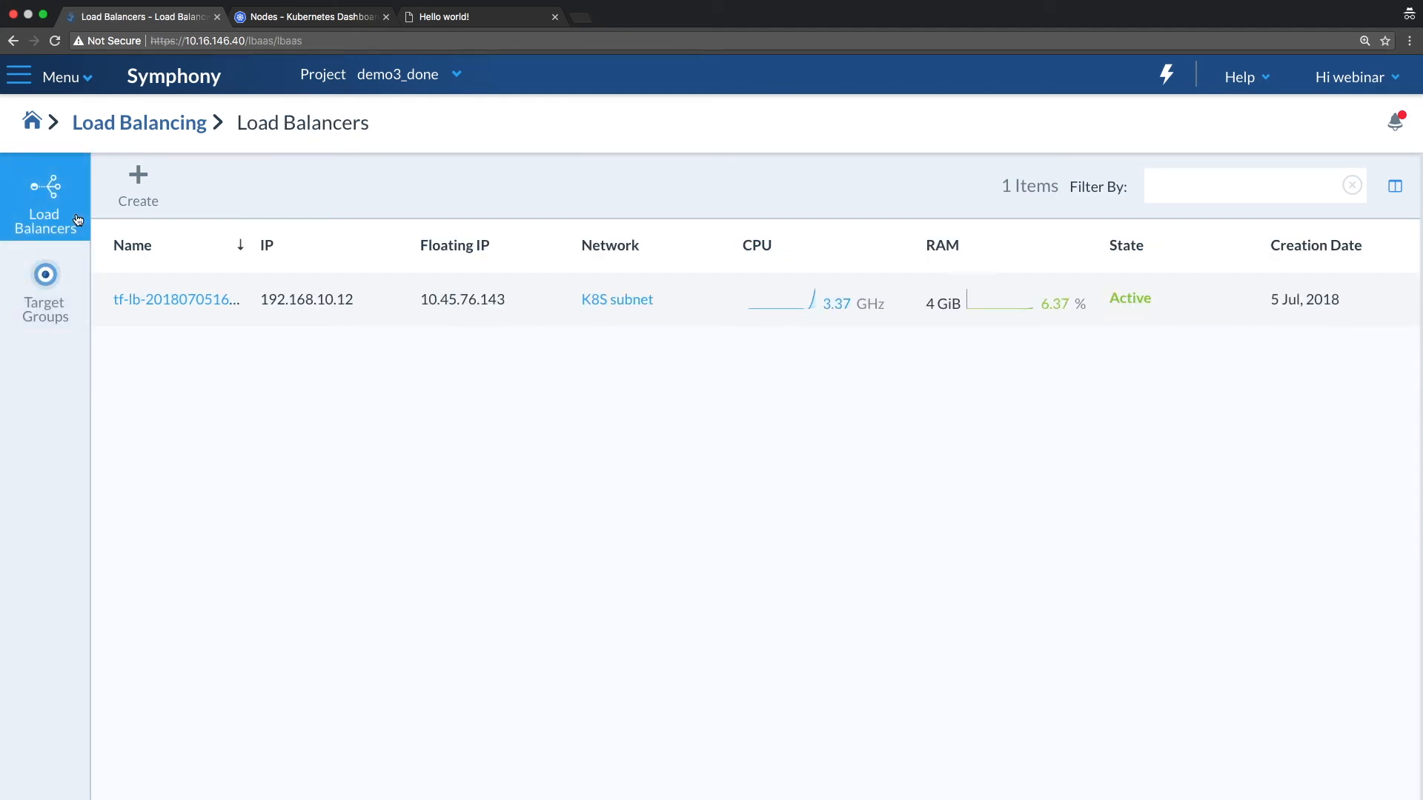
click(45, 291)
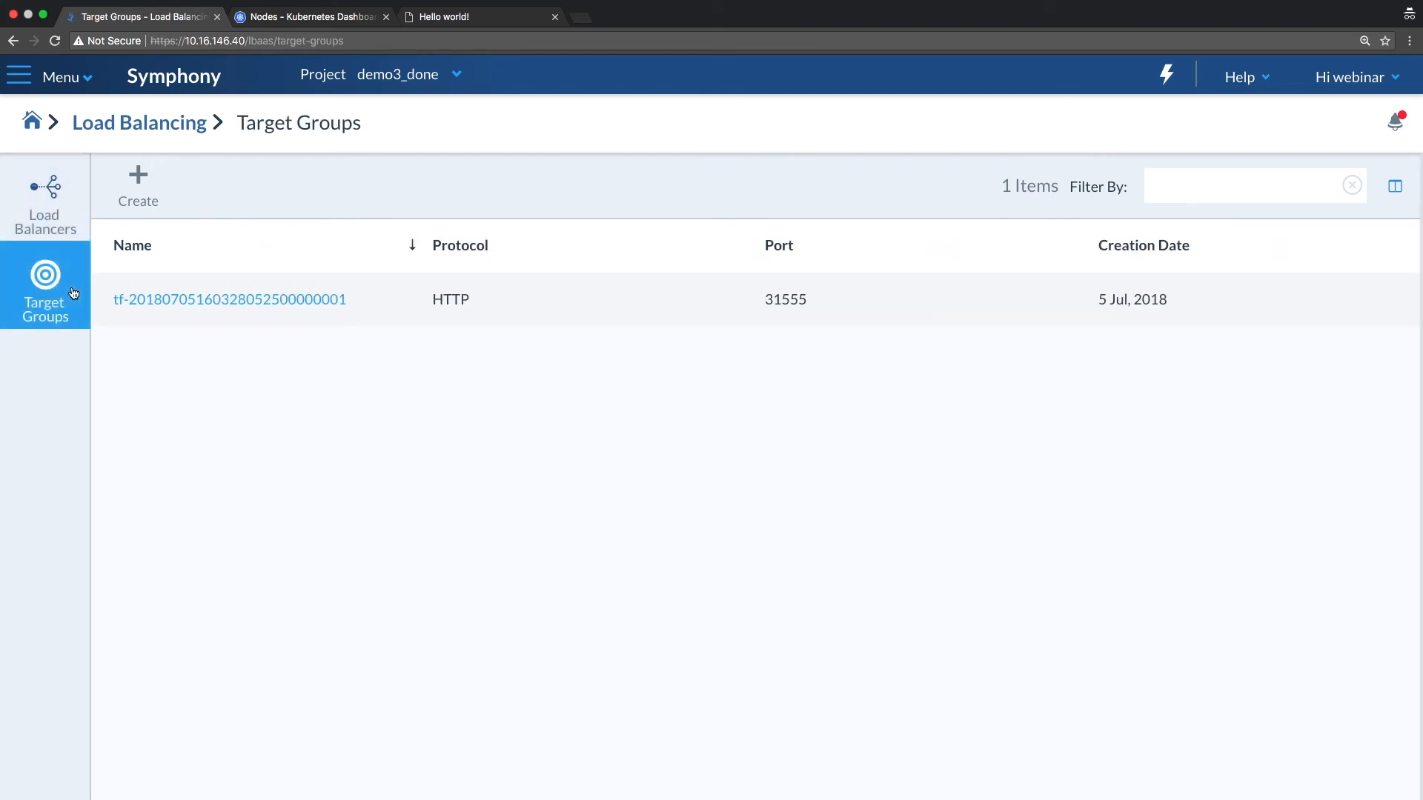
click(230, 299)
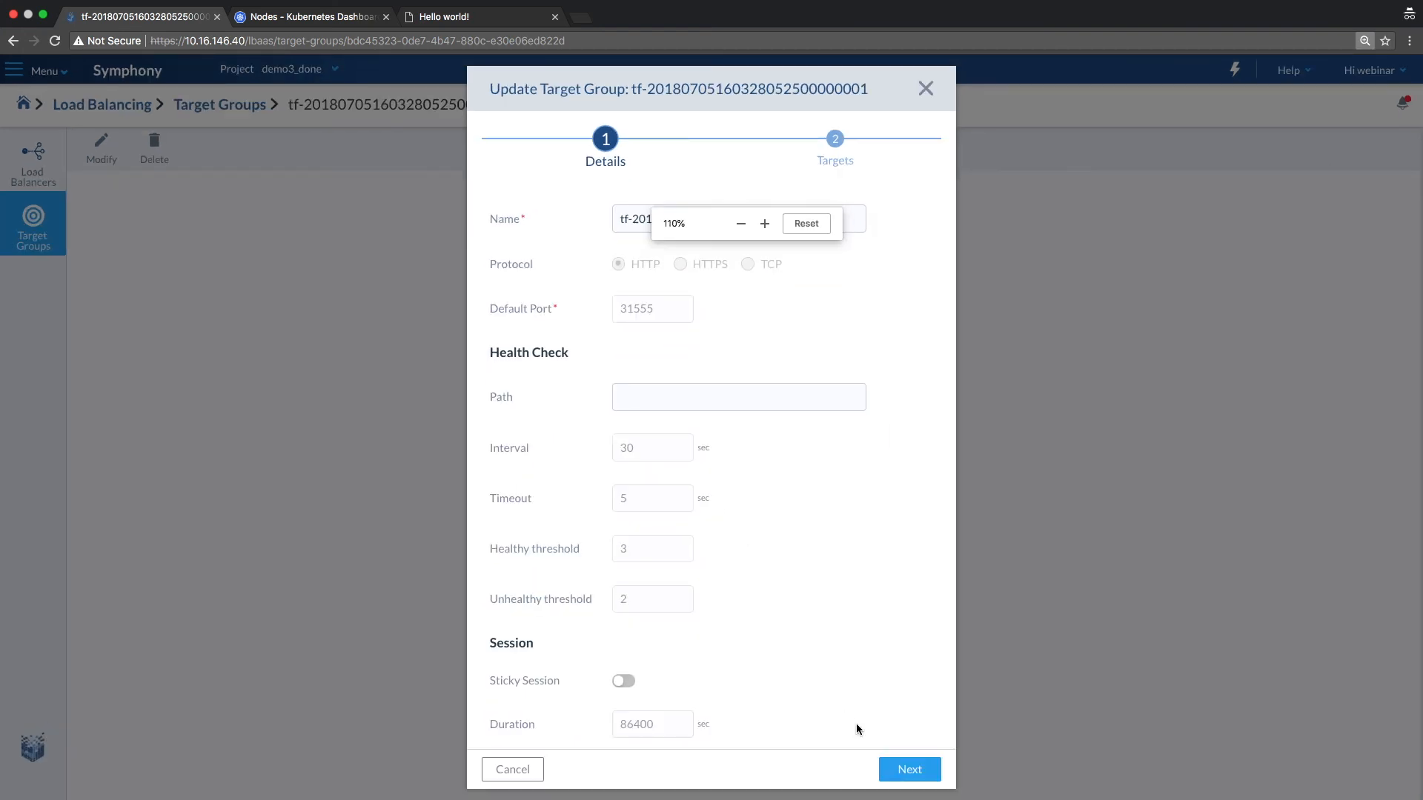
Set nodes K8s_ariel-0 and K8s_ariel-1 as Instance targets of the target group and save
click(909, 768)
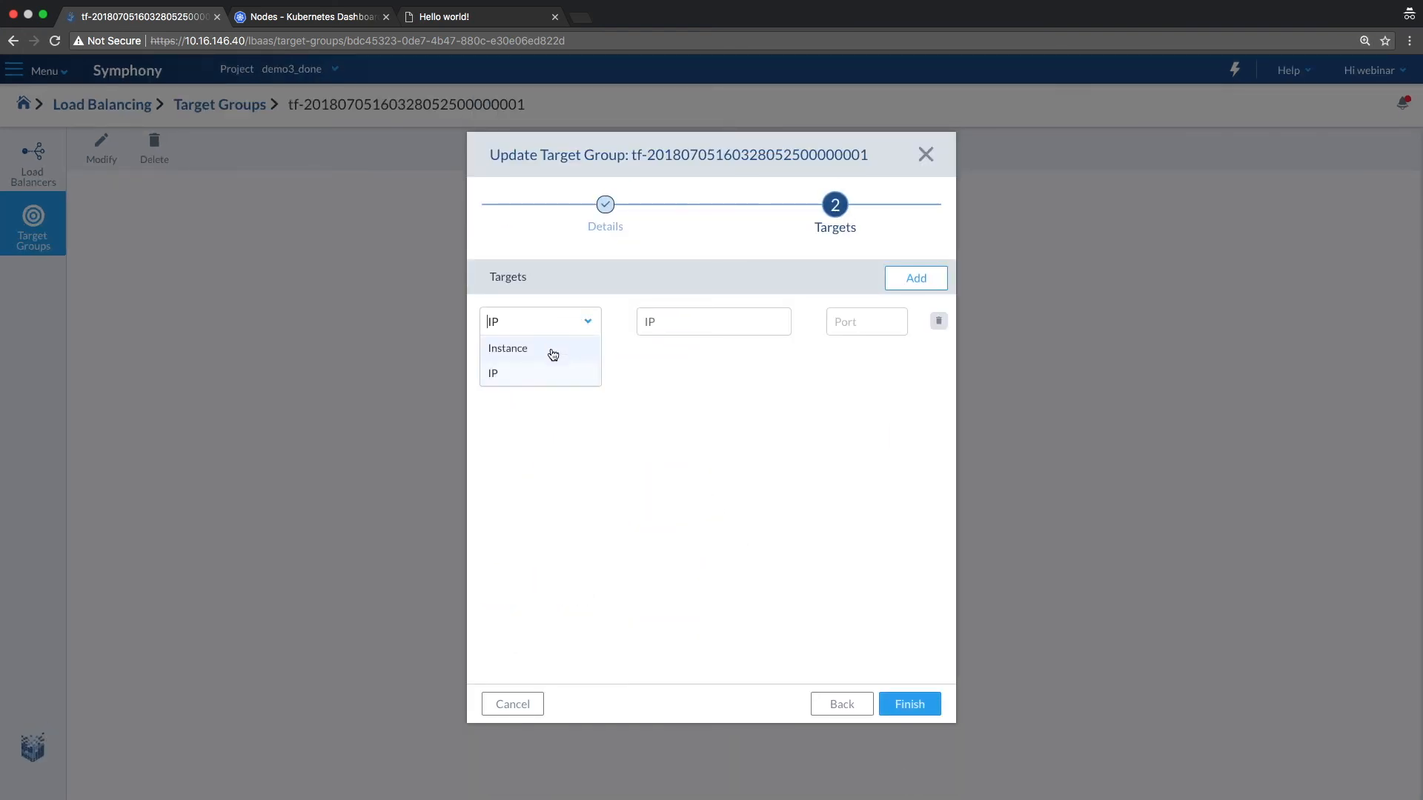
click(507, 347)
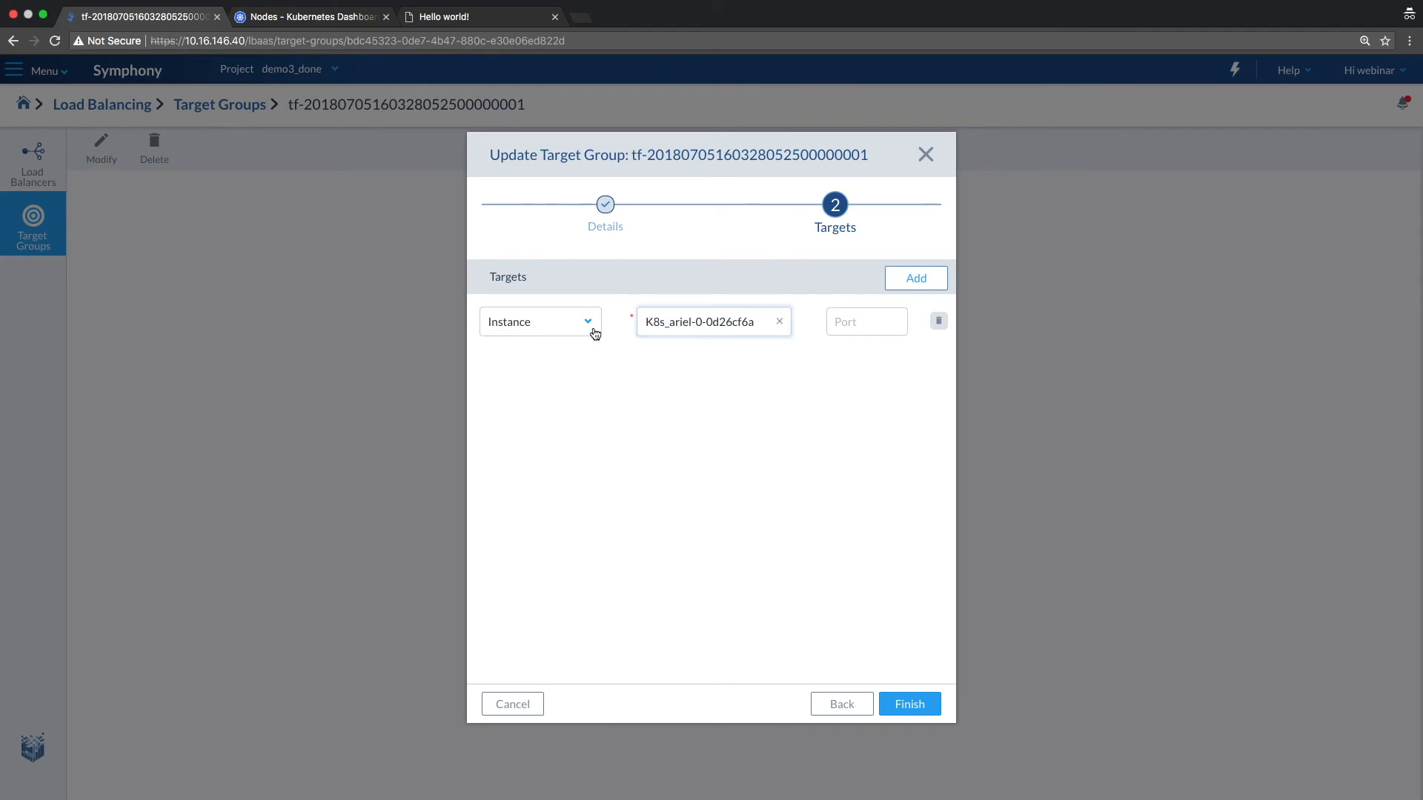
click(915, 278)
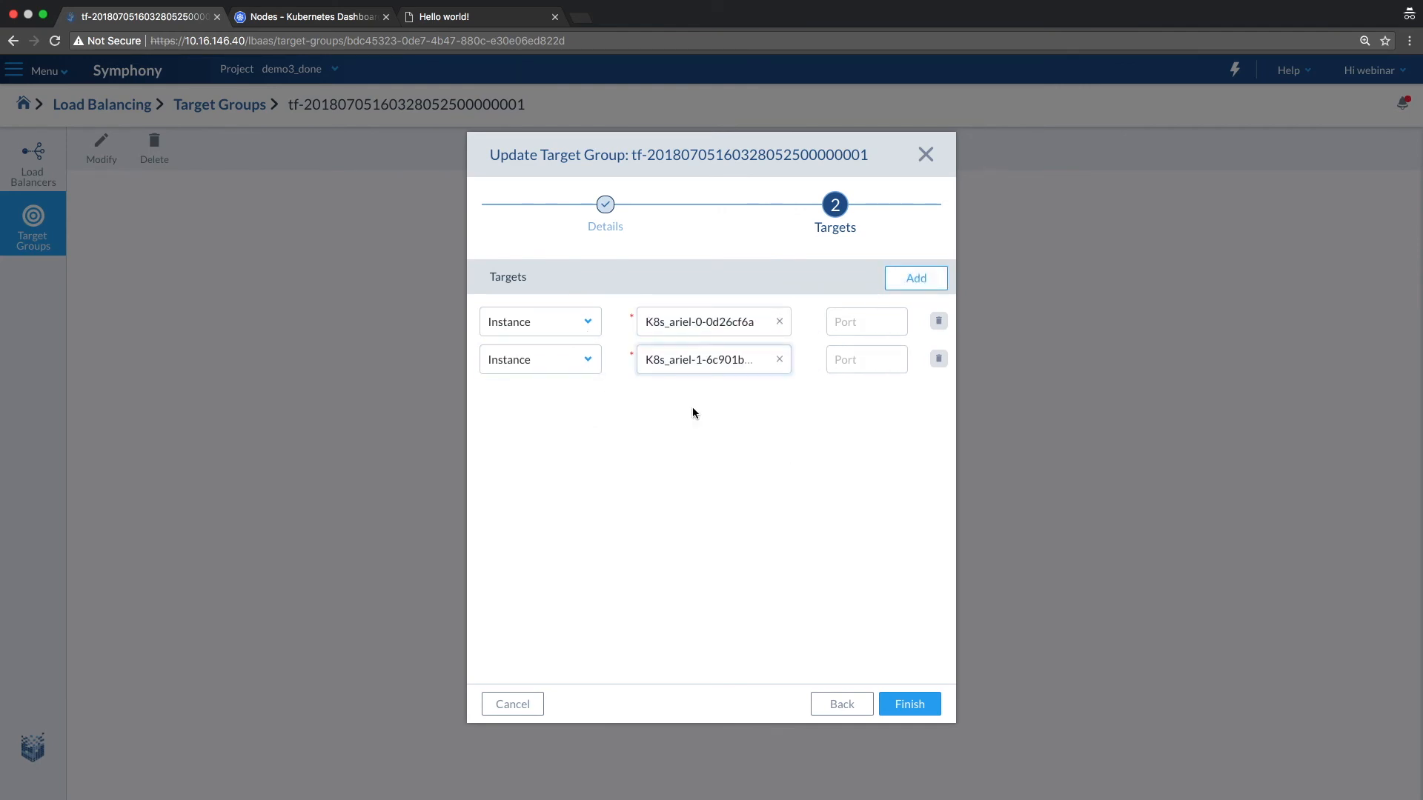
click(908, 703)
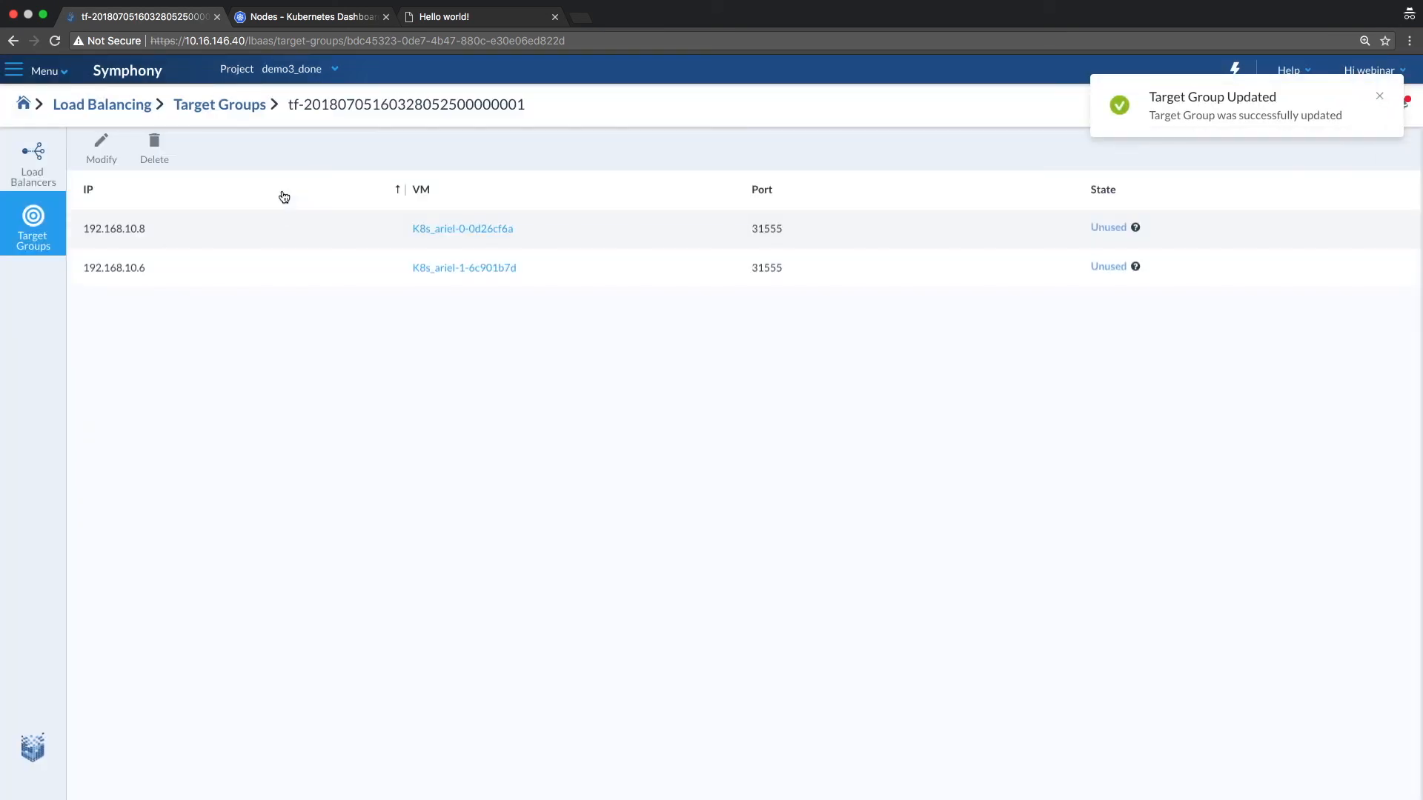
mouse_move(207, 110)
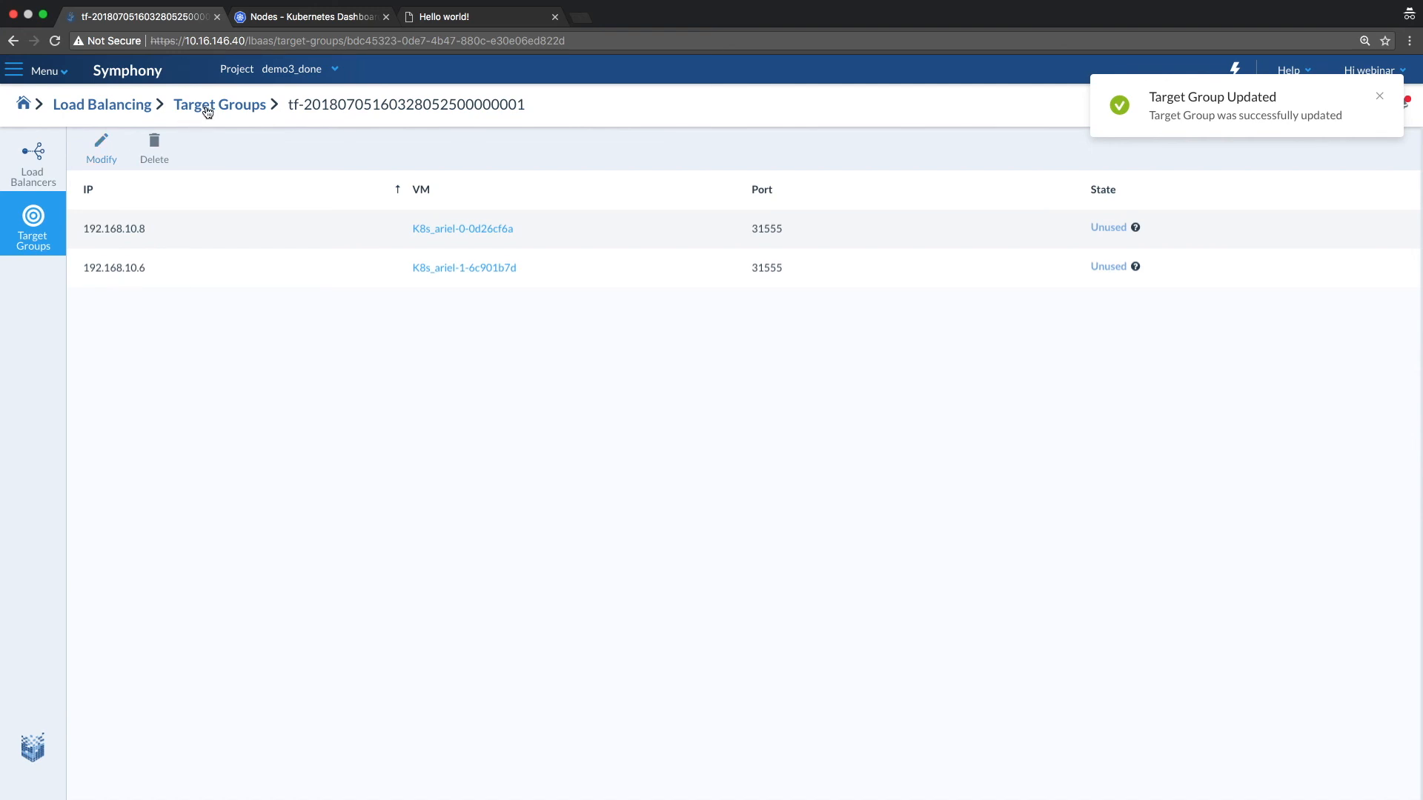
Select and copy the load balancer's floating IP 10.45.76.143 from the Load Balancers list
click(33, 163)
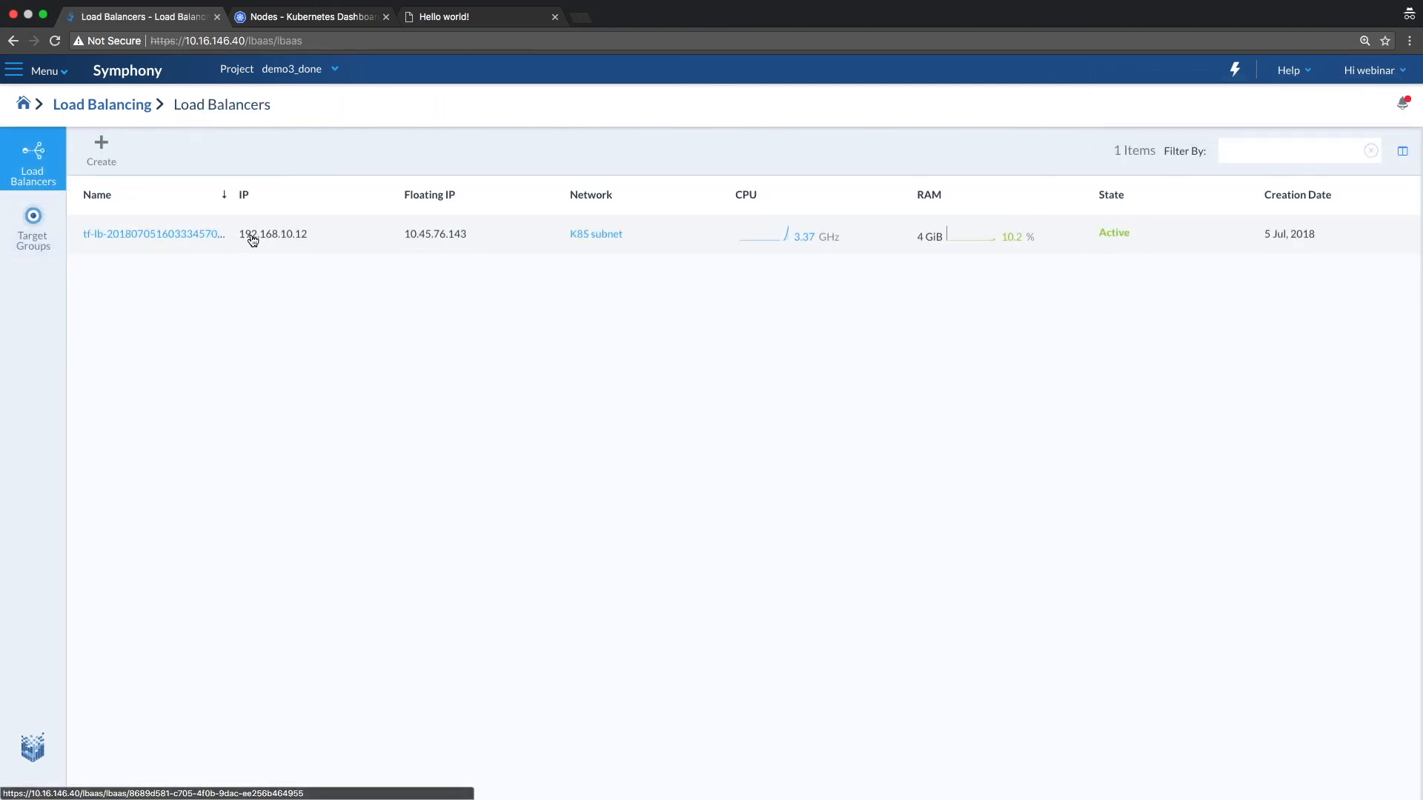
double_click(435, 234)
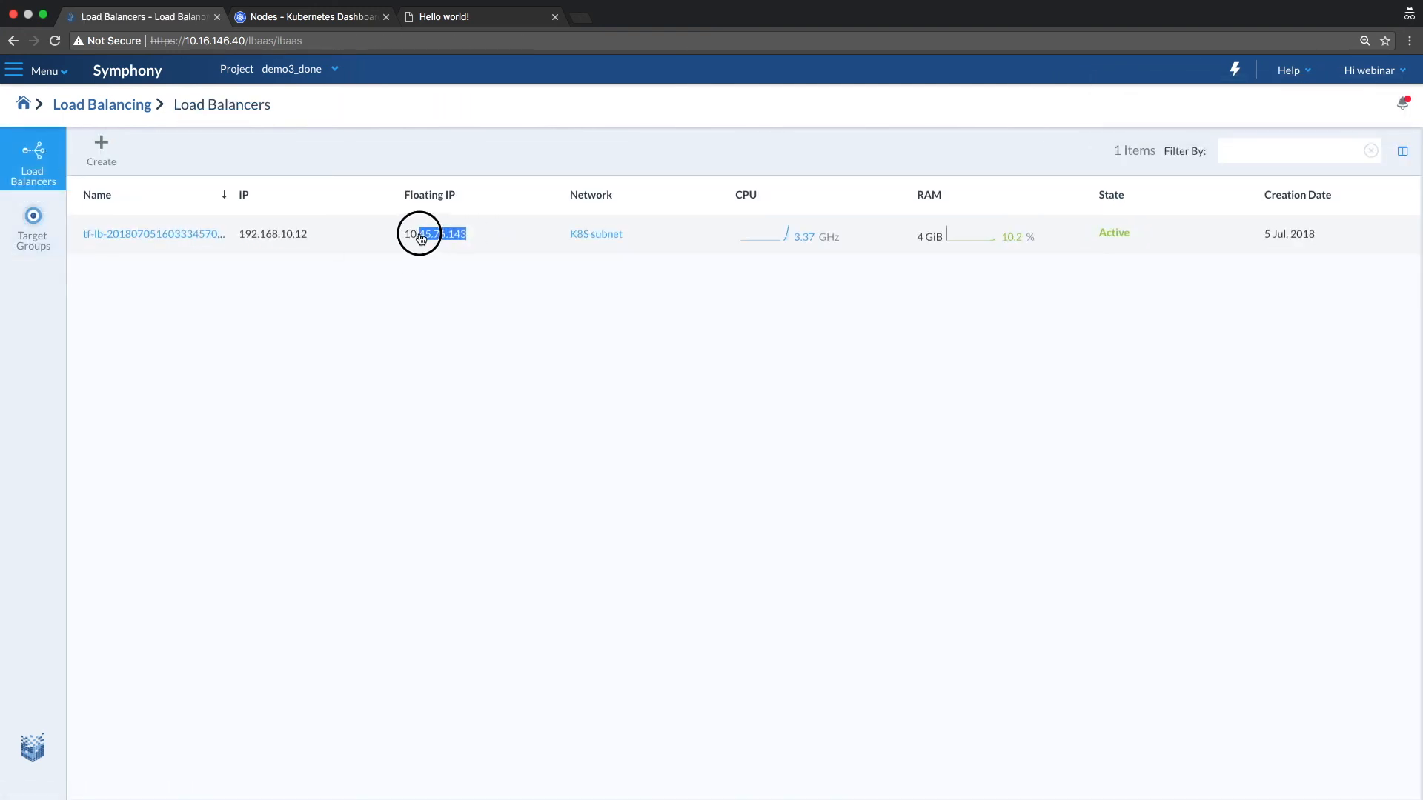
click(433, 234)
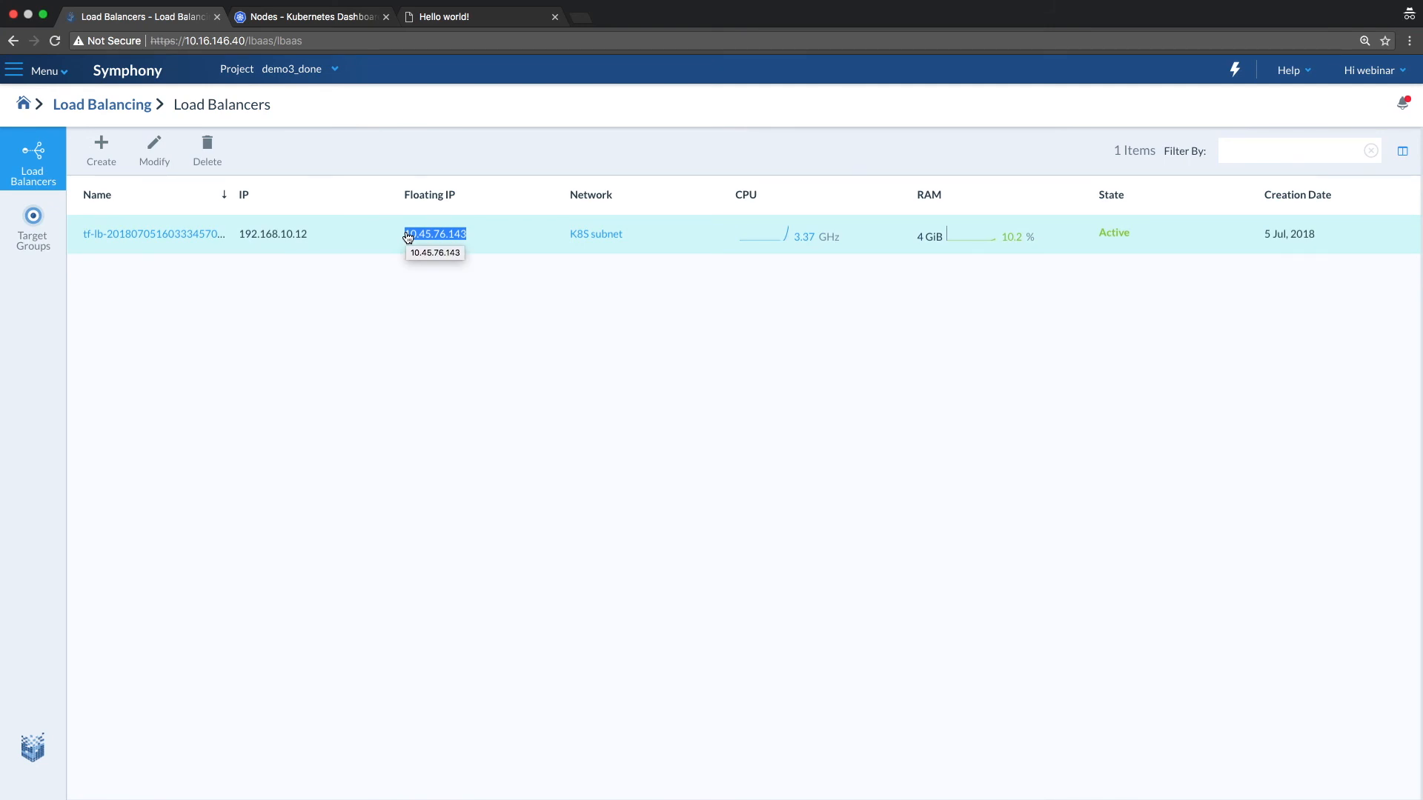
click(435, 234)
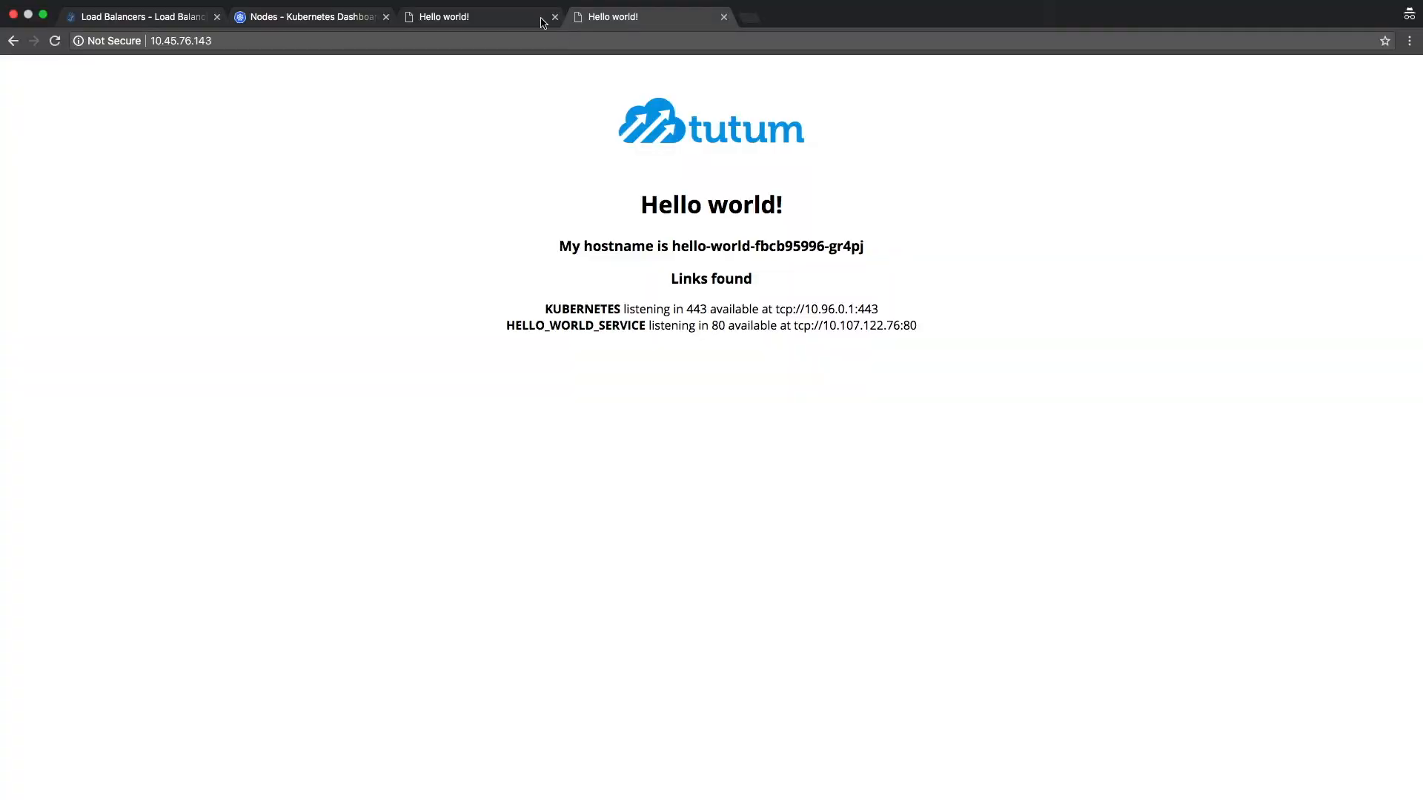
Reload the Hello world page at 10.45.76.143 until another pod, hello-world-fbcb95996-smnmd, answers
click(53, 41)
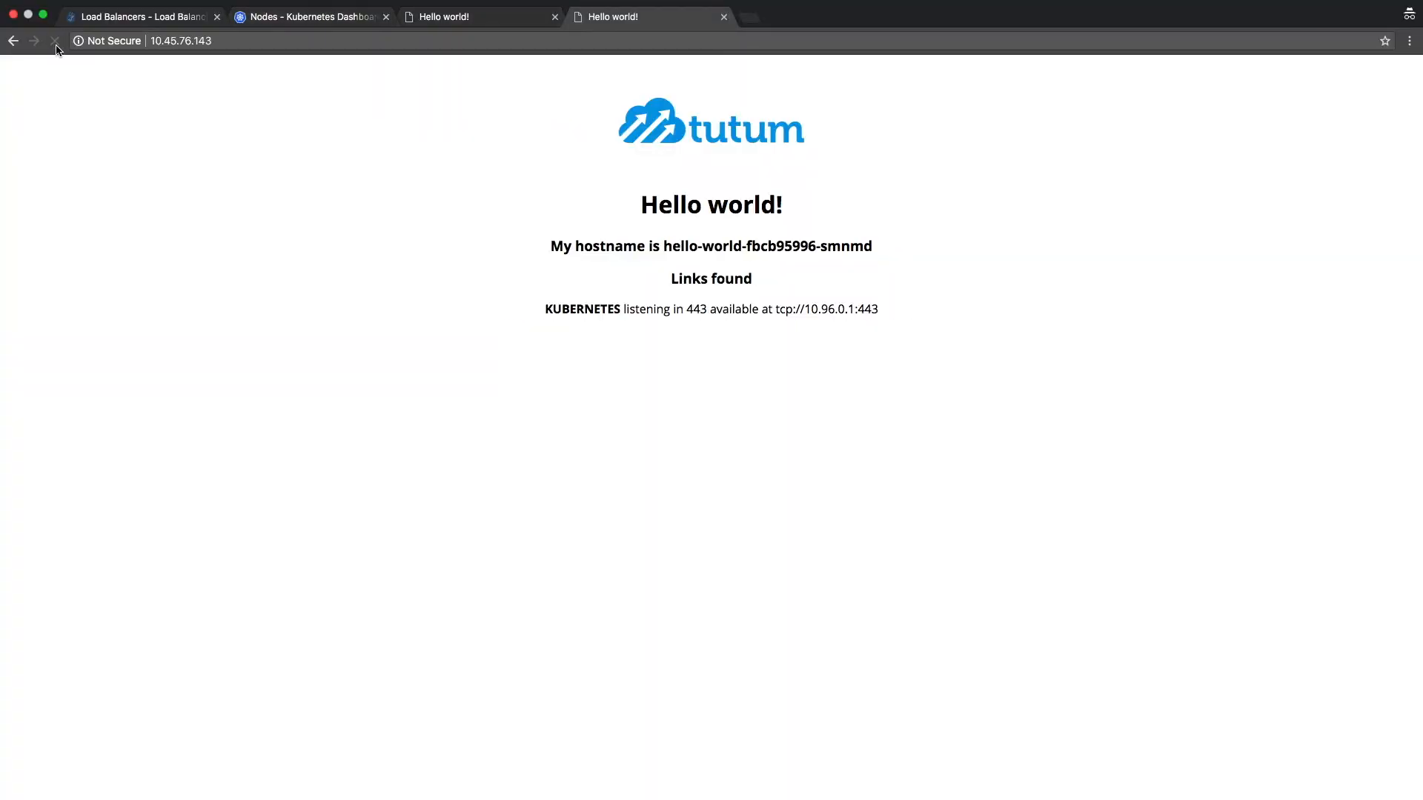
click(54, 41)
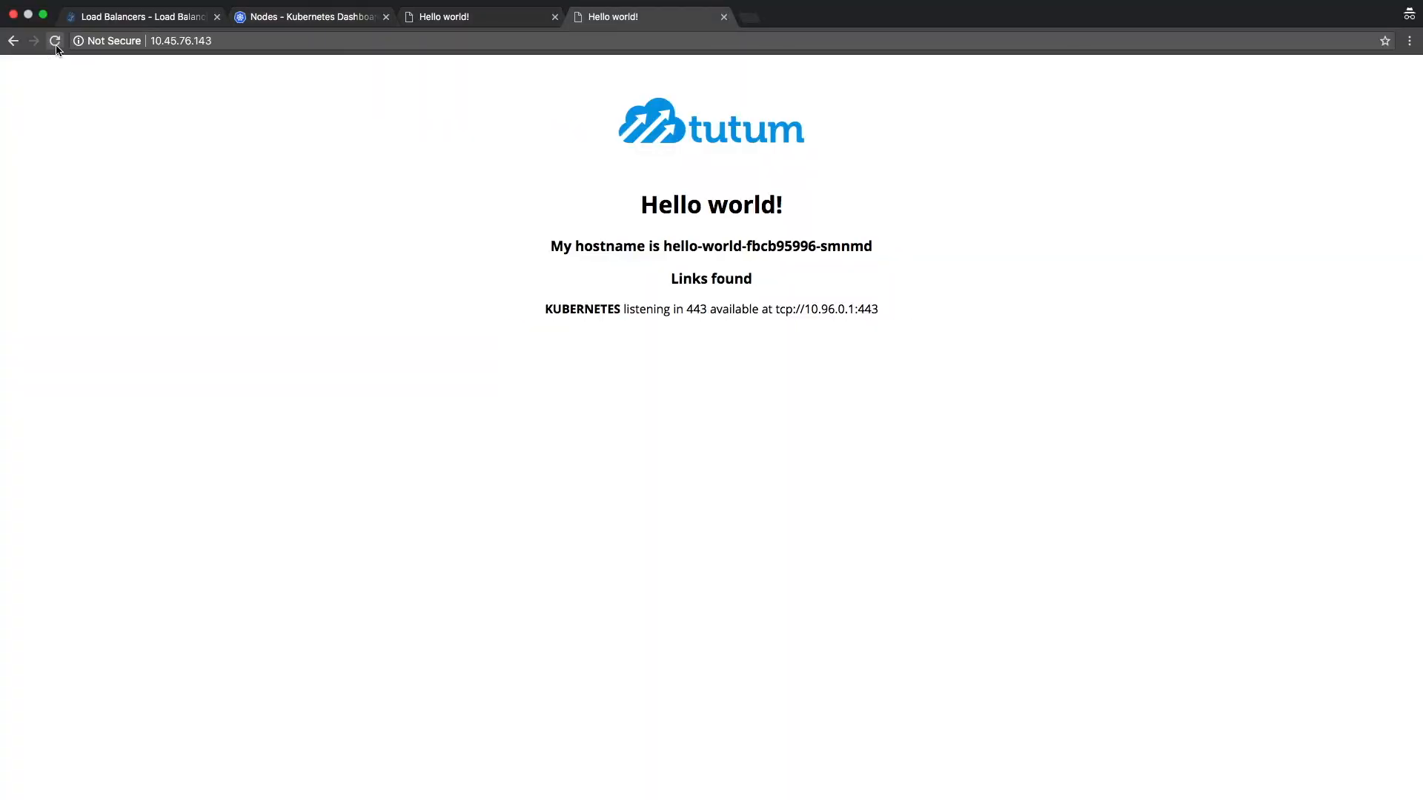
mouse_move(54, 40)
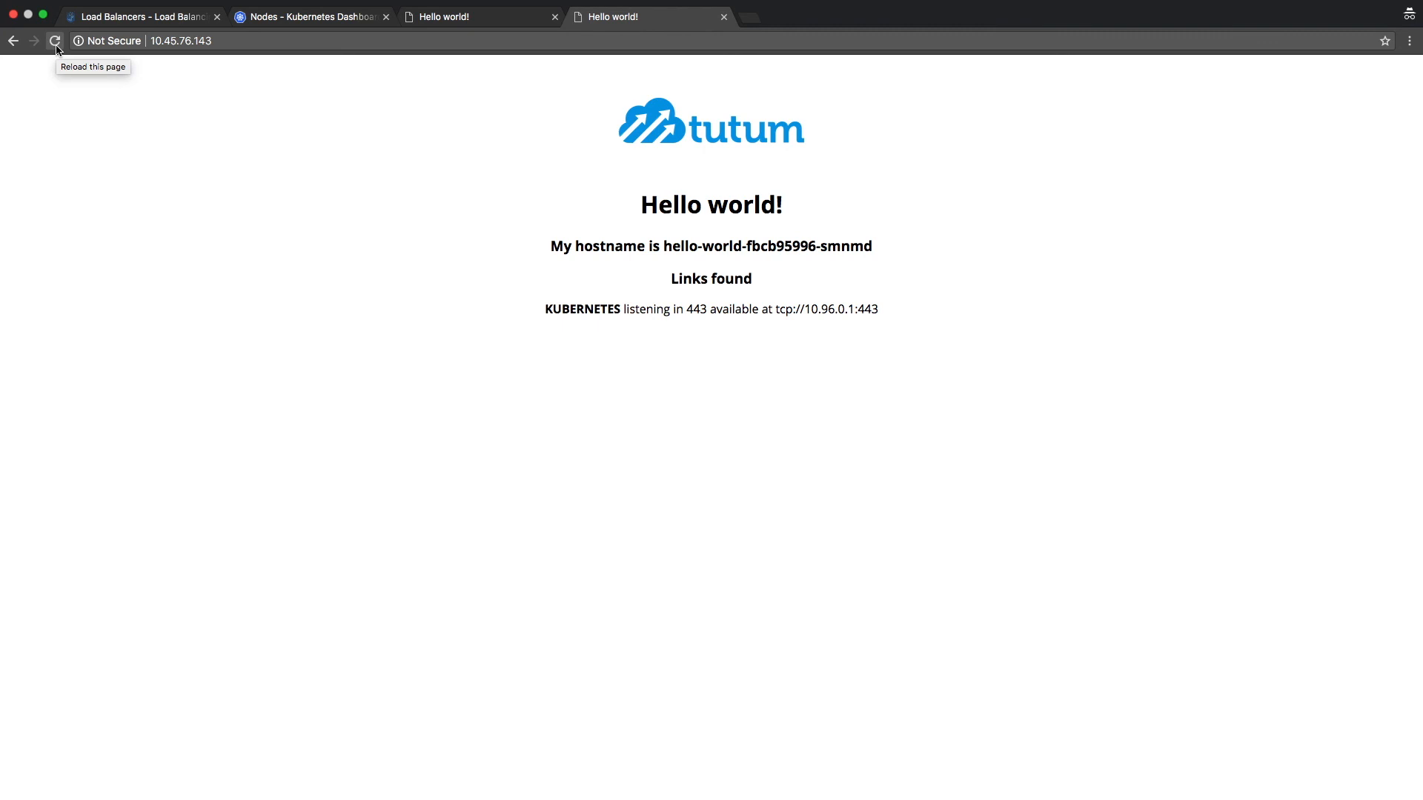